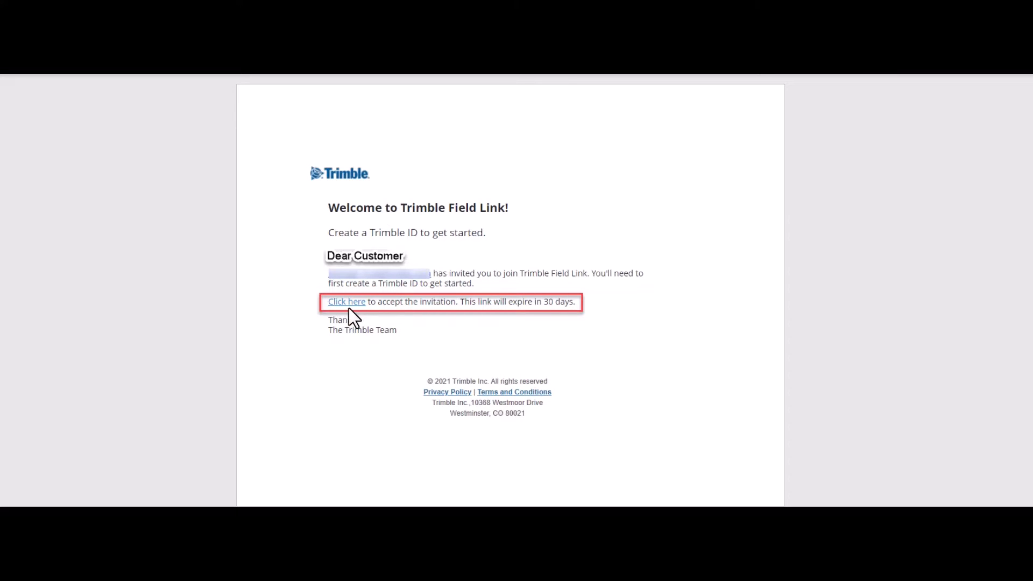
{"action": "mouse_move", "coordinate": [619, 284]}
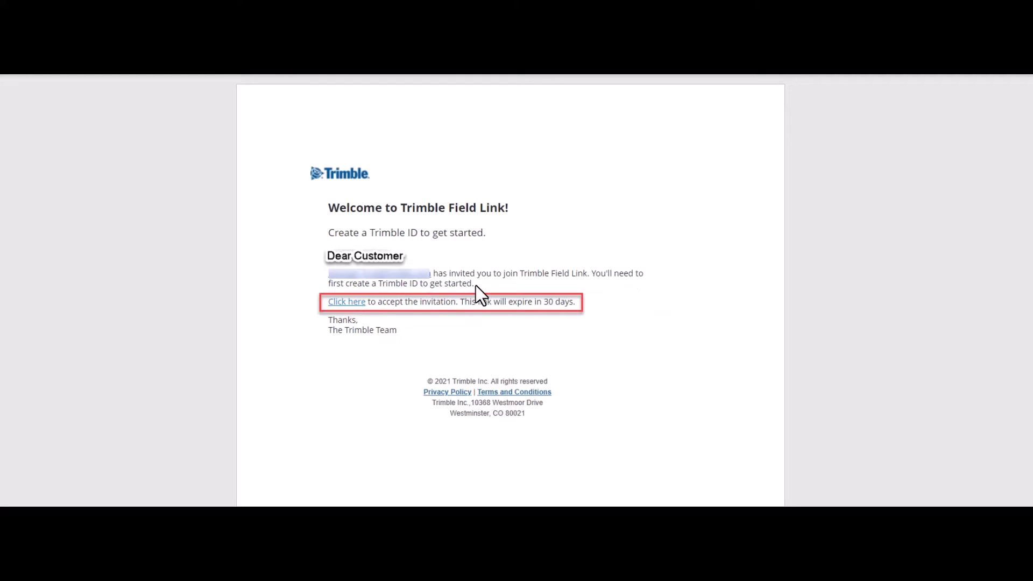
Step: Scroll down to the Field Link subscription order email with its Visit License Manager button
{"action": "scroll", "scroll_direction": "down", "scroll_amount": 3}
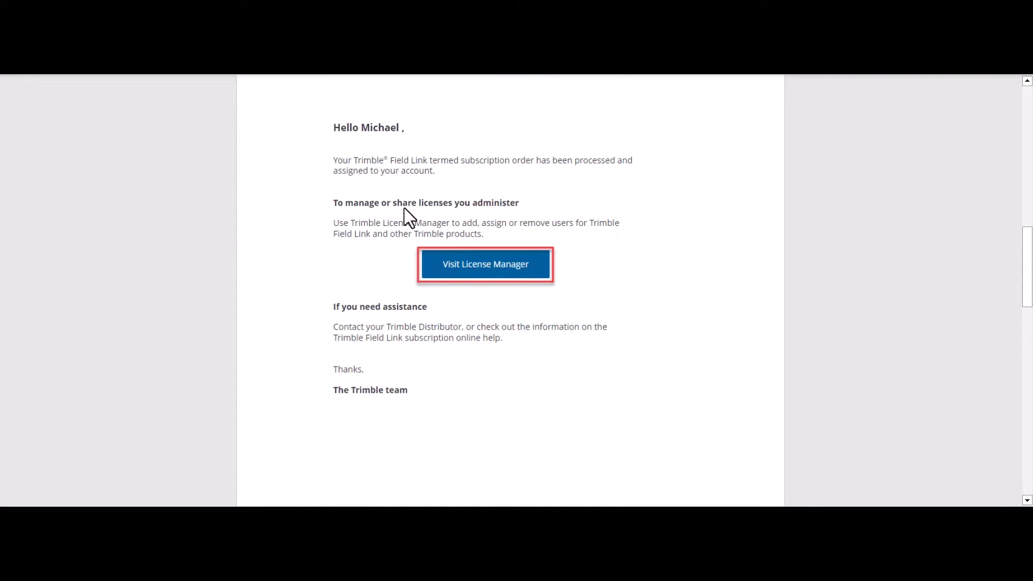
{"action": "mouse_move", "coordinate": [498, 306]}
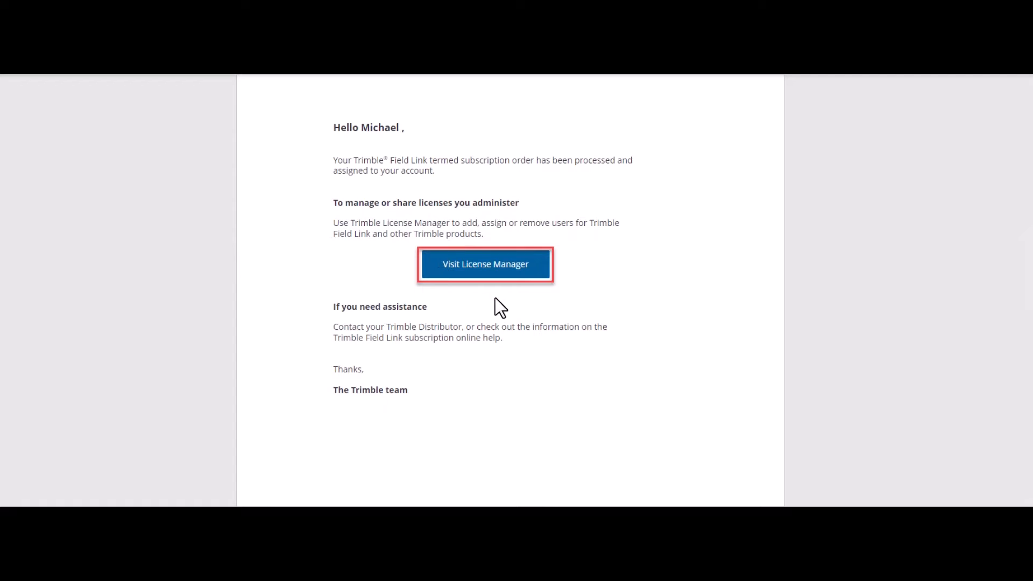
{"action": "mouse_move", "coordinate": [474, 283]}
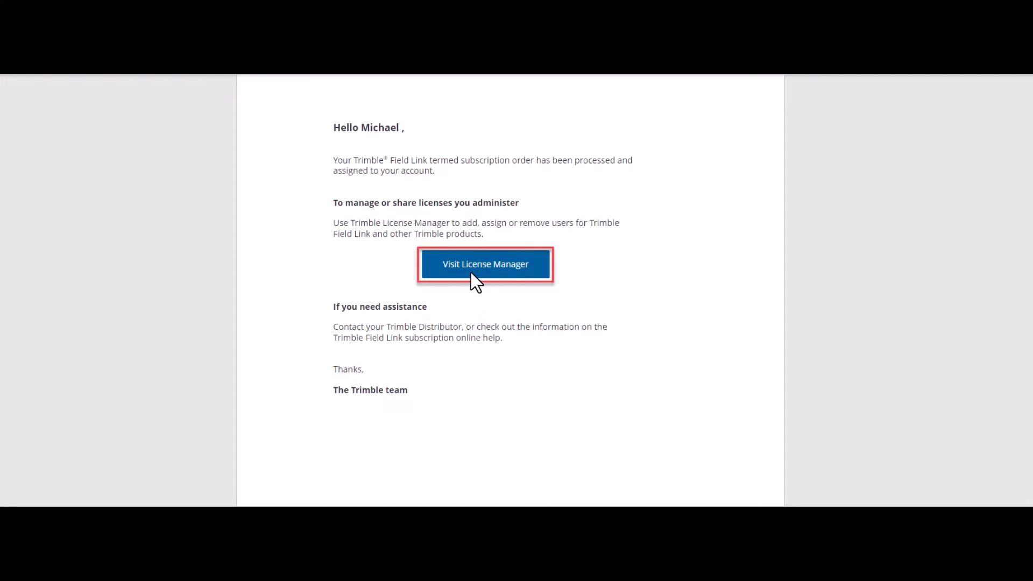
Step: Follow the email's Visit License Manager link to the Licenses page listing Field Link subscriptions
{"action": "left_click", "coordinate": [485, 263]}
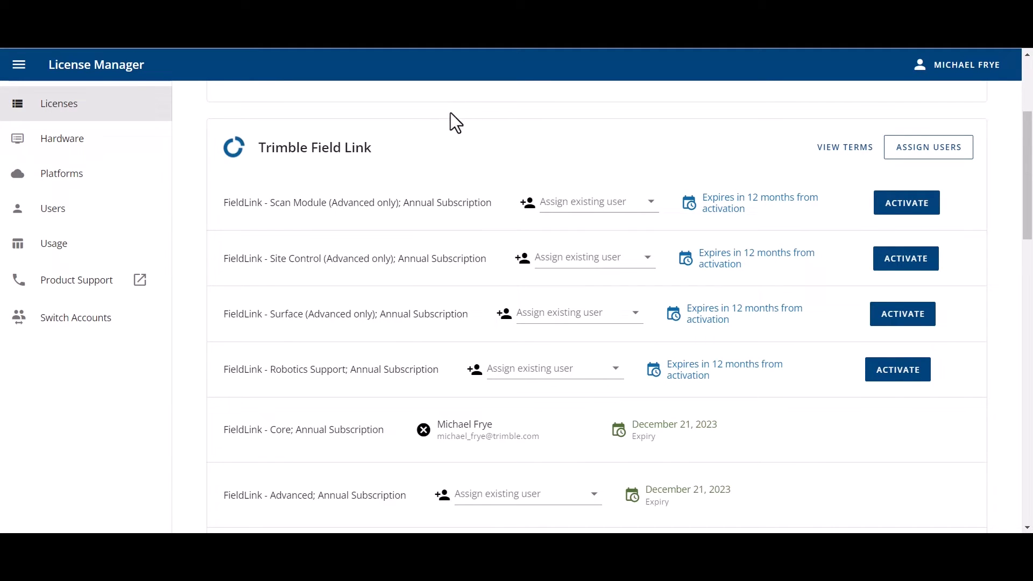
{"action": "mouse_move", "coordinate": [492, 158]}
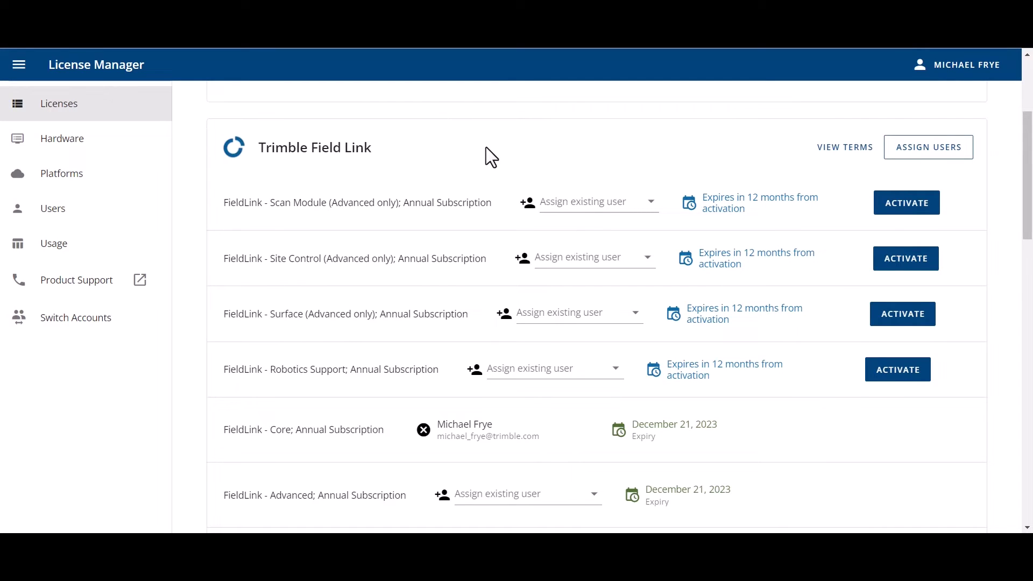
{"action": "mouse_move", "coordinate": [494, 154]}
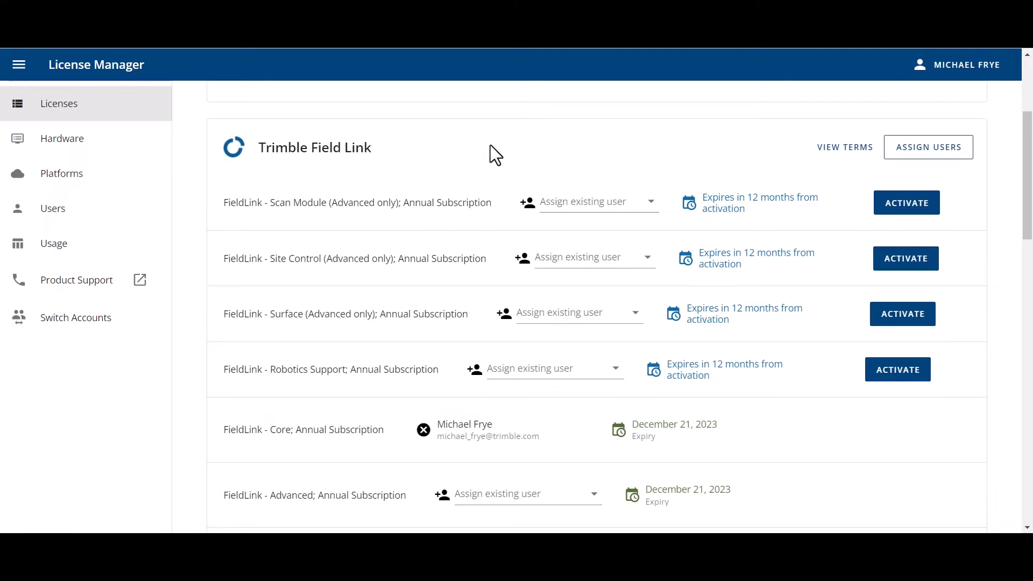
{"action": "mouse_move", "coordinate": [962, 72]}
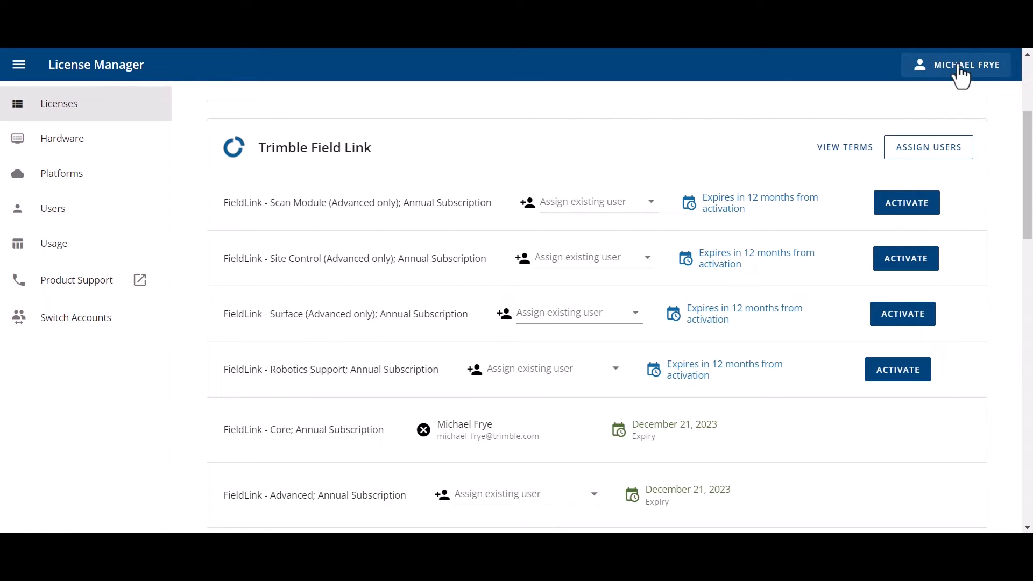
{"action": "left_click", "coordinate": [964, 64]}
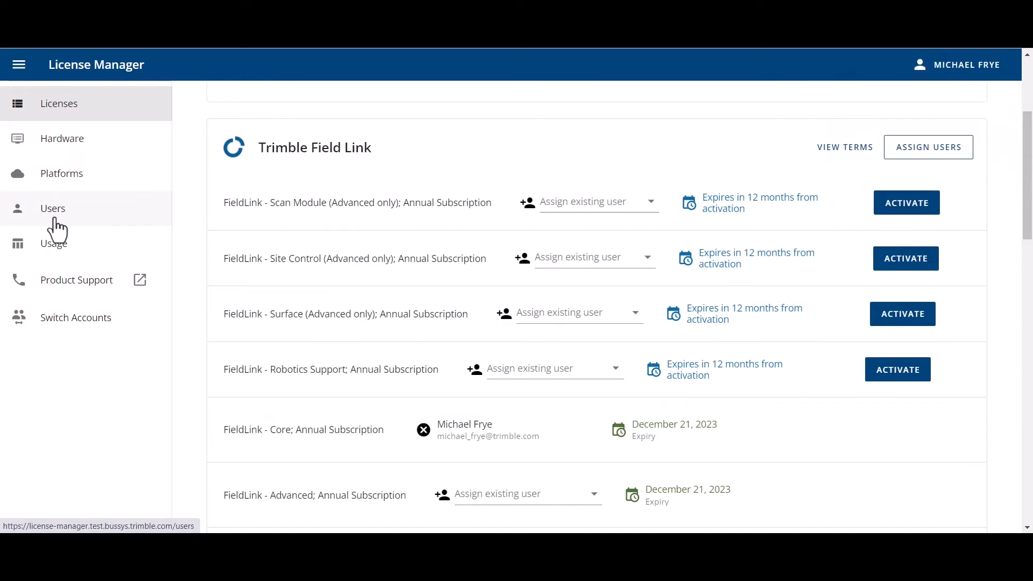
{"action": "mouse_move", "coordinate": [75, 220]}
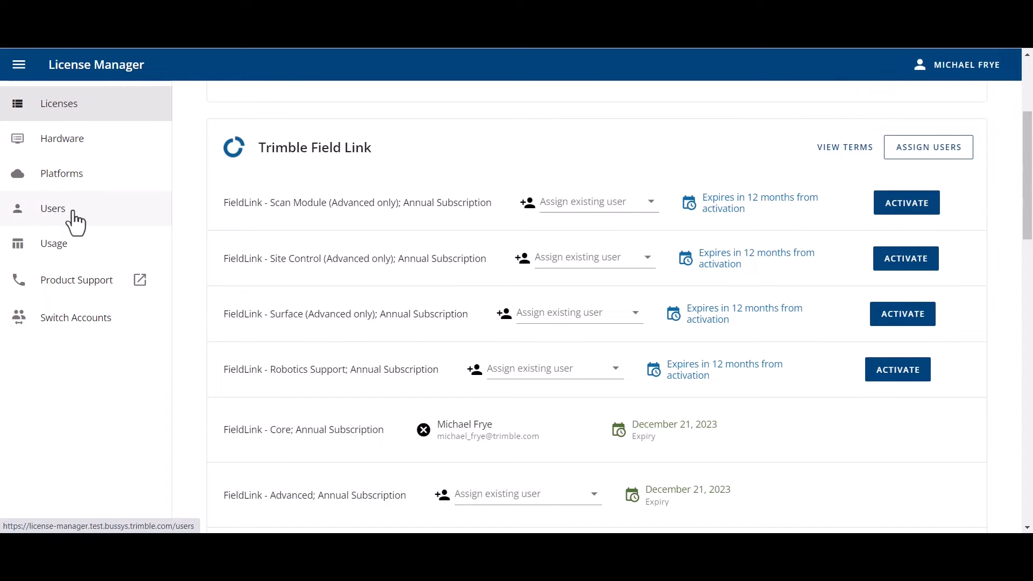
Step: Show the three account users, cancel a Create User form, and reveal the Import Users options
{"action": "left_click", "coordinate": [52, 207]}
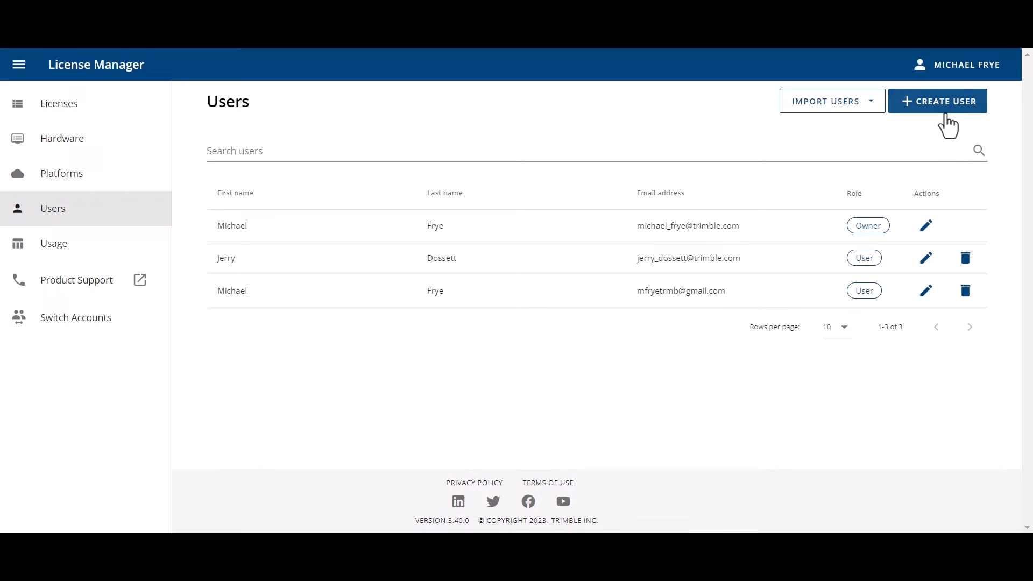
{"action": "mouse_move", "coordinate": [936, 109]}
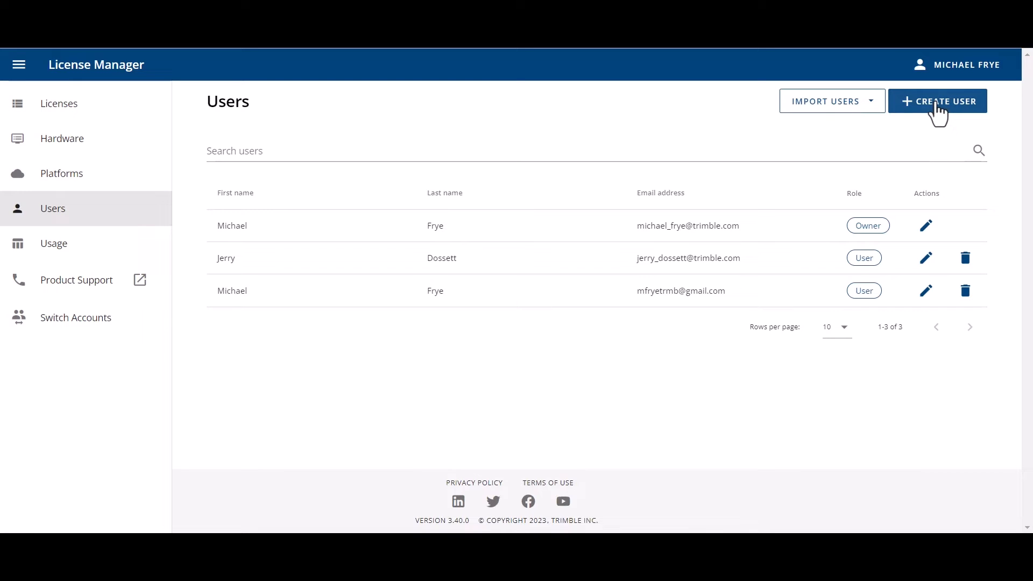
{"action": "left_click", "coordinate": [936, 101]}
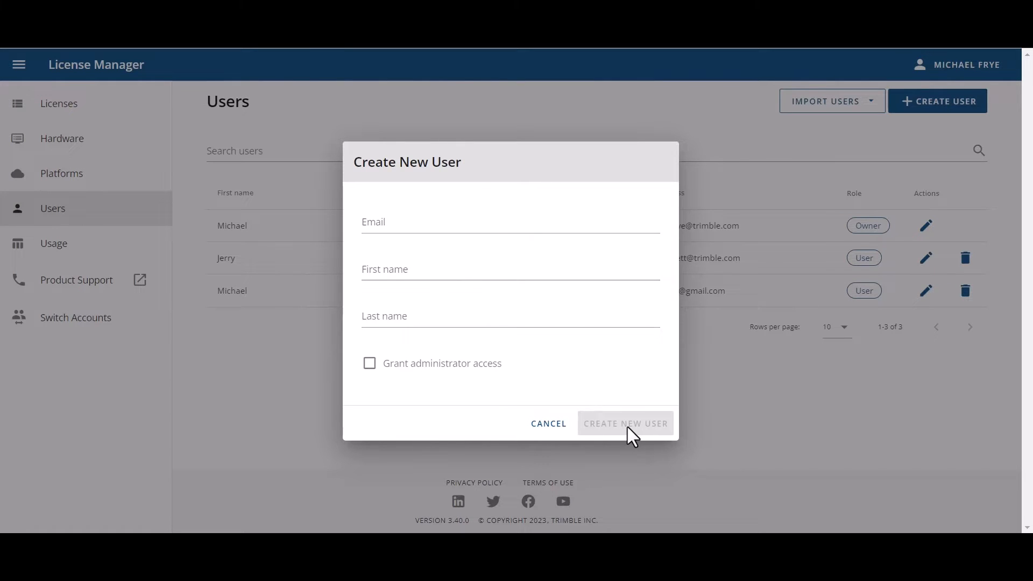
{"action": "left_click", "coordinate": [548, 423]}
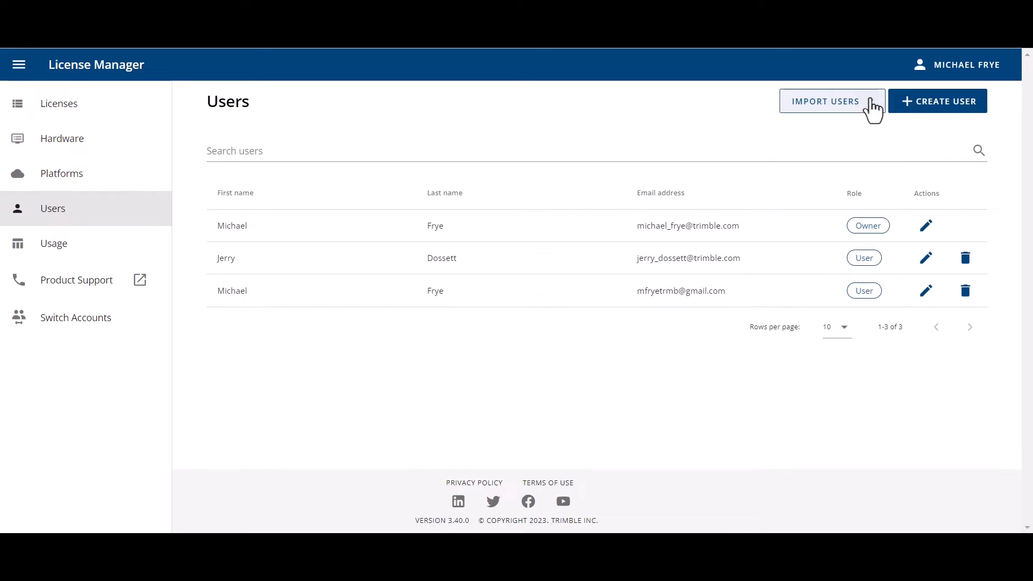
{"action": "left_click", "coordinate": [824, 101]}
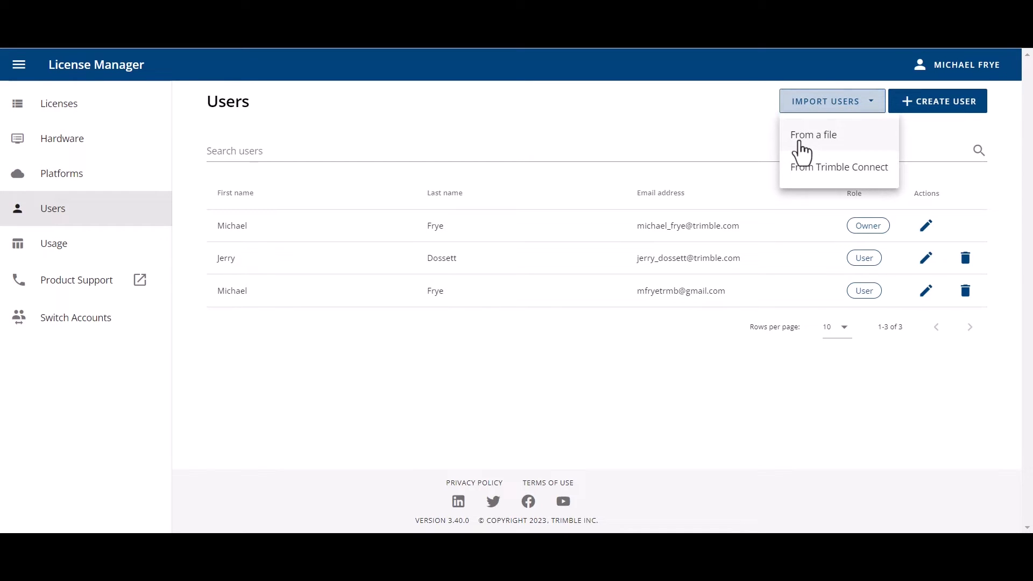
{"action": "mouse_move", "coordinate": [804, 183]}
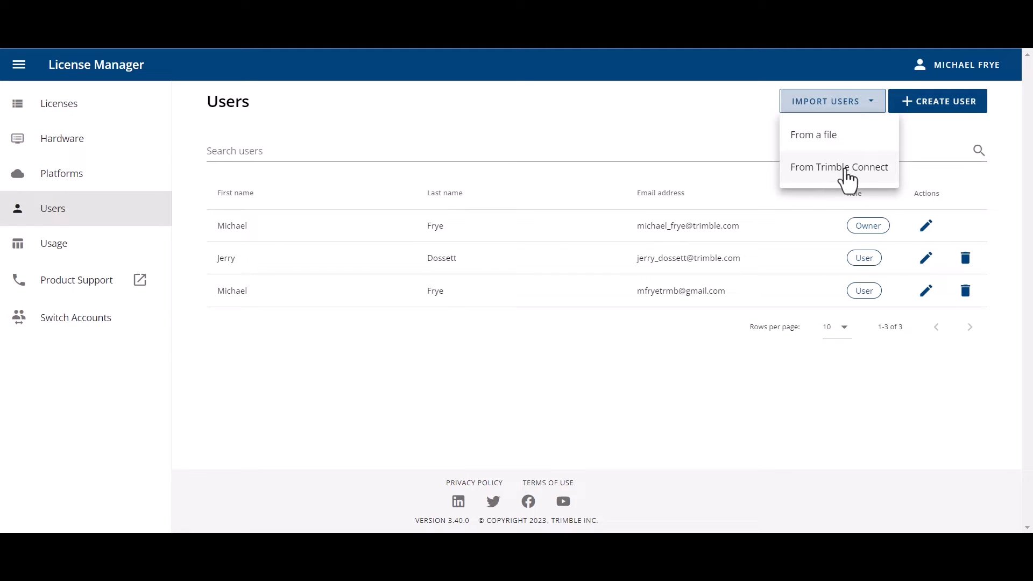
{"action": "mouse_move", "coordinate": [886, 183]}
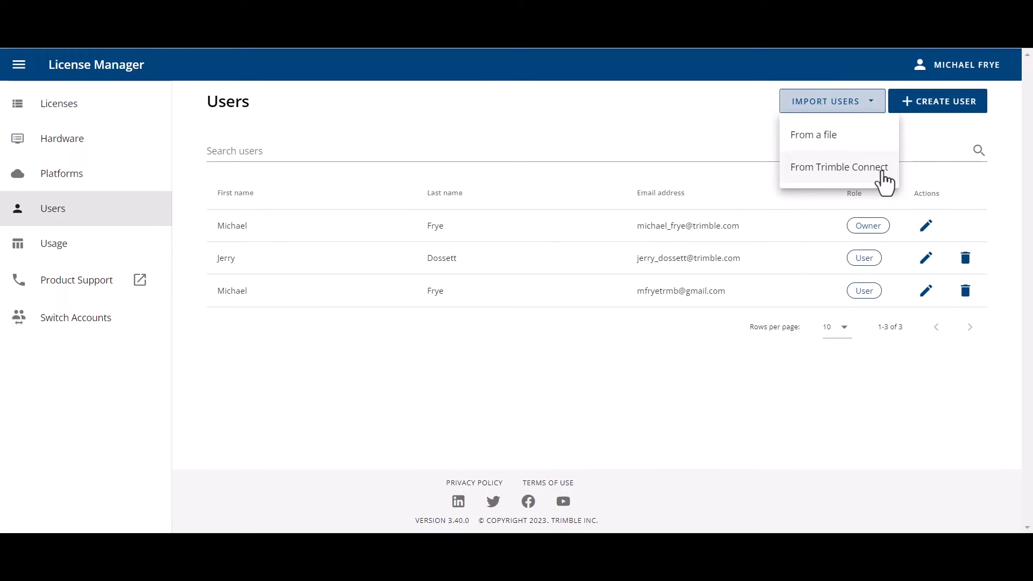
Step: Edit the second user and toggle 'Grant full administrator access' without saving any change
{"action": "left_click", "coordinate": [702, 99]}
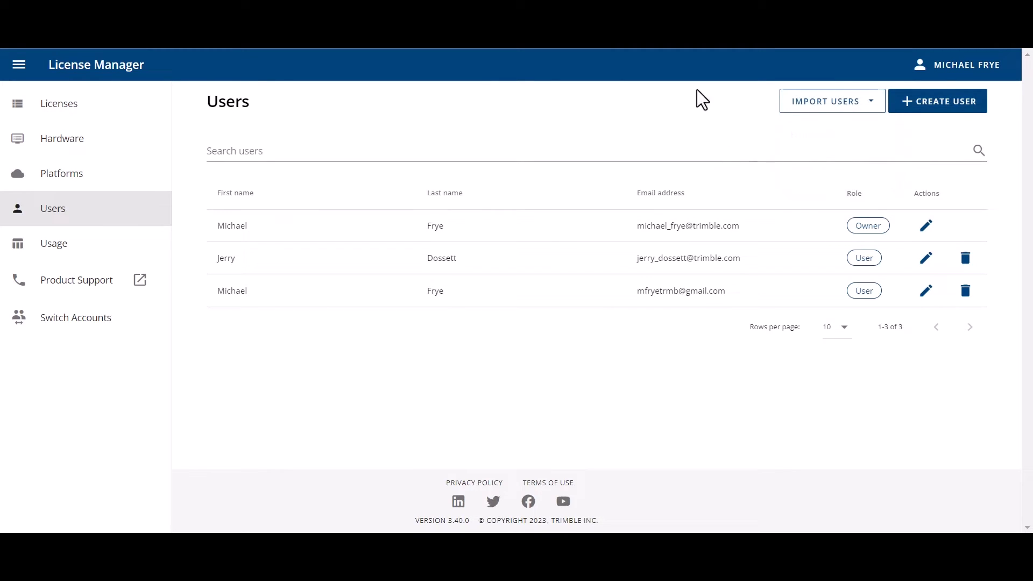
{"action": "mouse_move", "coordinate": [311, 282]}
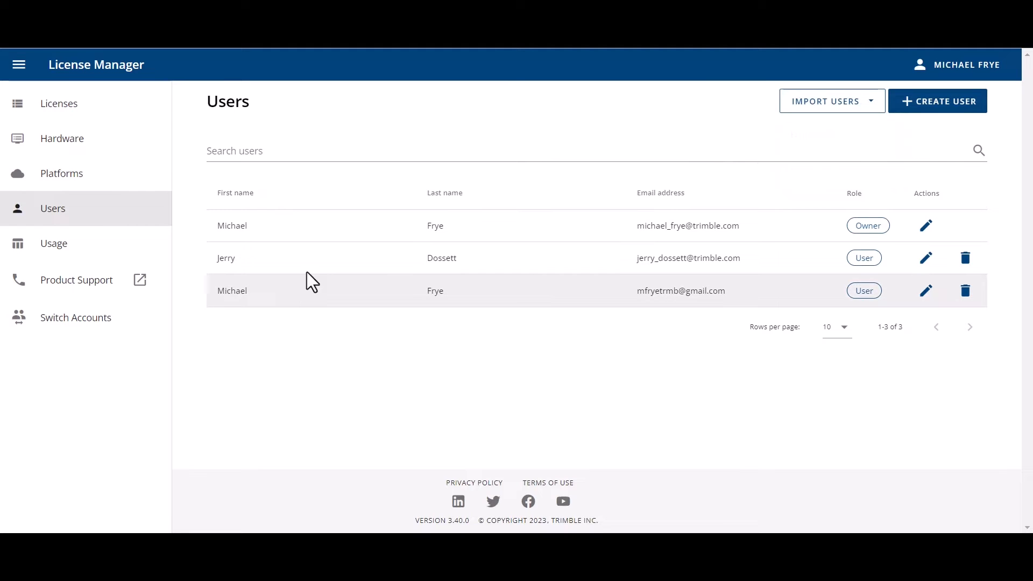
{"action": "mouse_move", "coordinate": [866, 209]}
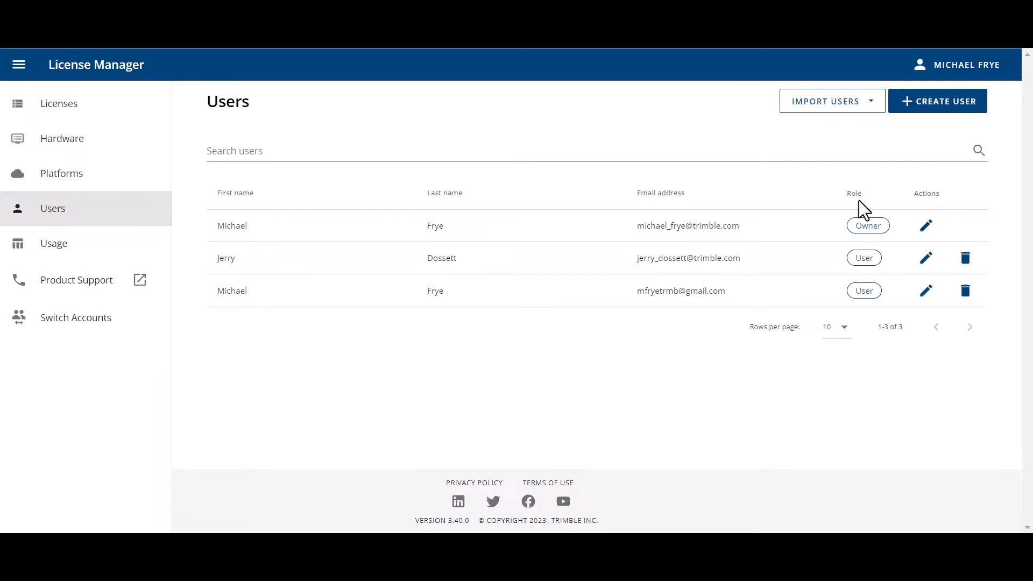
{"action": "mouse_move", "coordinate": [865, 291]}
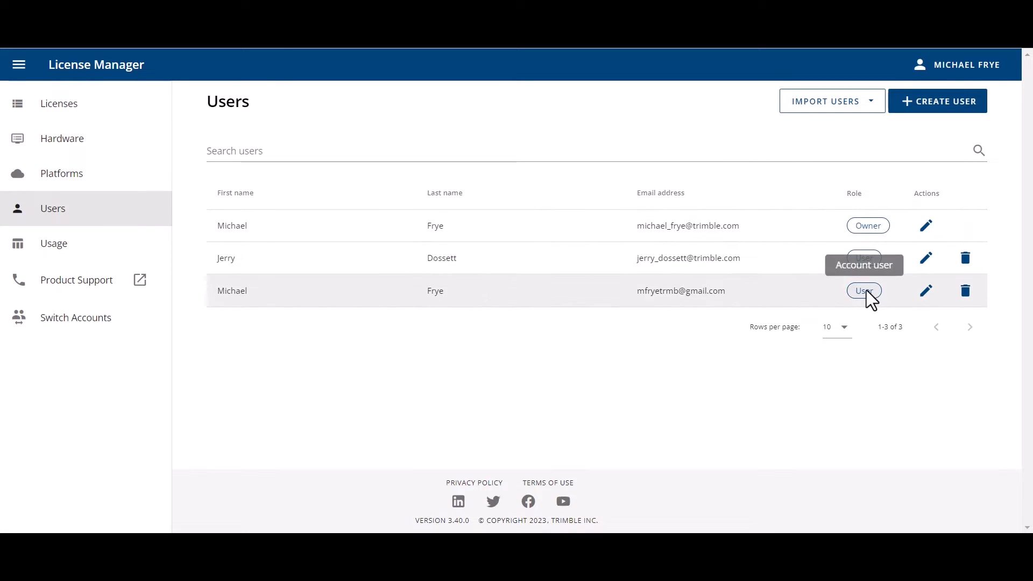
{"action": "mouse_move", "coordinate": [868, 225]}
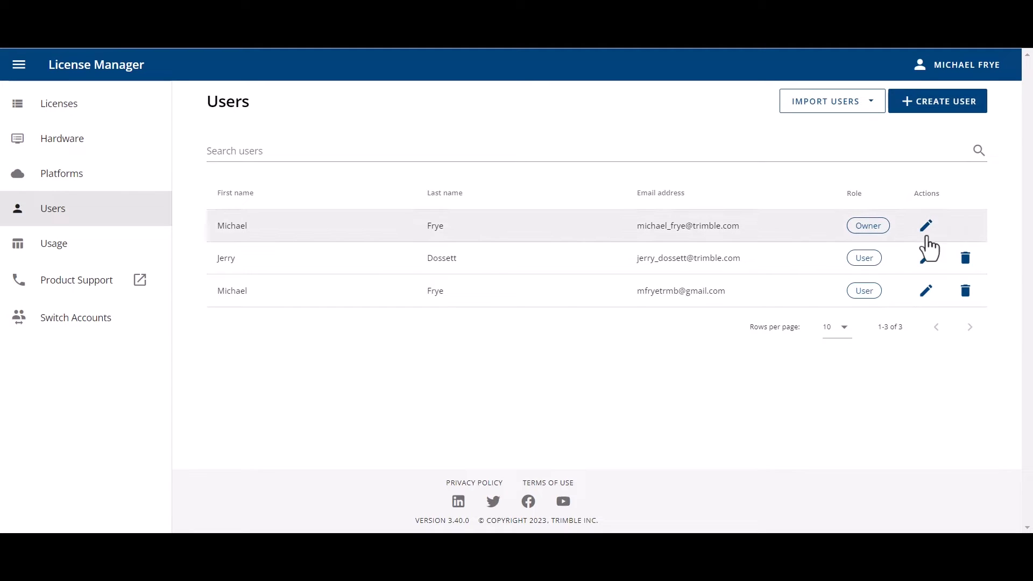
{"action": "left_click", "coordinate": [925, 257]}
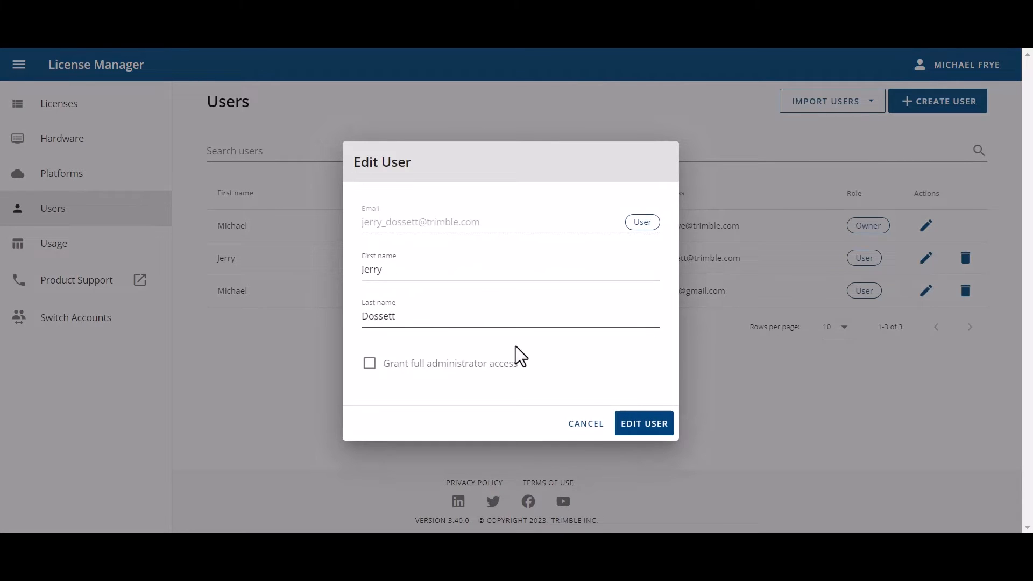
{"action": "mouse_move", "coordinate": [417, 385]}
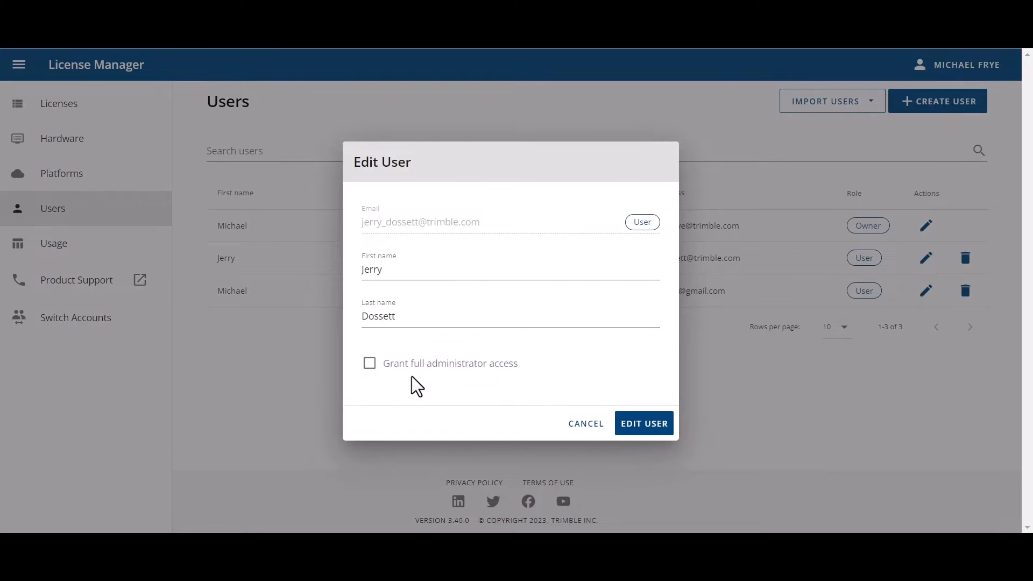
{"action": "mouse_move", "coordinate": [509, 382]}
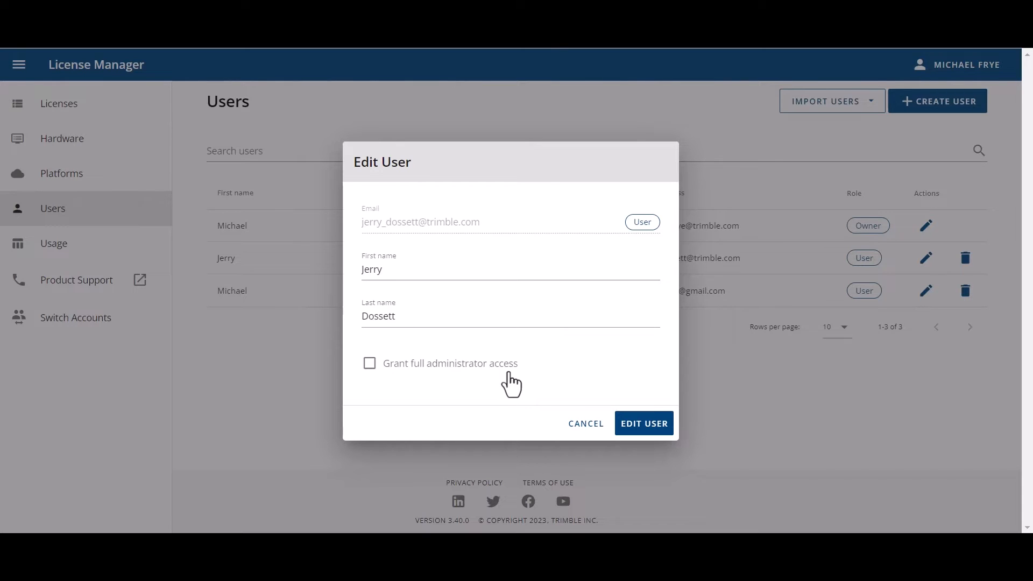
{"action": "mouse_move", "coordinate": [499, 376]}
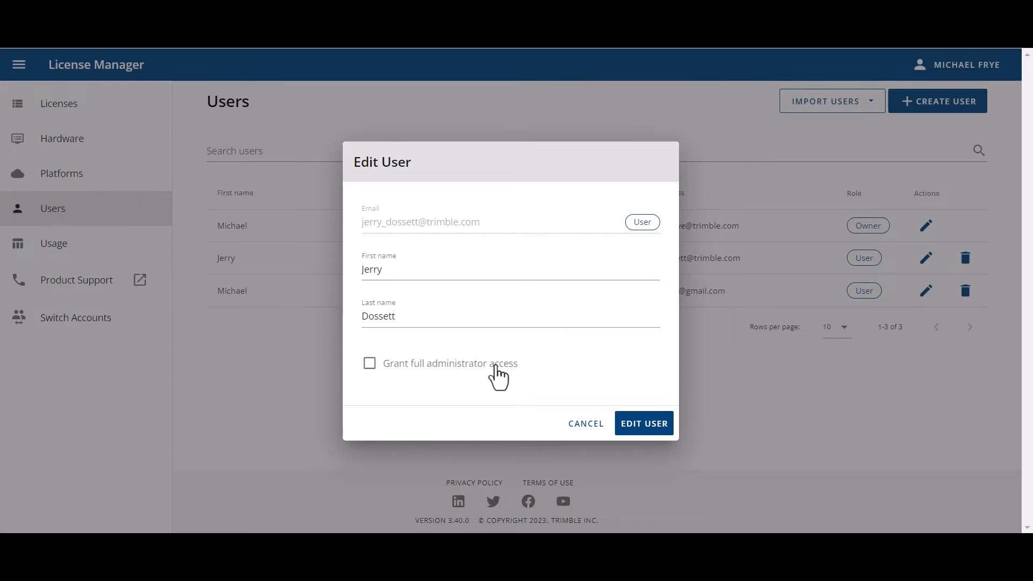
{"action": "mouse_move", "coordinate": [529, 384]}
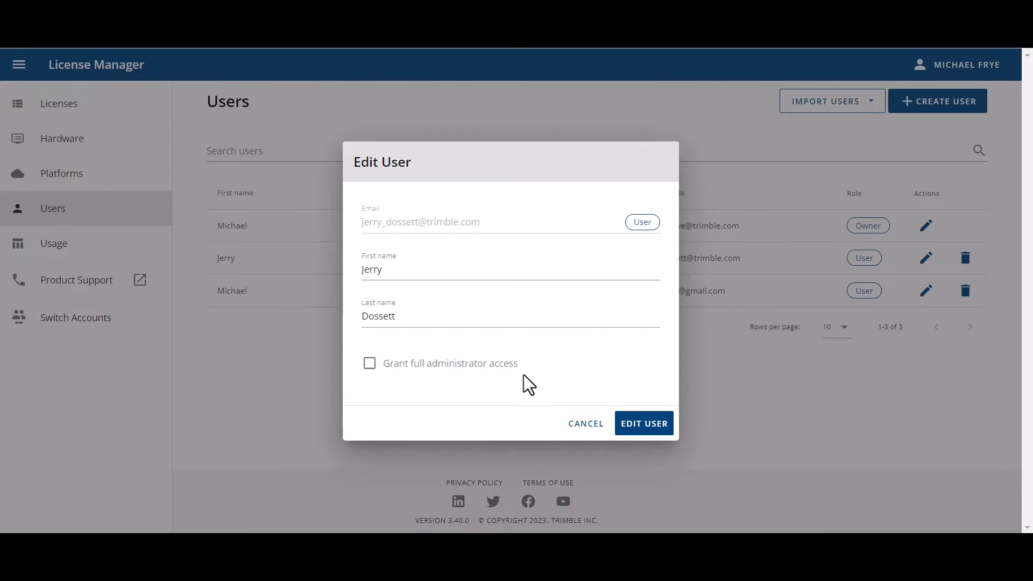
{"action": "mouse_move", "coordinate": [534, 382]}
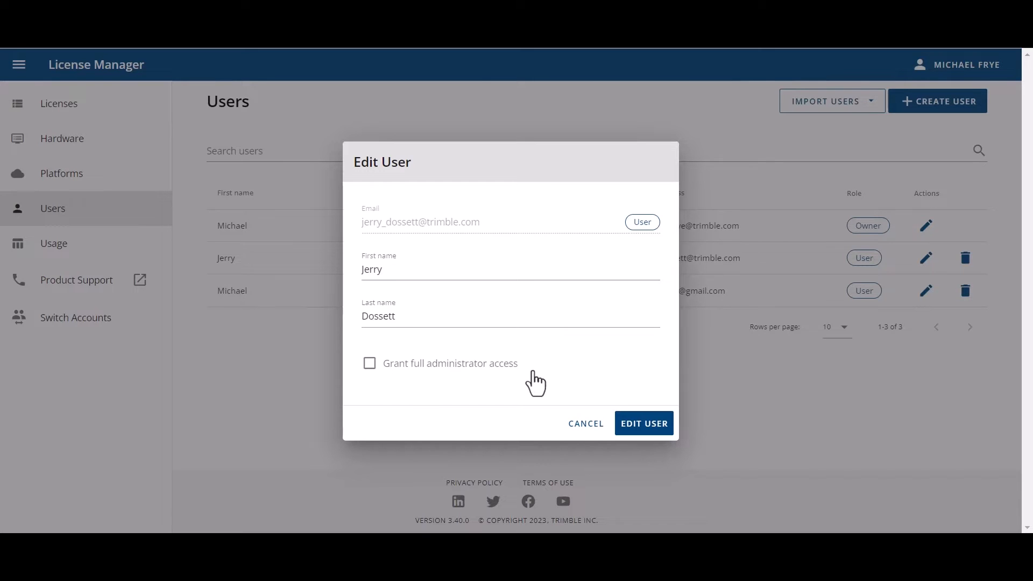
{"action": "mouse_move", "coordinate": [404, 379]}
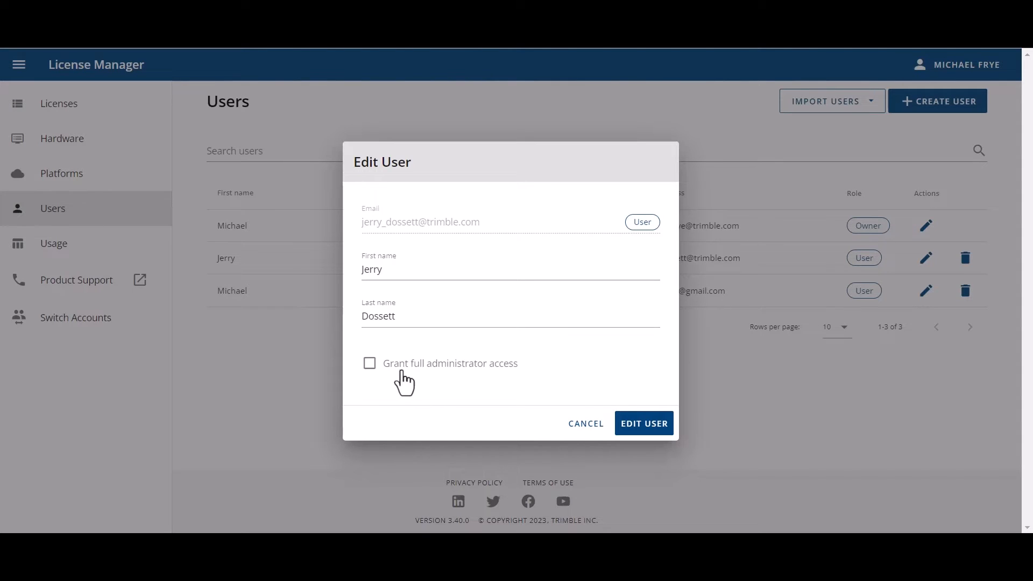
{"action": "mouse_move", "coordinate": [513, 385]}
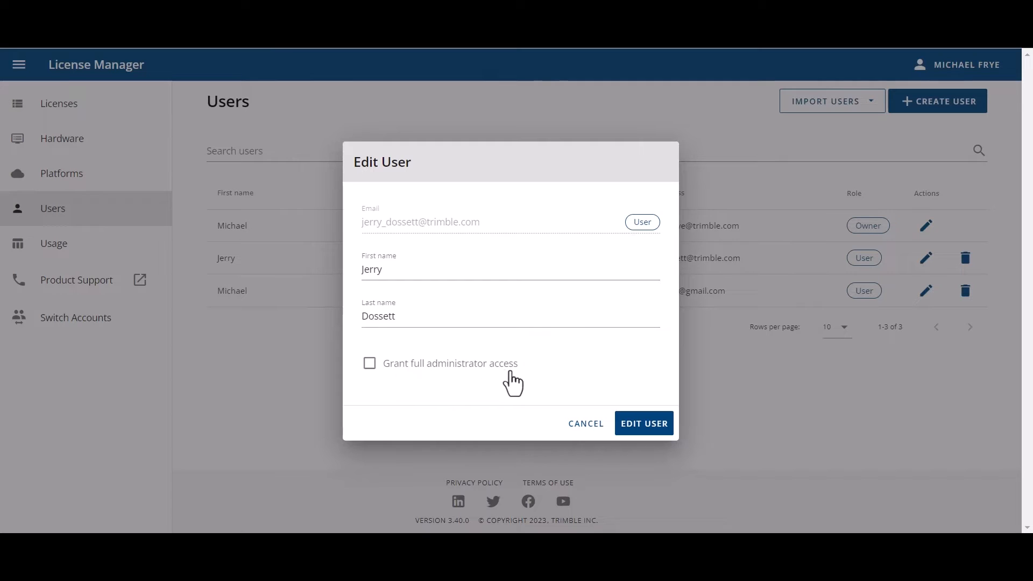
{"action": "mouse_move", "coordinate": [503, 382]}
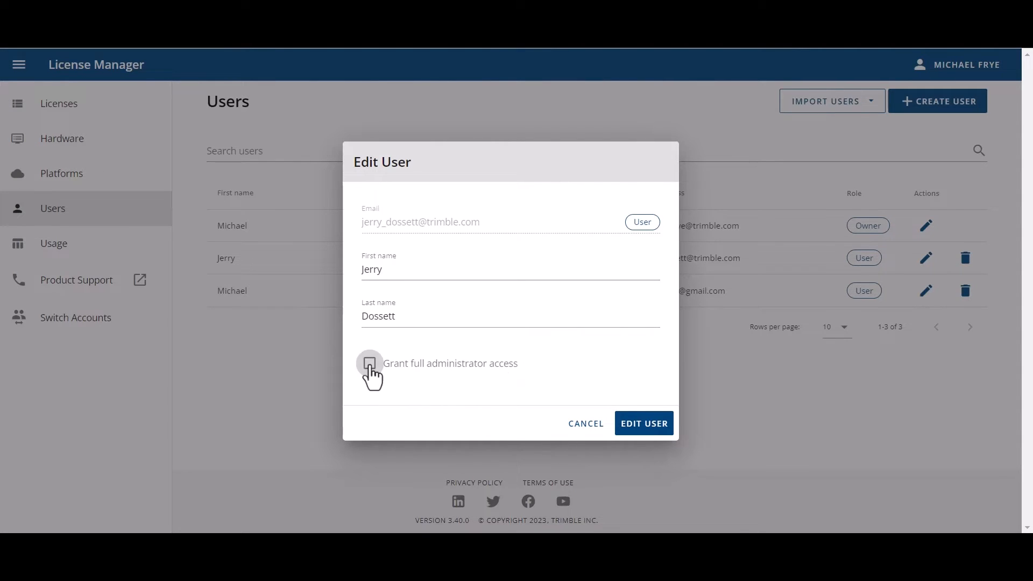
{"action": "left_click", "coordinate": [369, 363]}
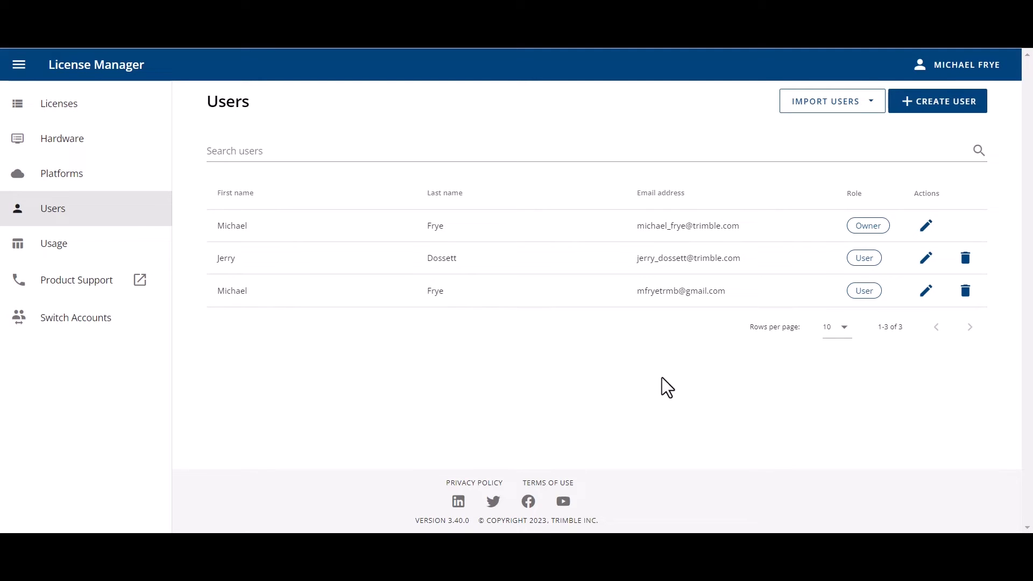
{"action": "mouse_move", "coordinate": [644, 374]}
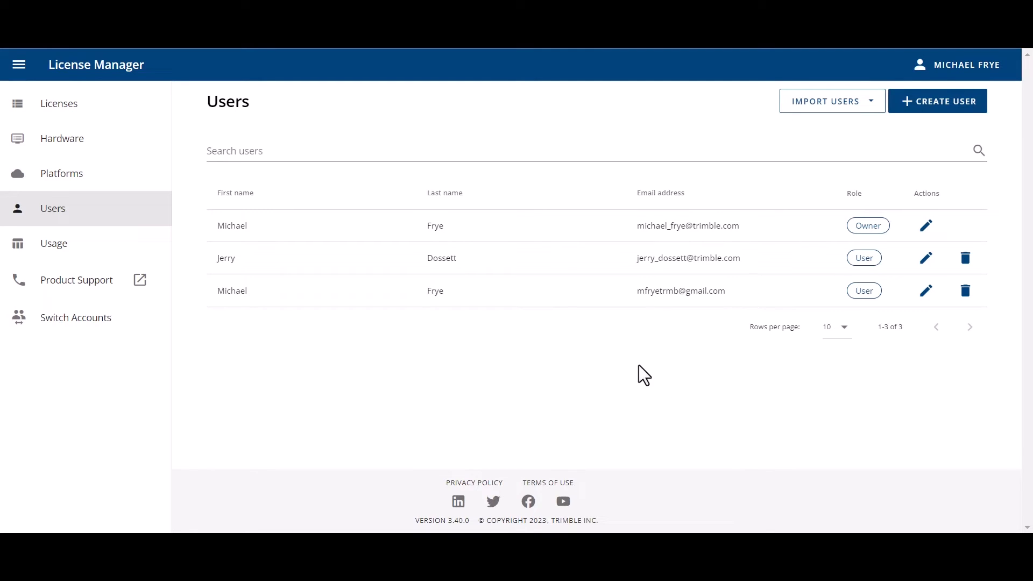
{"action": "mouse_move", "coordinate": [75, 318]}
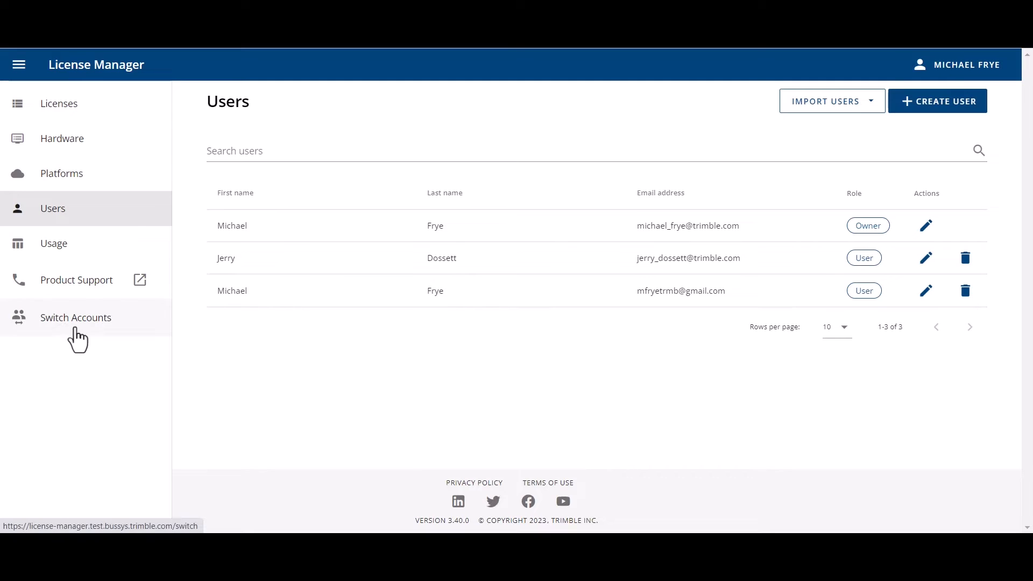
{"action": "mouse_move", "coordinate": [59, 336]}
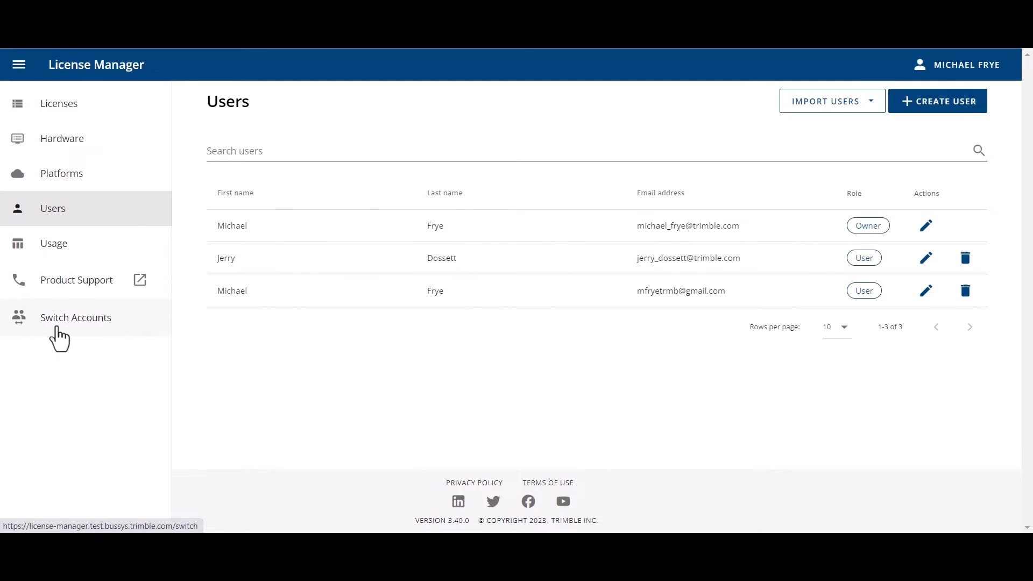
{"action": "mouse_move", "coordinate": [64, 337]}
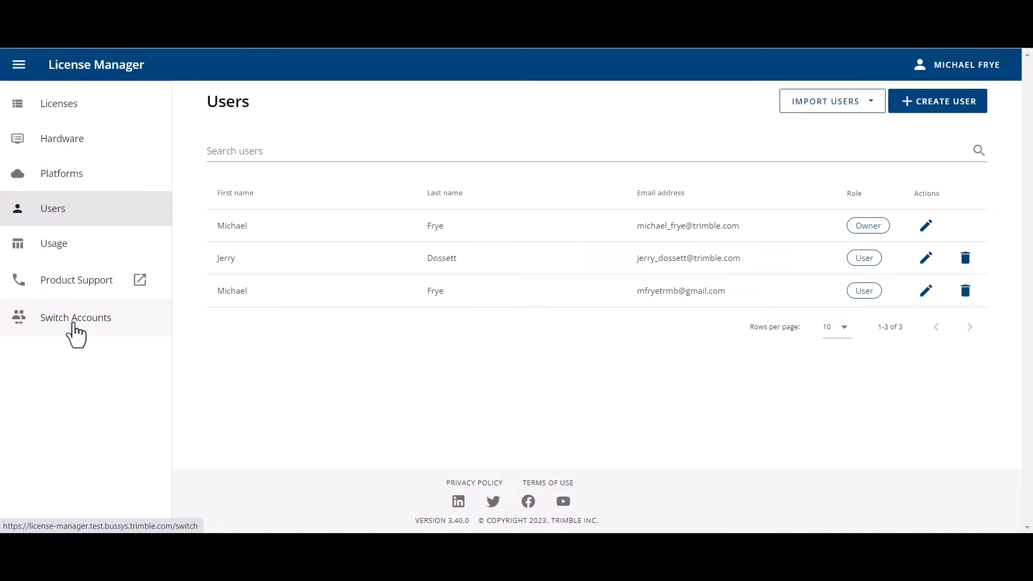
{"action": "left_click", "coordinate": [75, 317]}
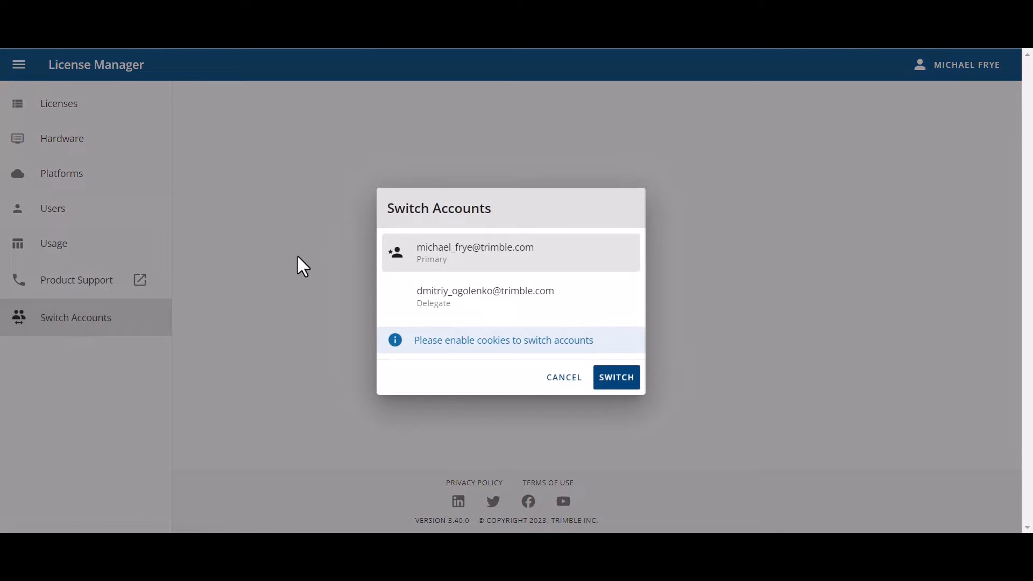
{"action": "mouse_move", "coordinate": [328, 312]}
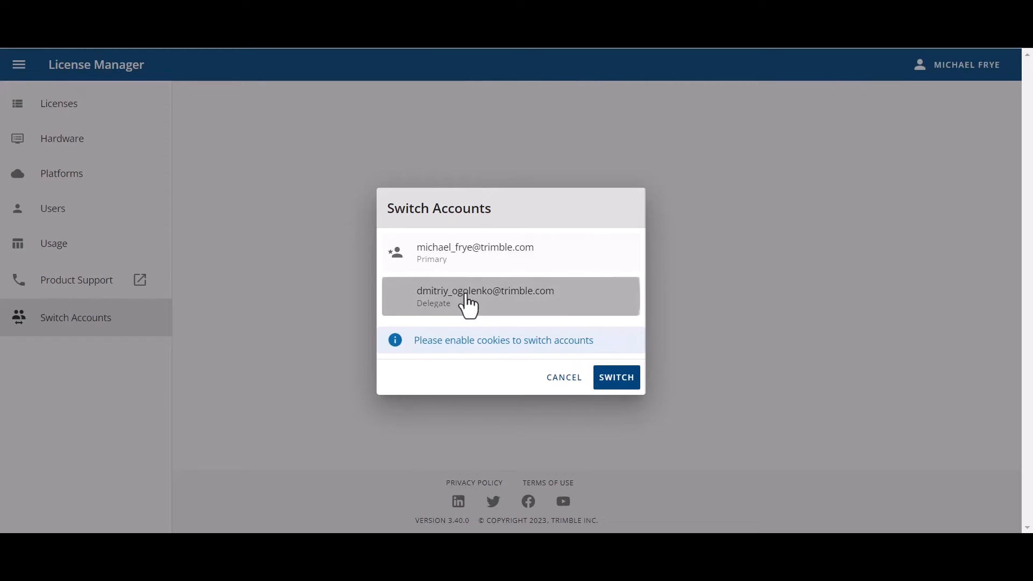
{"action": "left_click", "coordinate": [615, 377]}
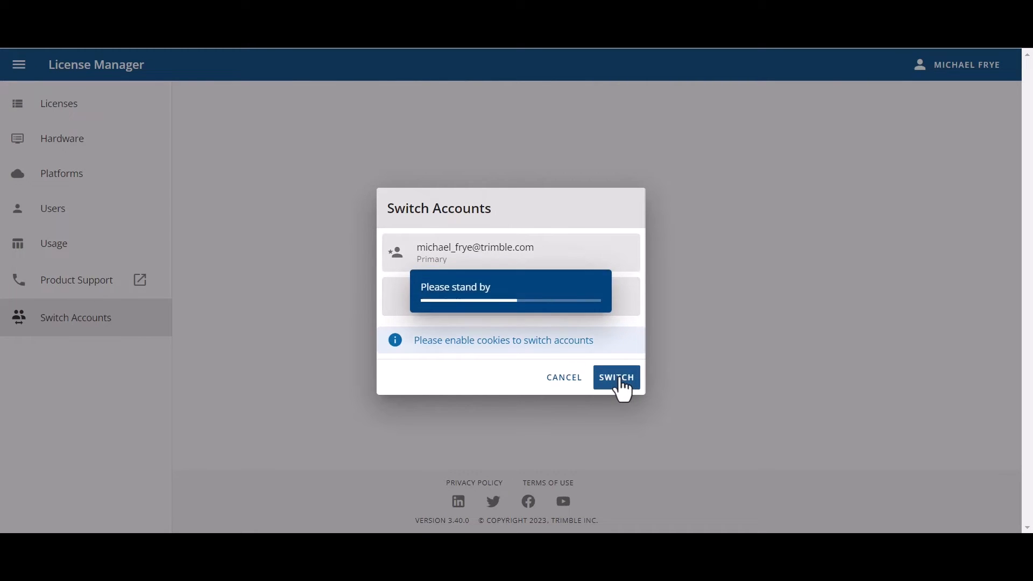
{"action": "left_click", "coordinate": [615, 376]}
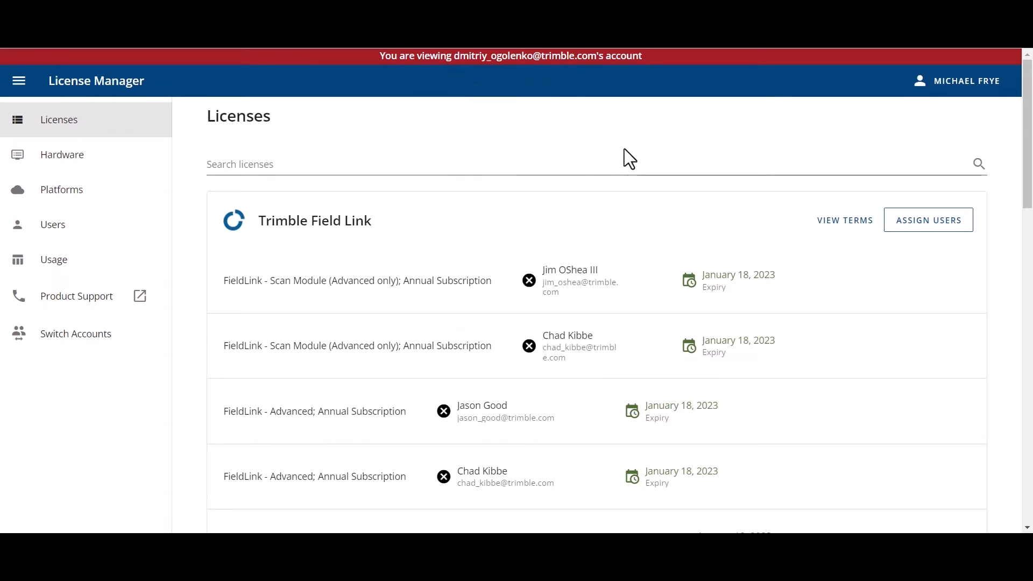
{"action": "scroll", "scroll_direction": "down", "scroll_amount": 3}
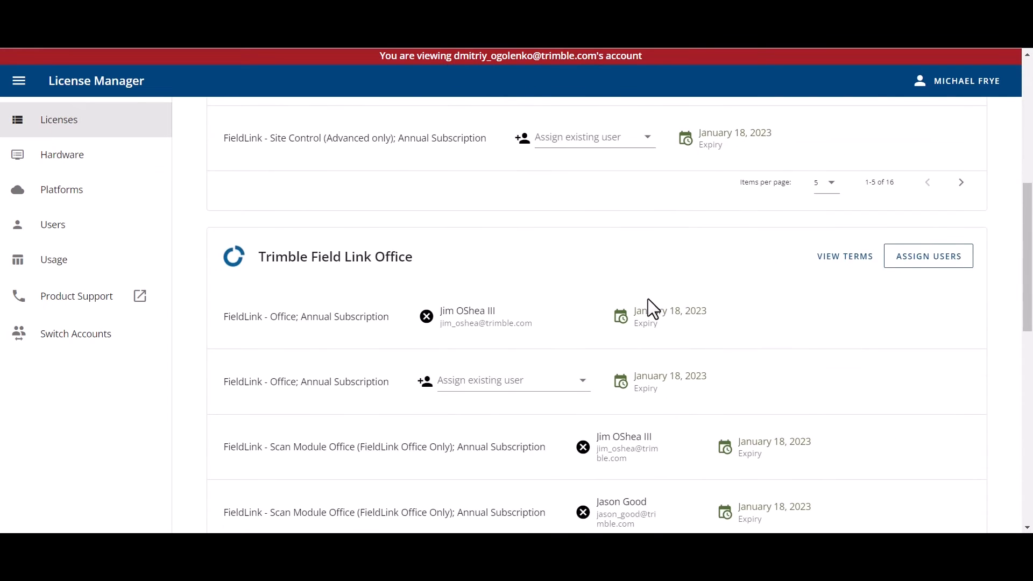
{"action": "scroll", "scroll_direction": "down", "scroll_amount": 3}
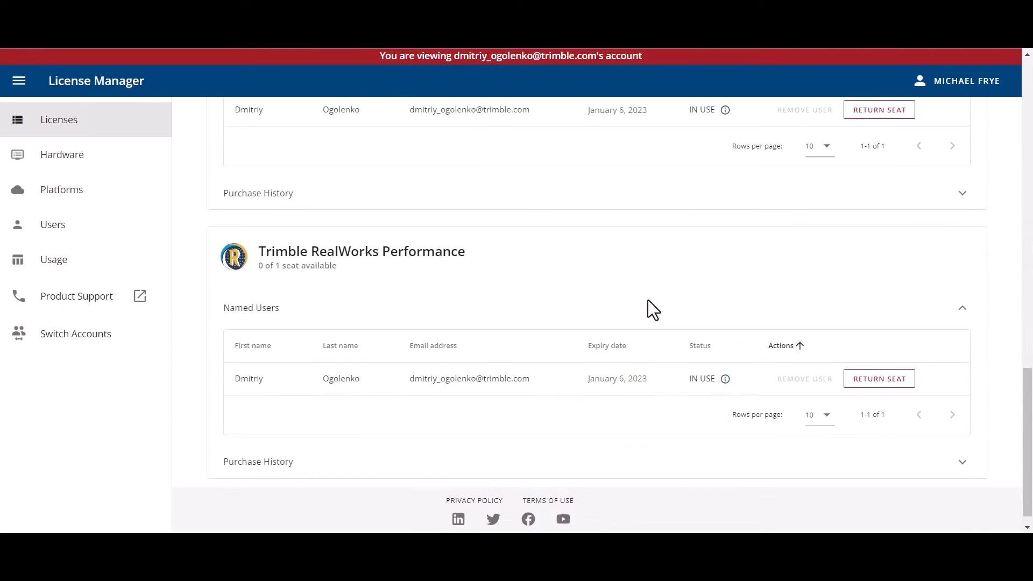
{"action": "scroll", "scroll_direction": "down", "scroll_amount": 3}
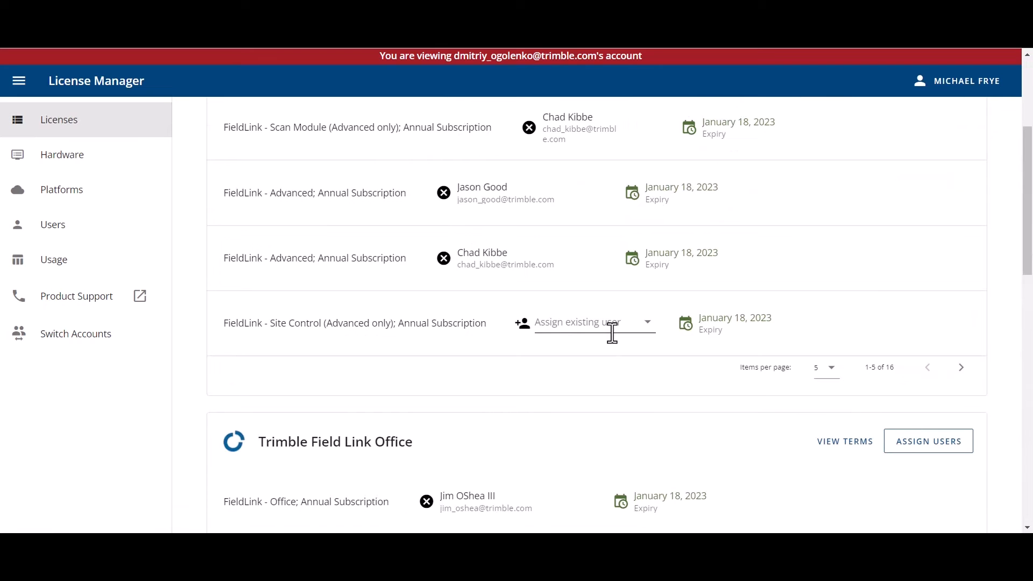
{"action": "scroll", "scroll_direction": "up", "scroll_amount": 3}
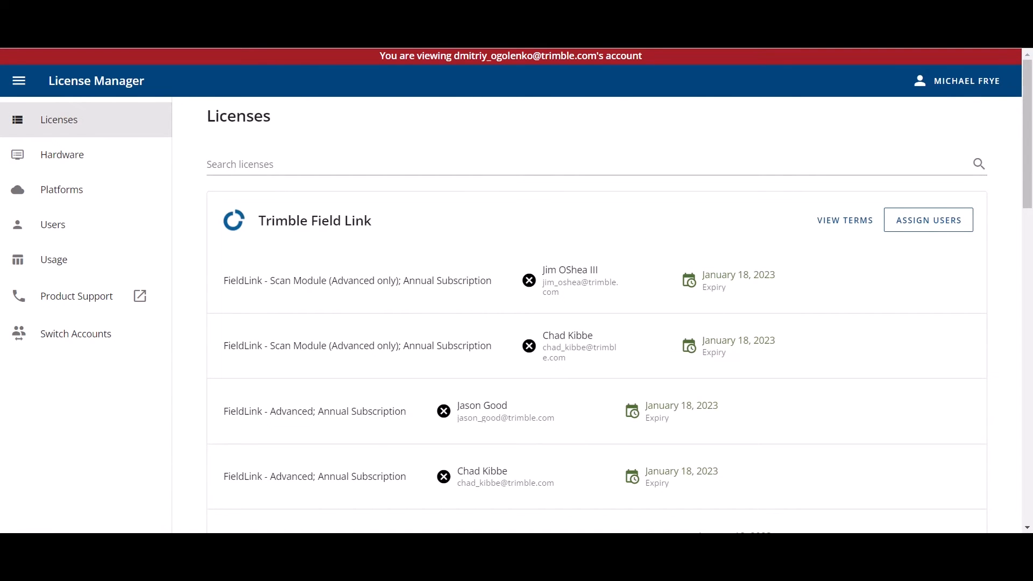
Step: Switch back to Michael Frye's primary account and scroll to the Trimble Field Link card
{"action": "left_click", "coordinate": [75, 334]}
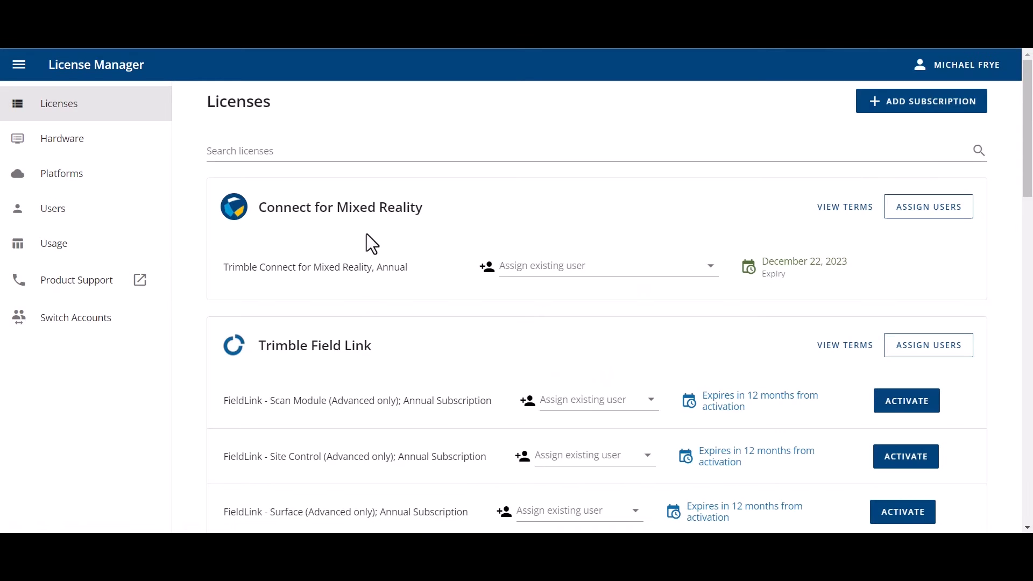
{"action": "mouse_move", "coordinate": [356, 237]}
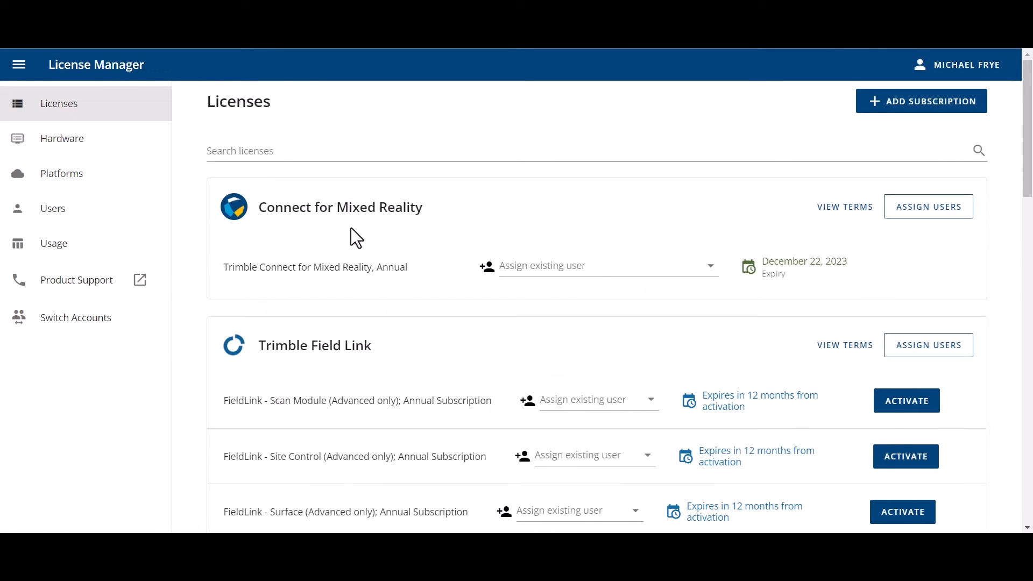
{"action": "scroll", "scroll_direction": "down", "scroll_amount": 3}
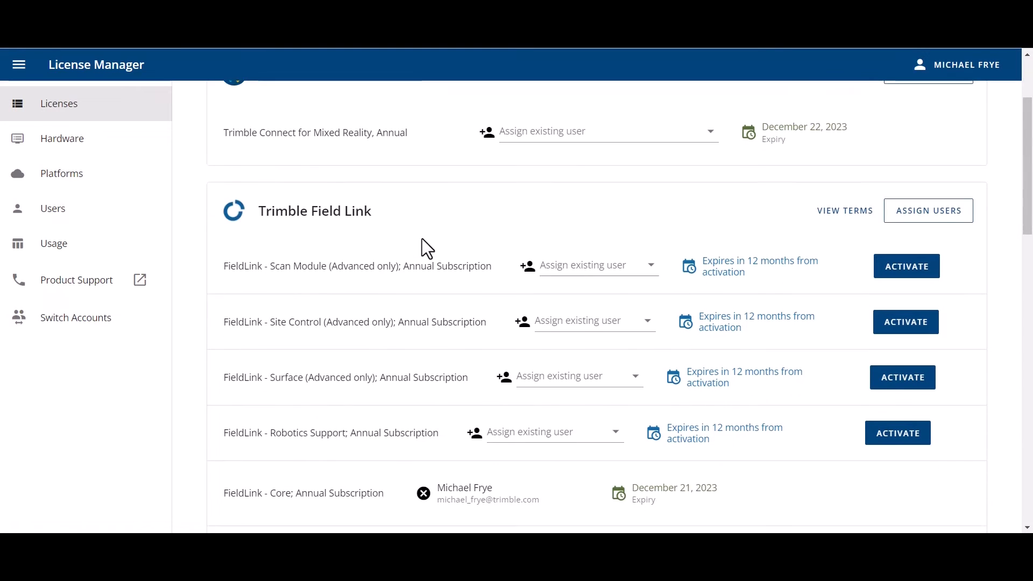
{"action": "scroll", "scroll_direction": "down", "scroll_amount": 3}
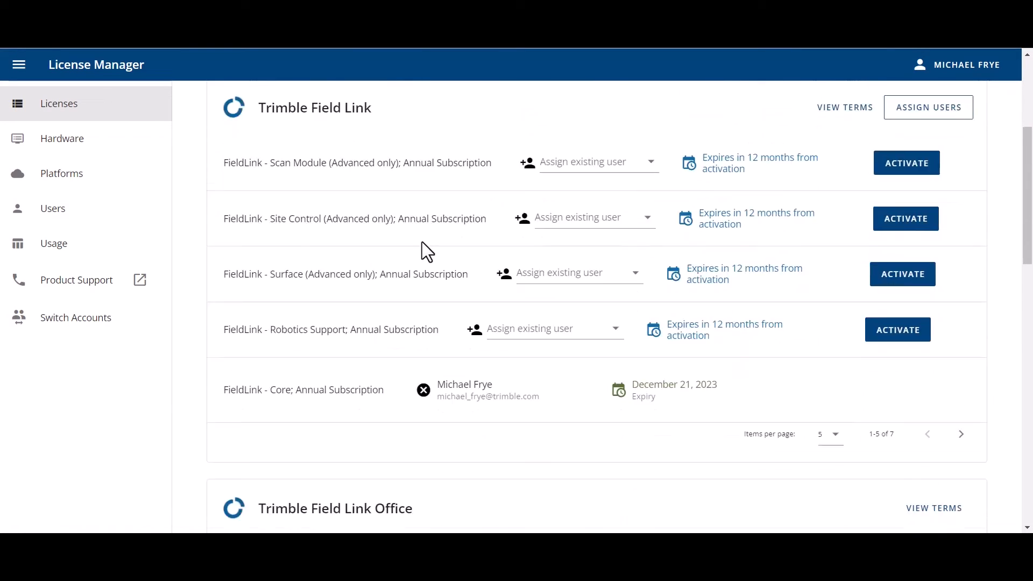
{"action": "scroll", "scroll_direction": "down", "scroll_amount": 3}
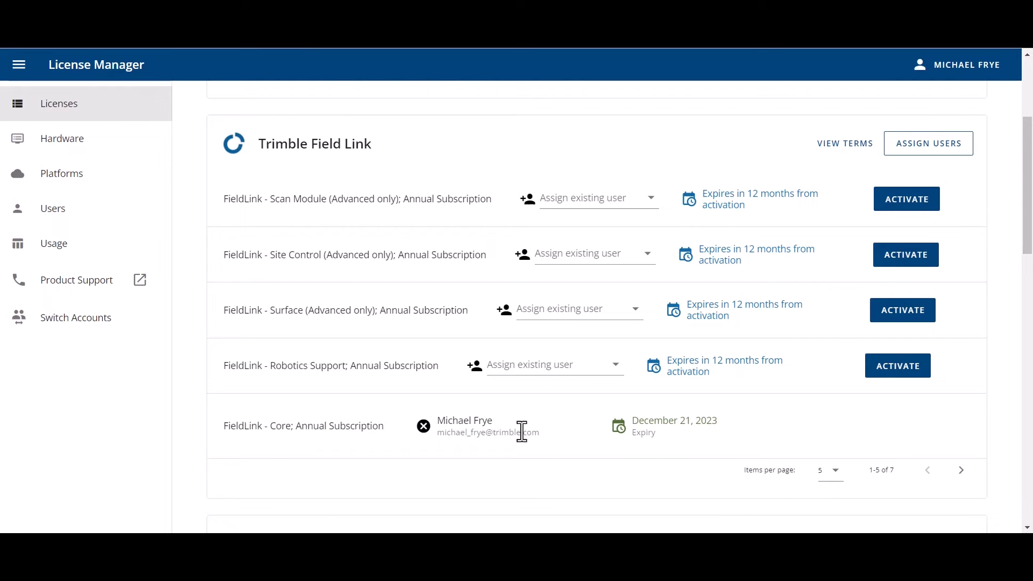
{"action": "mouse_move", "coordinate": [881, 485]}
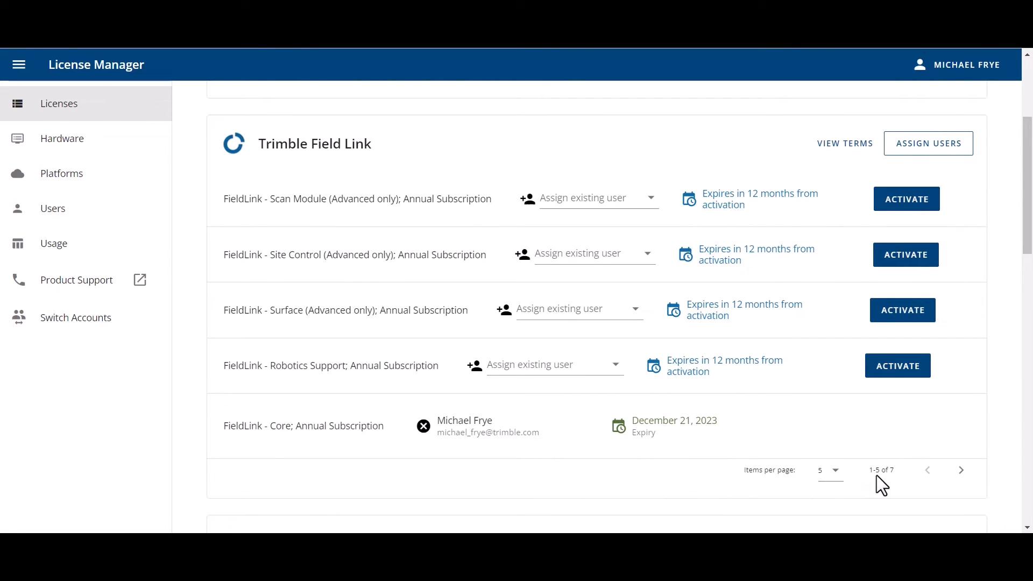
{"action": "mouse_move", "coordinate": [866, 489]}
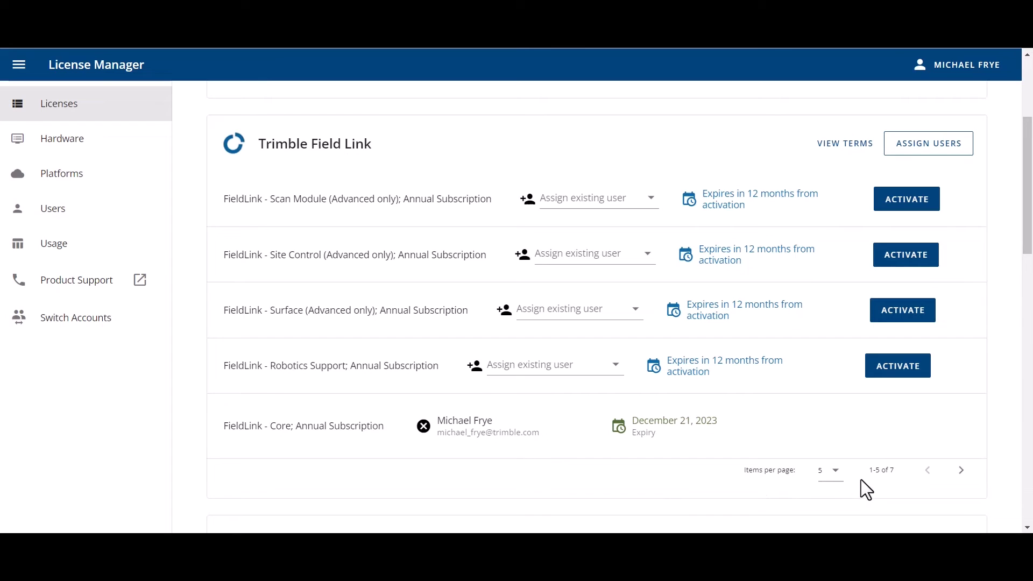
{"action": "mouse_move", "coordinate": [881, 485]}
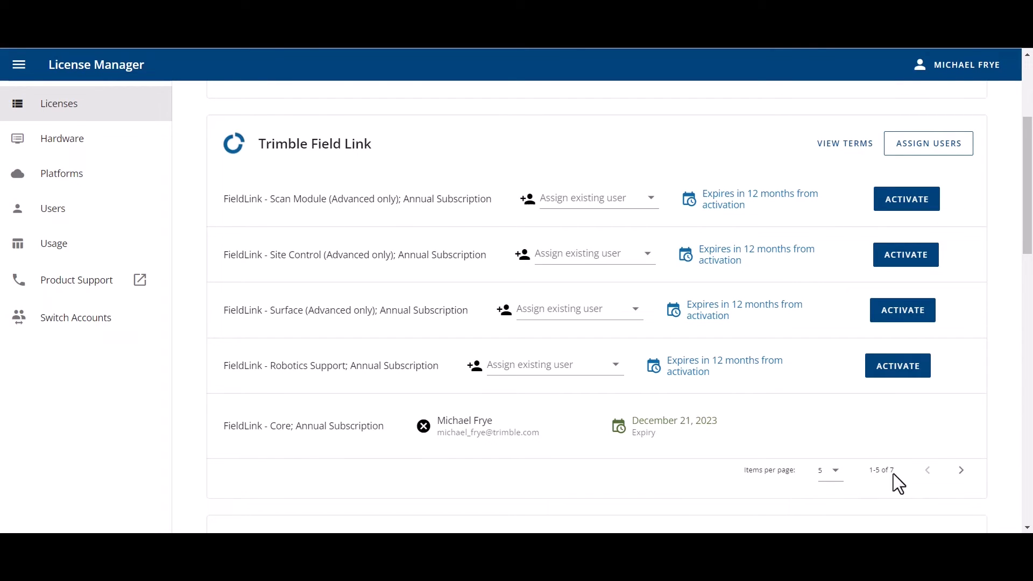
{"action": "mouse_move", "coordinate": [759, 484]}
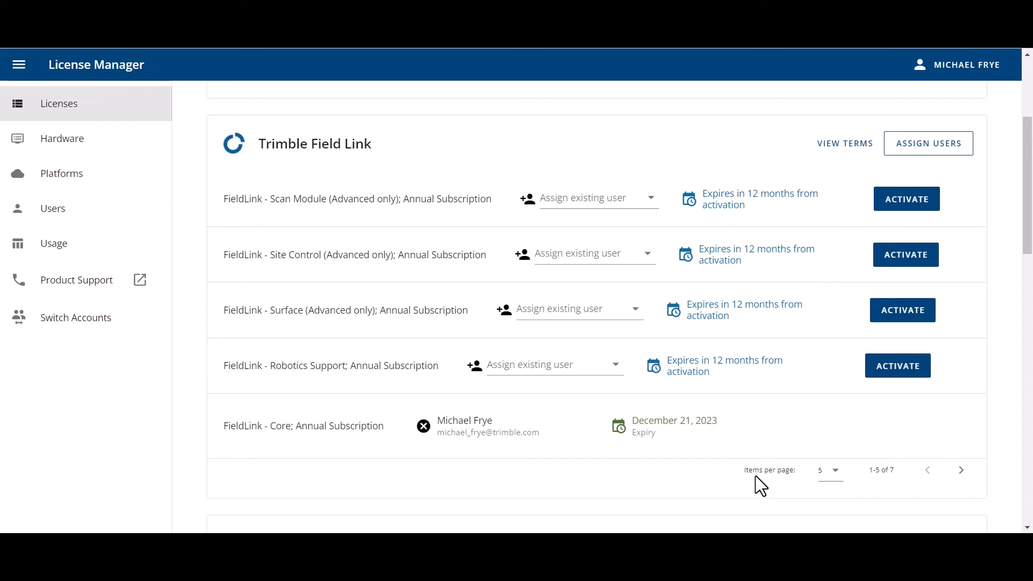
{"action": "mouse_move", "coordinate": [751, 476]}
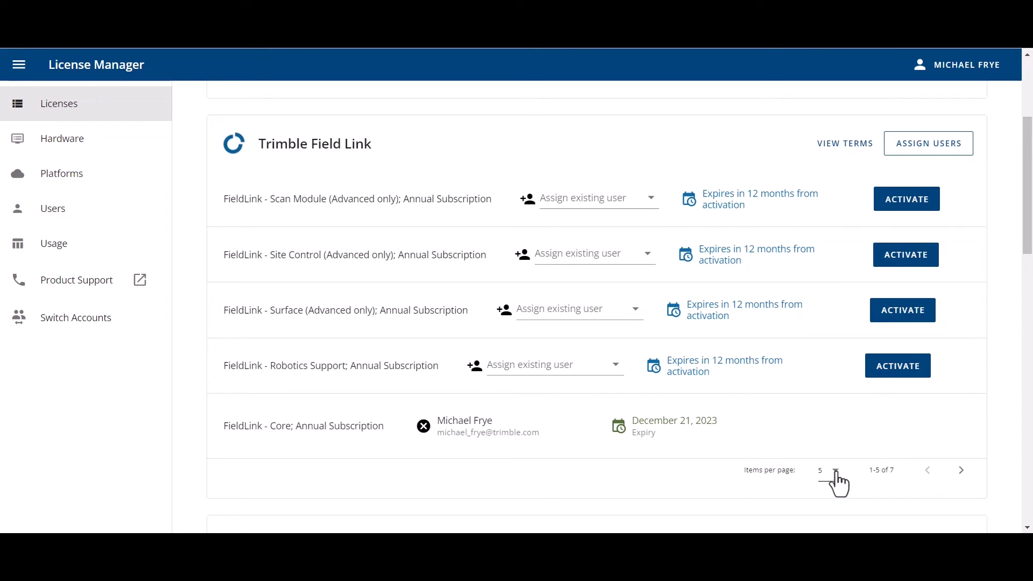
Step: Set Items per page to All so all seven Field Link subscriptions are listed
{"action": "left_click", "coordinate": [834, 471]}
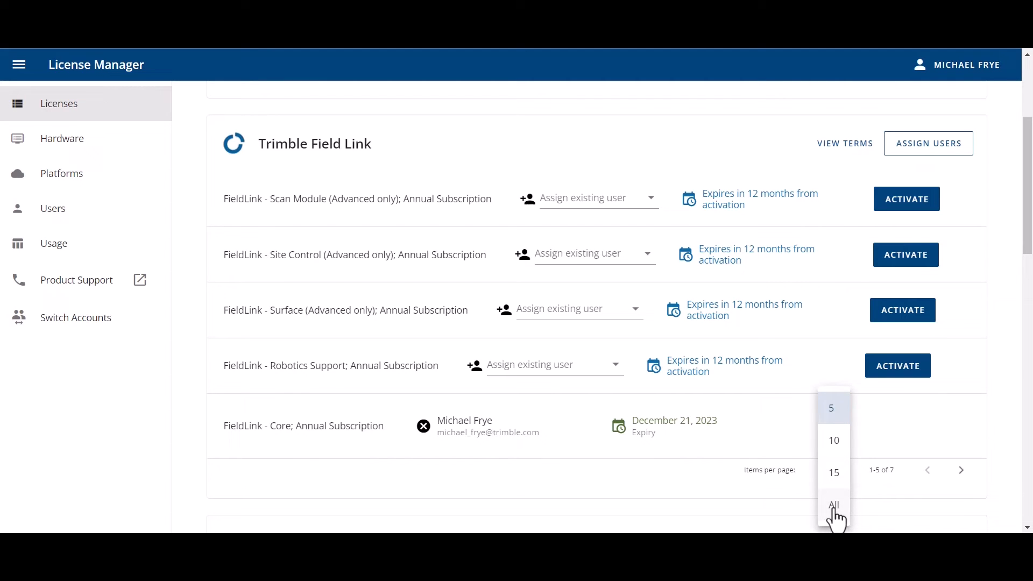
{"action": "left_click", "coordinate": [833, 505]}
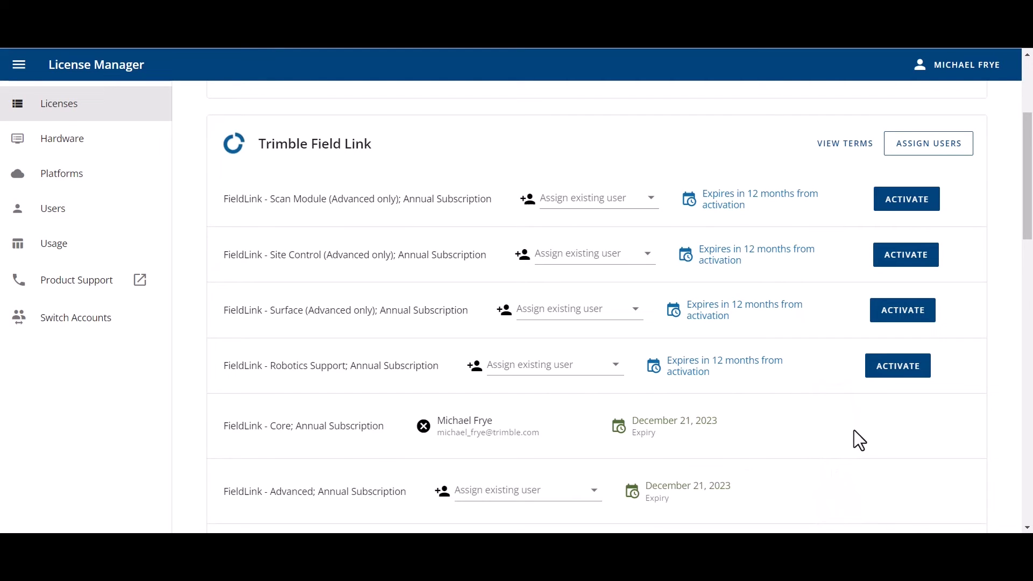
{"action": "scroll", "scroll_direction": "down", "scroll_amount": 3}
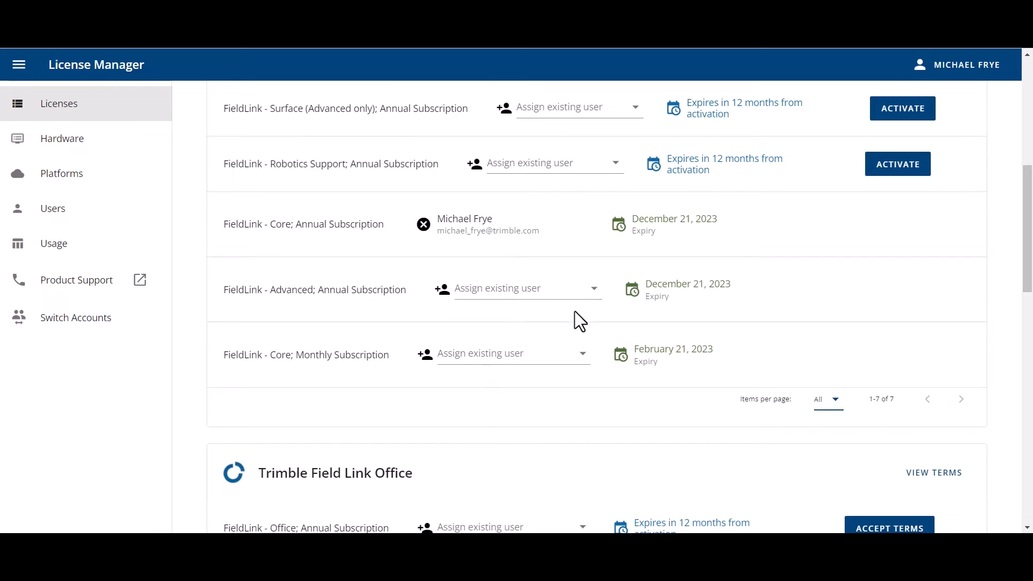
{"action": "scroll", "scroll_direction": "up", "scroll_amount": 3}
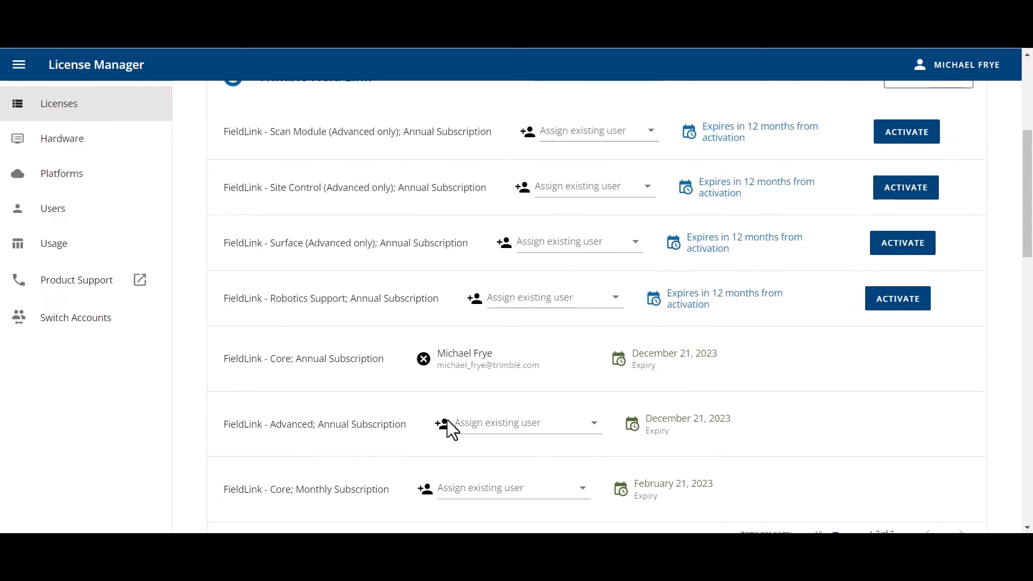
{"action": "mouse_move", "coordinate": [75, 316]}
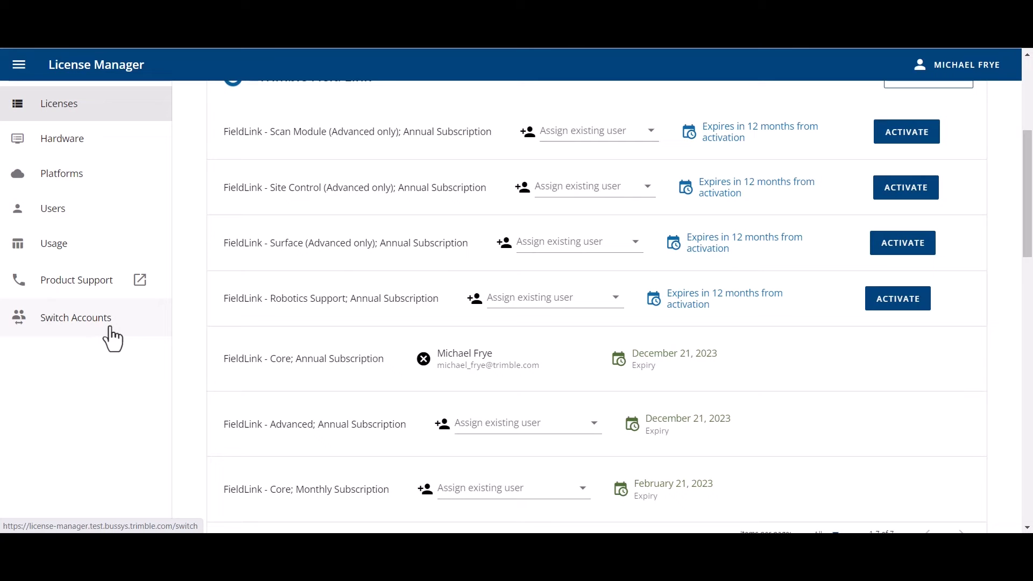
{"action": "mouse_move", "coordinate": [567, 345]}
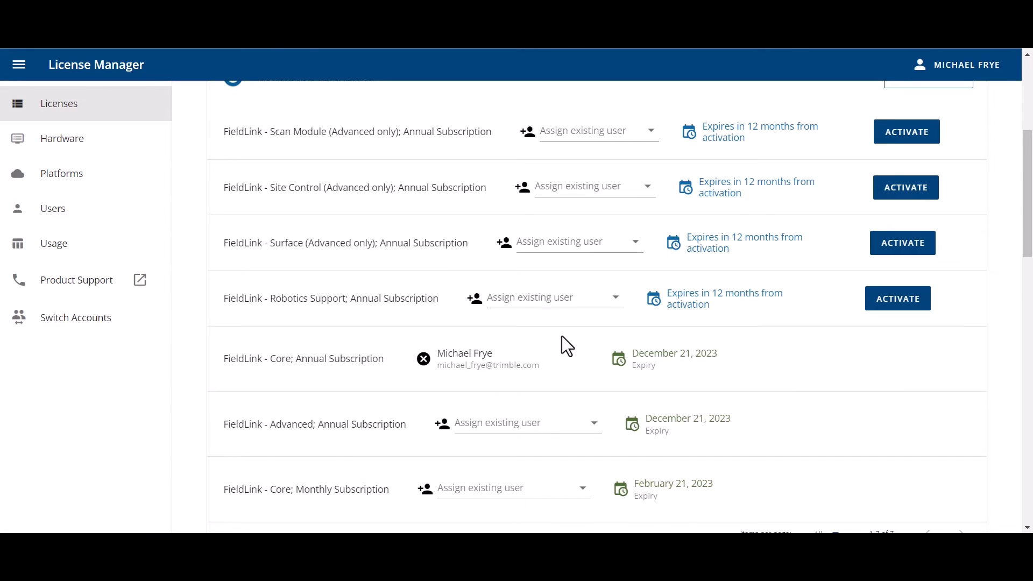
Step: Accept the terms and conditions for the FieldLink Office subscriptions and continue
{"action": "scroll", "scroll_direction": "down", "scroll_amount": 3}
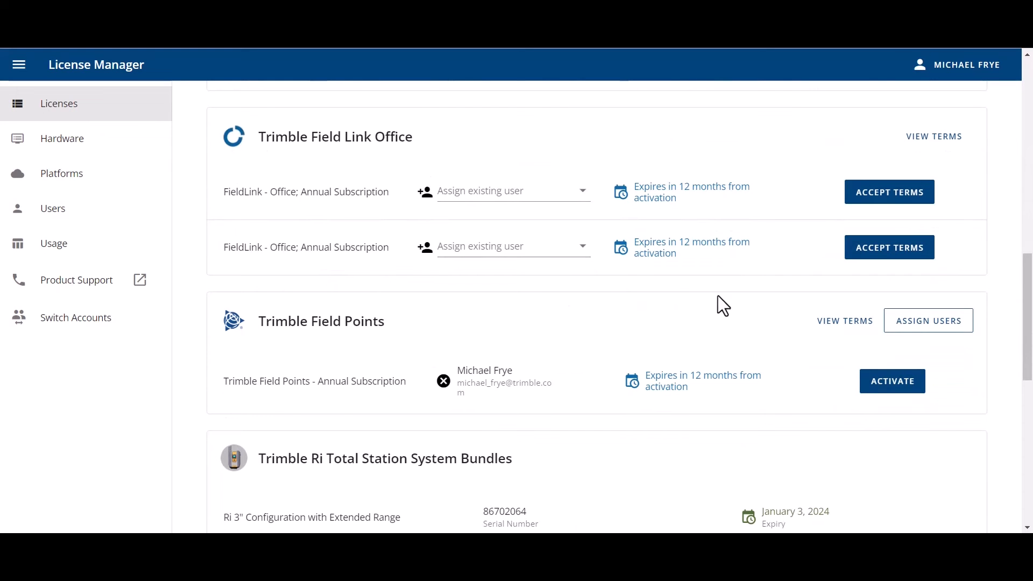
{"action": "mouse_move", "coordinate": [779, 275]}
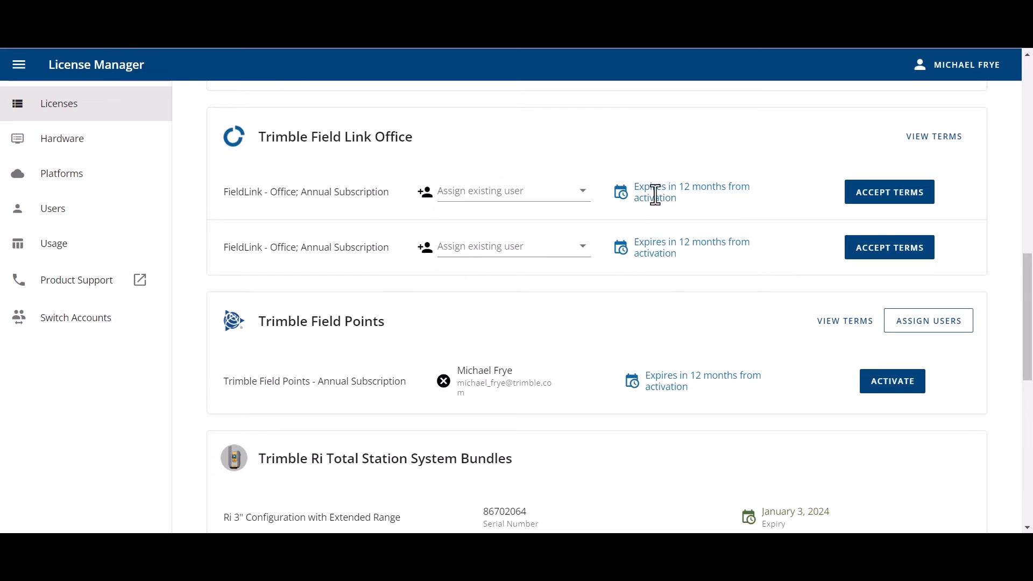
{"action": "mouse_move", "coordinate": [817, 241]}
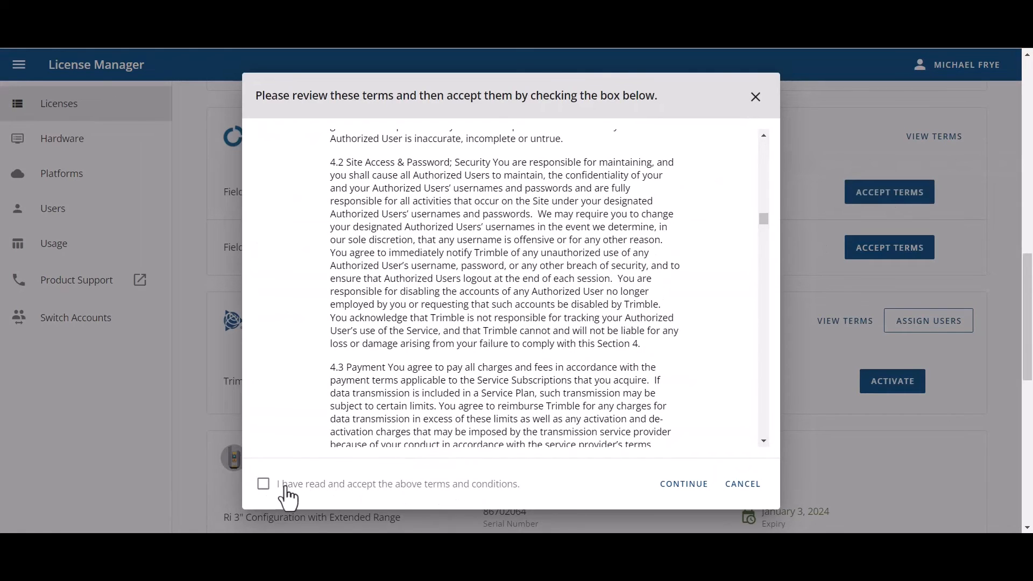
{"action": "left_click", "coordinate": [262, 483]}
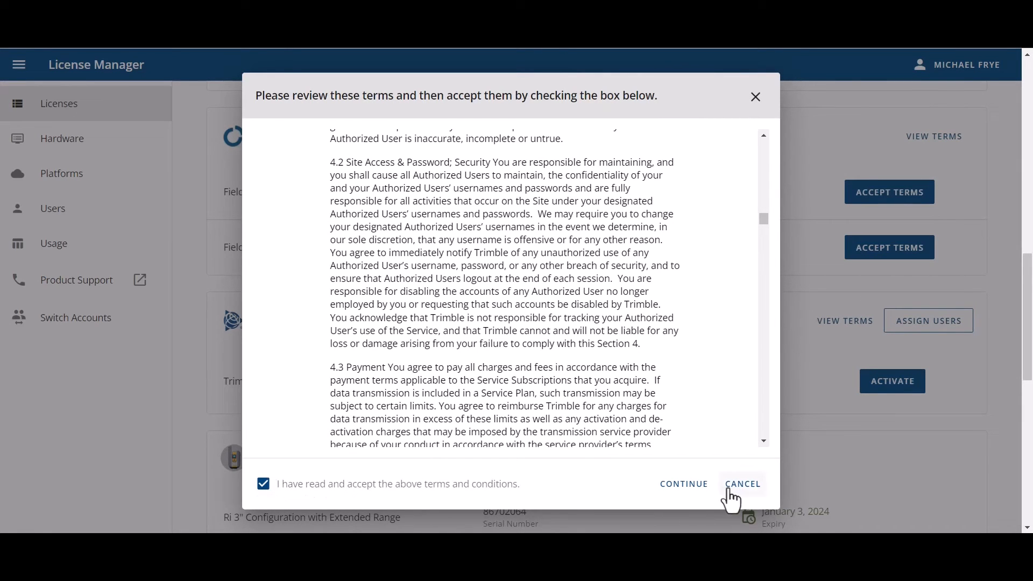
{"action": "left_click", "coordinate": [684, 483]}
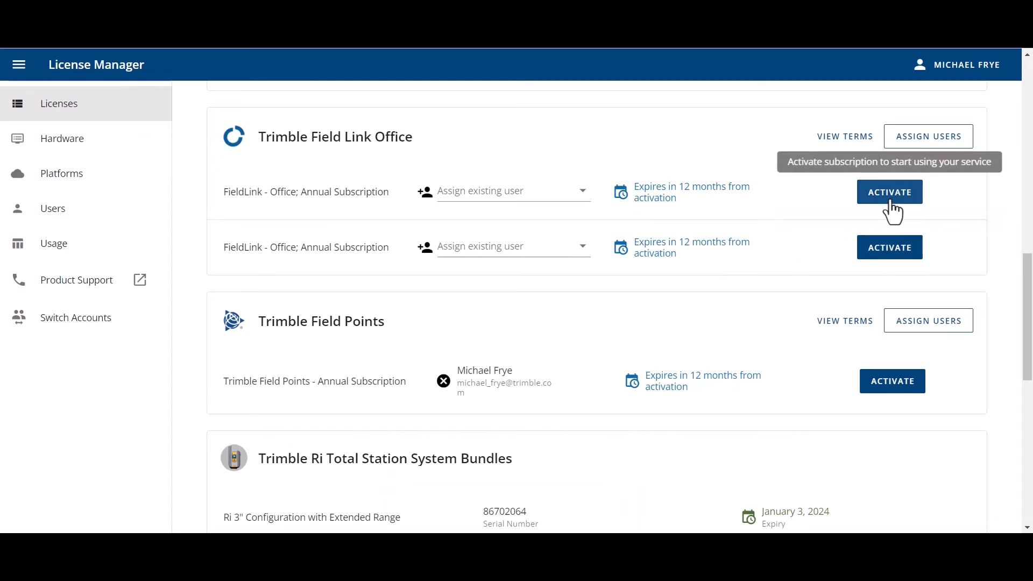
{"action": "mouse_move", "coordinate": [852, 159]}
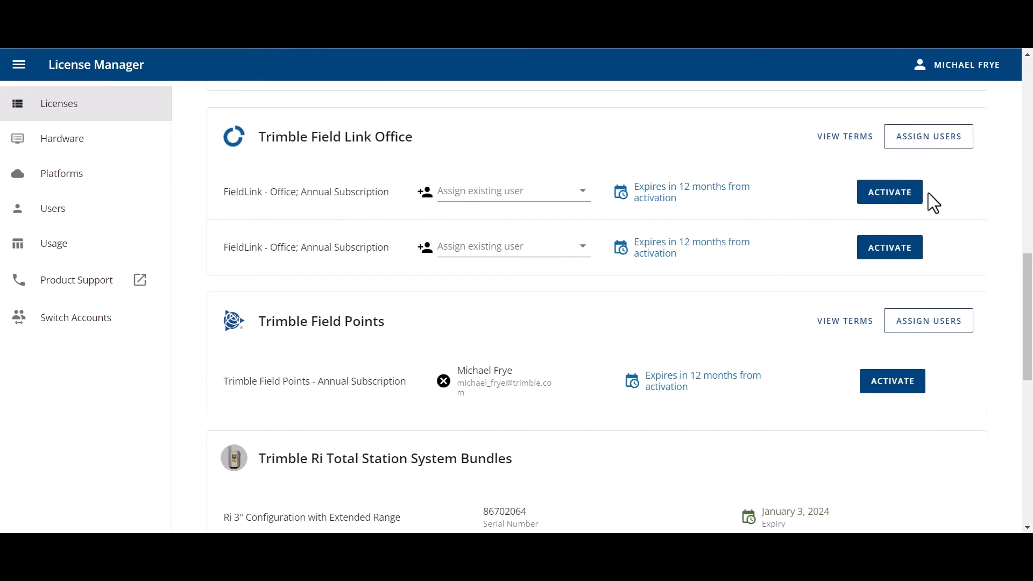
{"action": "mouse_move", "coordinate": [890, 192]}
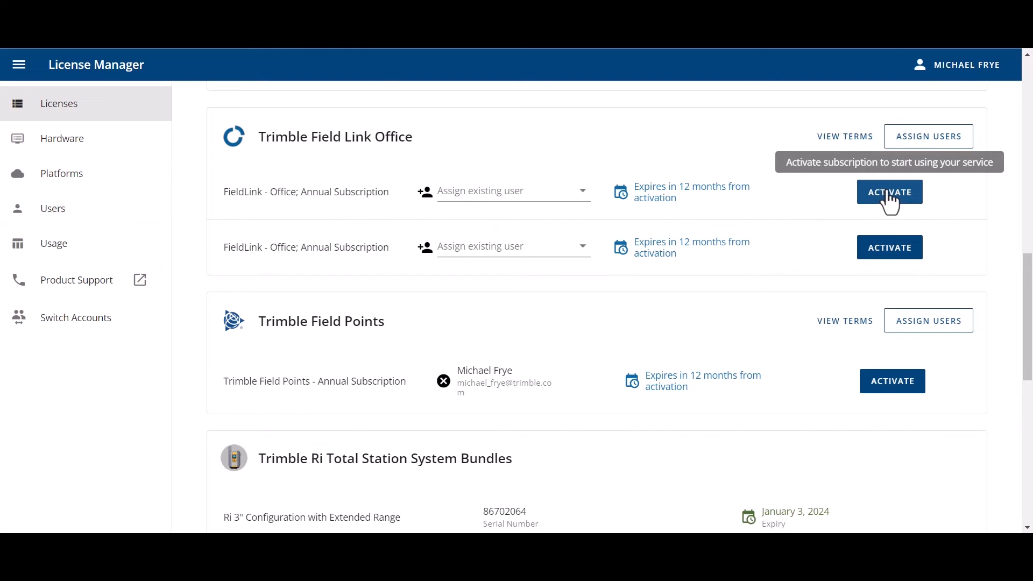
{"action": "mouse_move", "coordinate": [890, 202]}
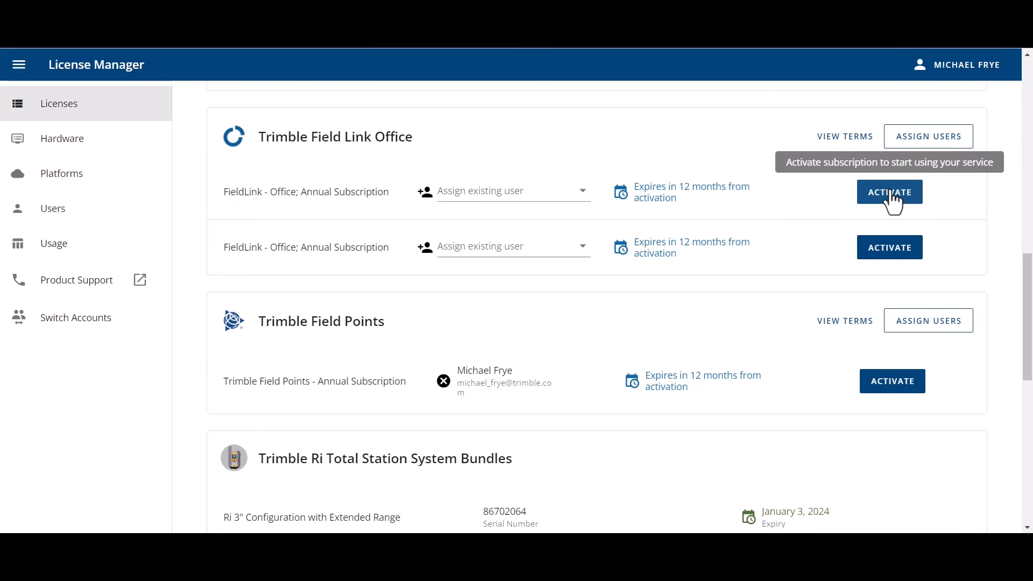
Step: Activate the FieldLink Office subscriptions, giving both a January 3, 2024 expiry
{"action": "left_click", "coordinate": [890, 192]}
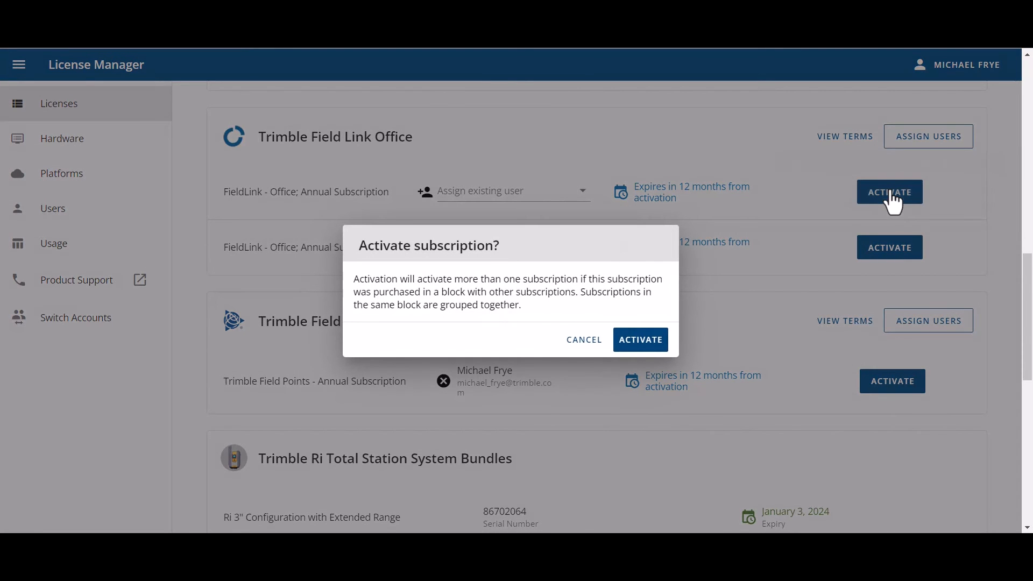
{"action": "left_click", "coordinate": [639, 339]}
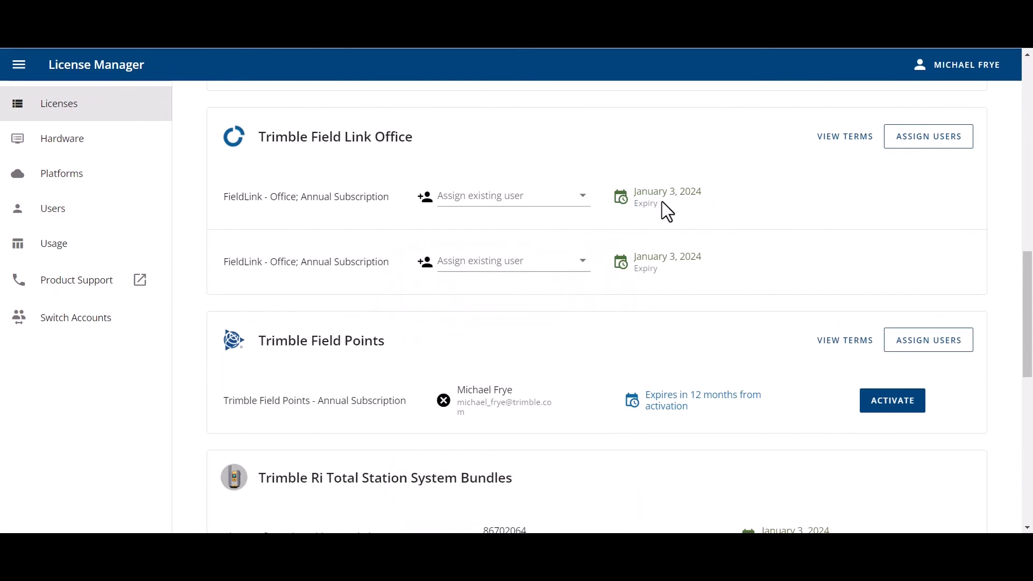
{"action": "mouse_move", "coordinate": [676, 206]}
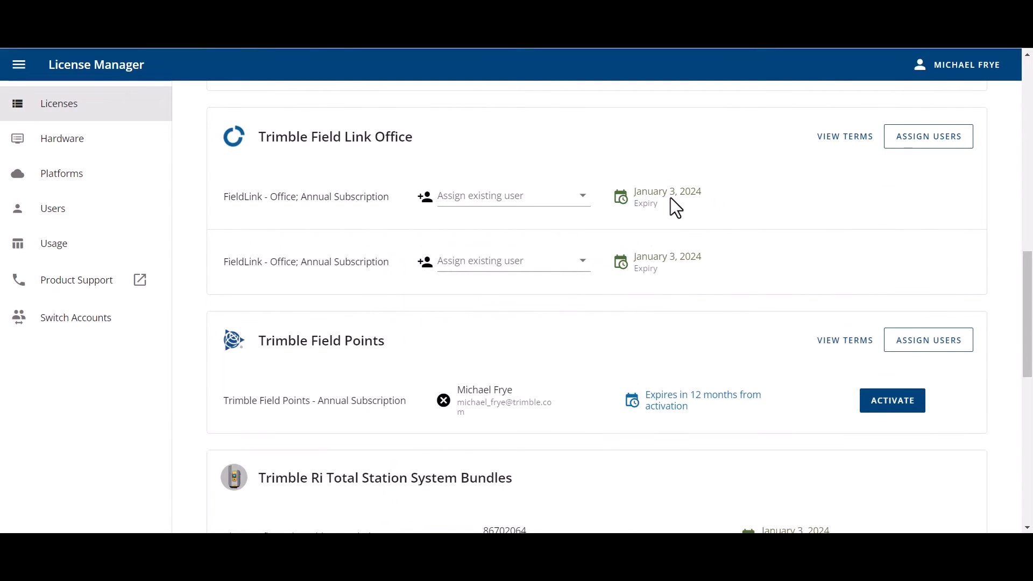
{"action": "mouse_move", "coordinate": [782, 211]}
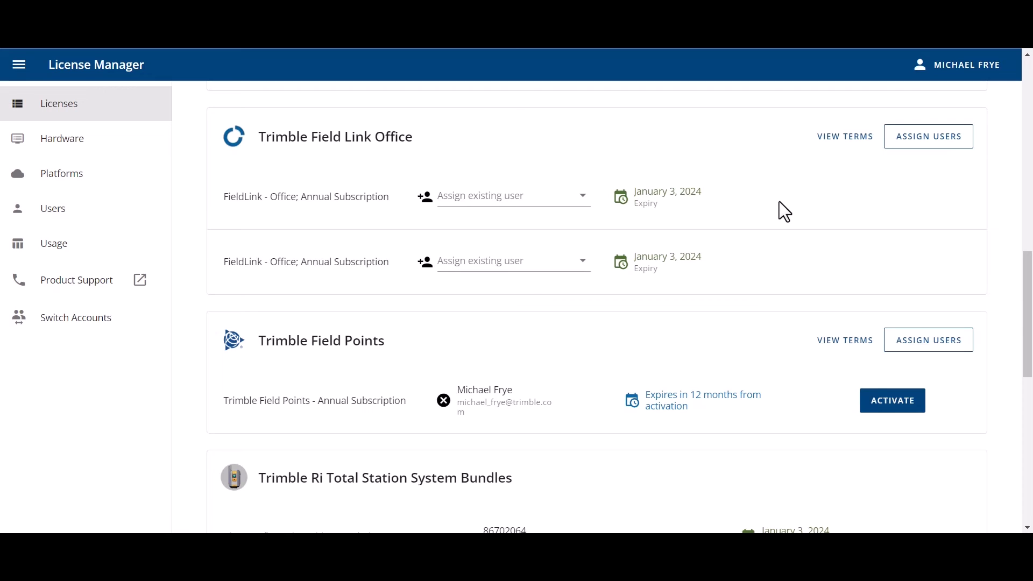
{"action": "mouse_move", "coordinate": [434, 224]}
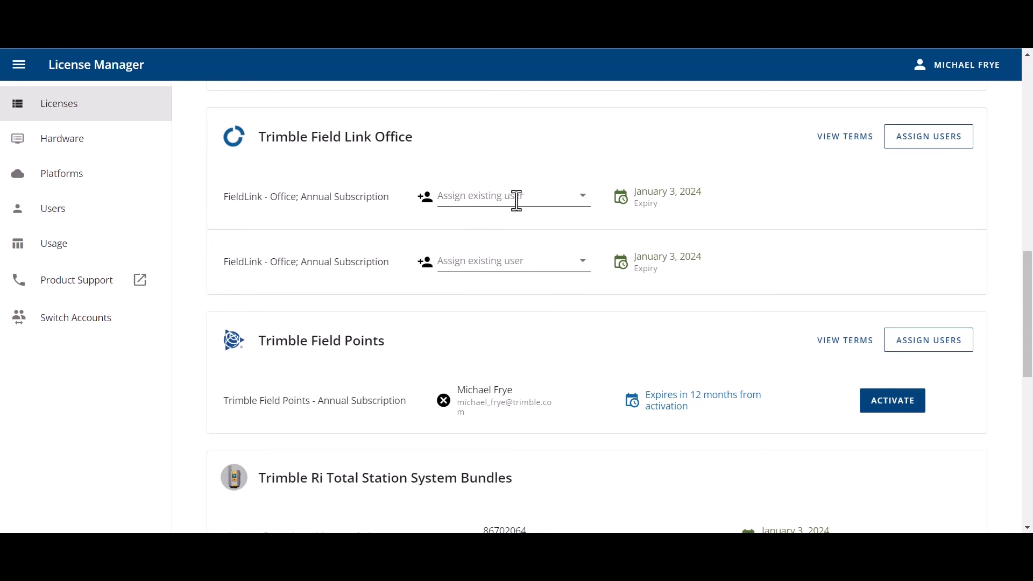
{"action": "mouse_move", "coordinate": [53, 207]}
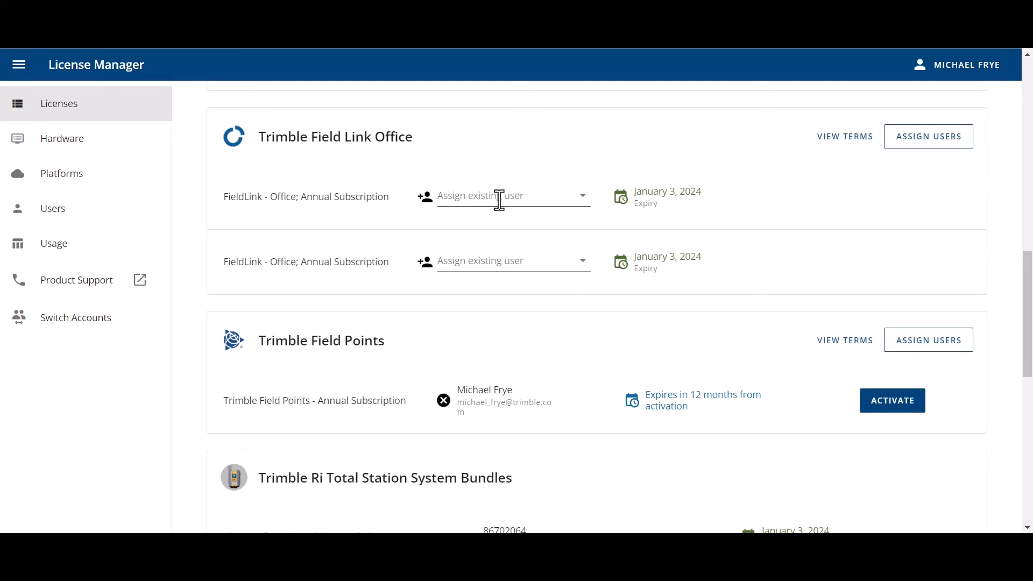
{"action": "mouse_move", "coordinate": [844, 231]}
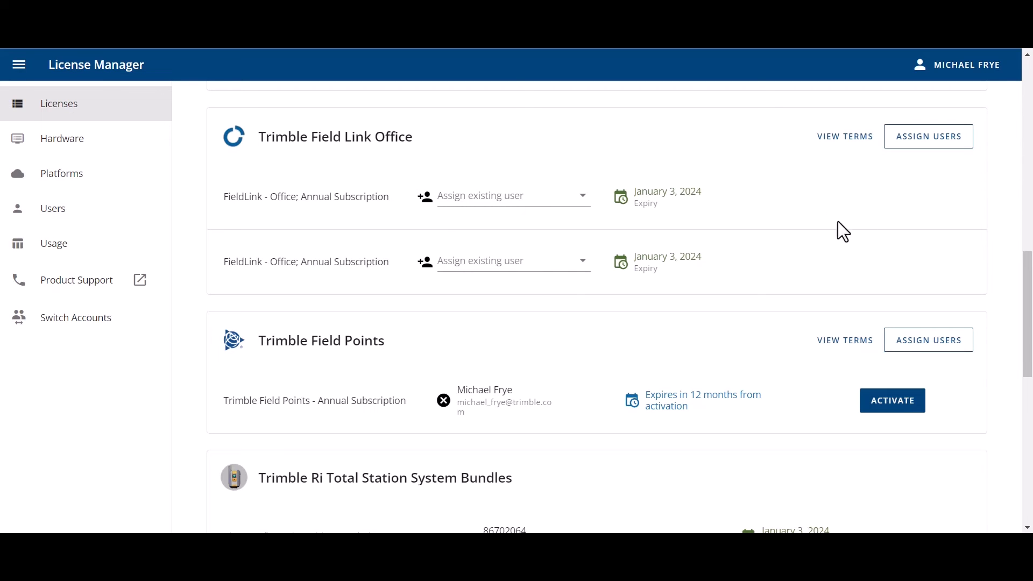
{"action": "mouse_move", "coordinate": [927, 137]}
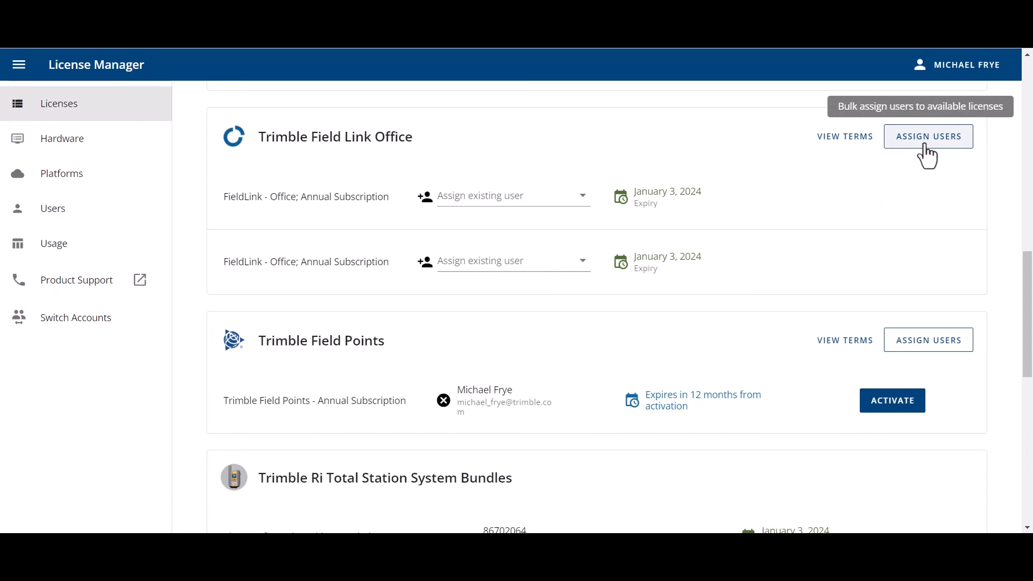
{"action": "left_click", "coordinate": [928, 137]}
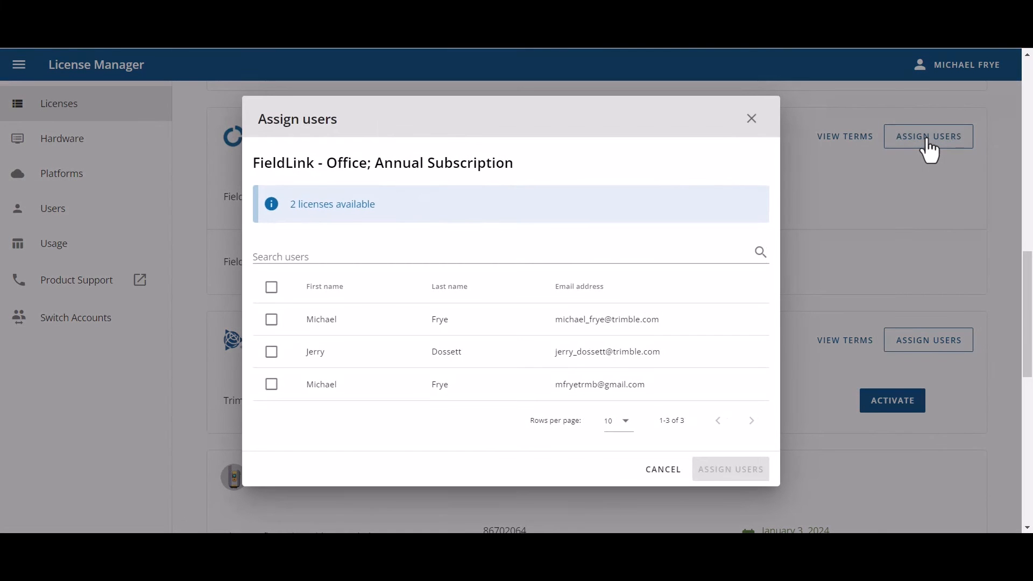
{"action": "mouse_move", "coordinate": [928, 152]}
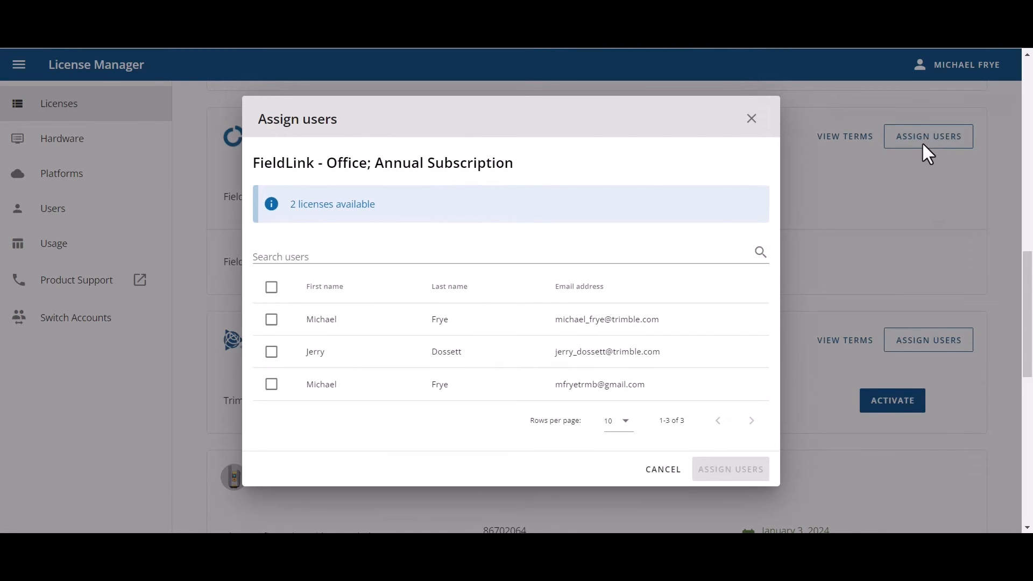
{"action": "mouse_move", "coordinate": [311, 188]}
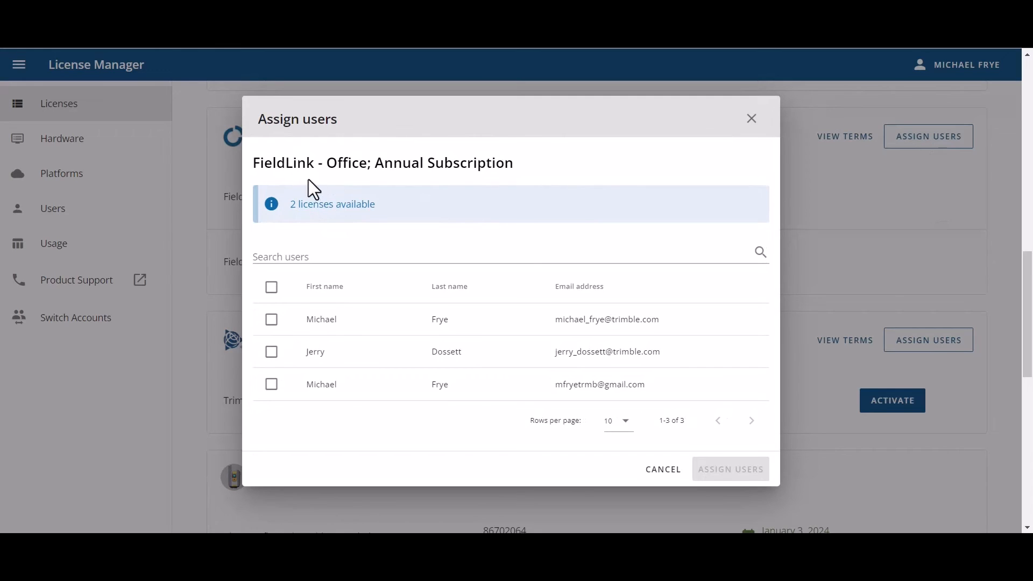
{"action": "mouse_move", "coordinate": [363, 181]}
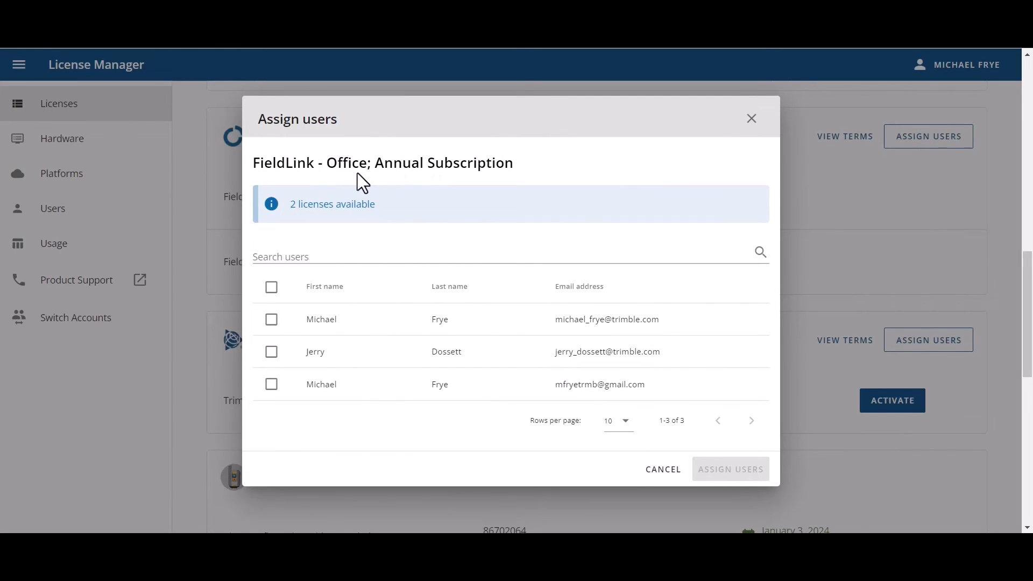
{"action": "mouse_move", "coordinate": [936, 148]}
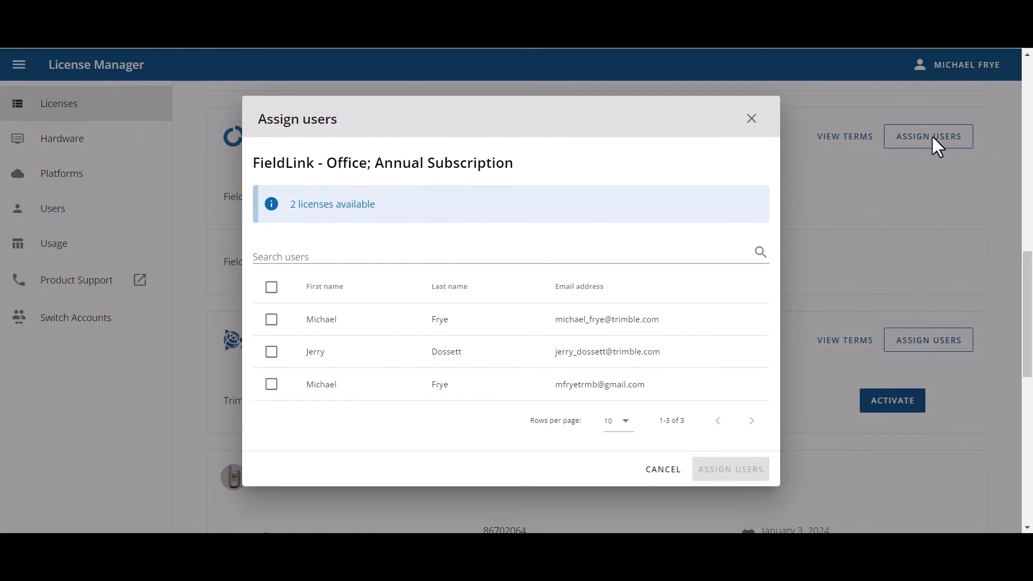
{"action": "mouse_move", "coordinate": [296, 209]}
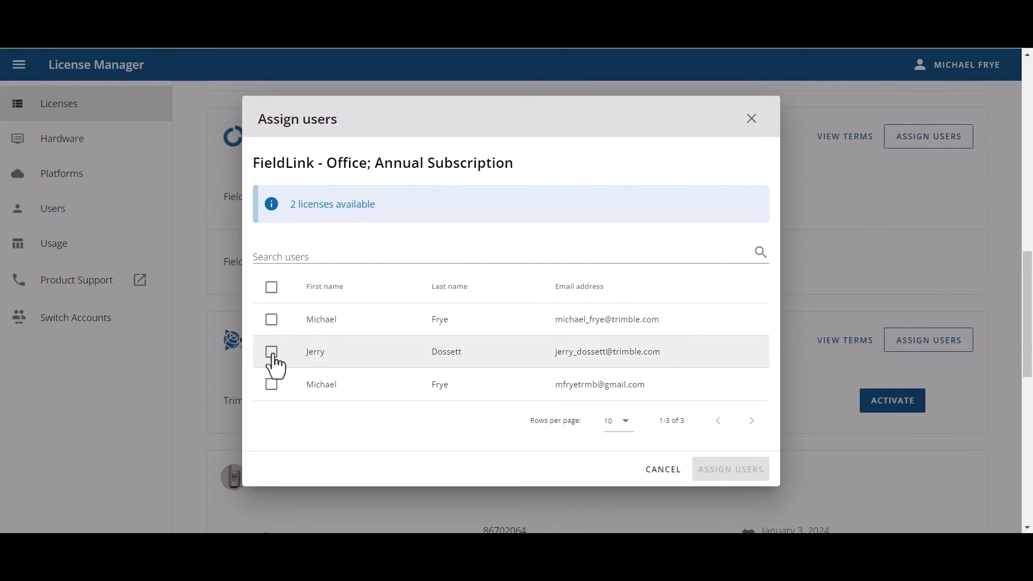
{"action": "left_click", "coordinate": [271, 351]}
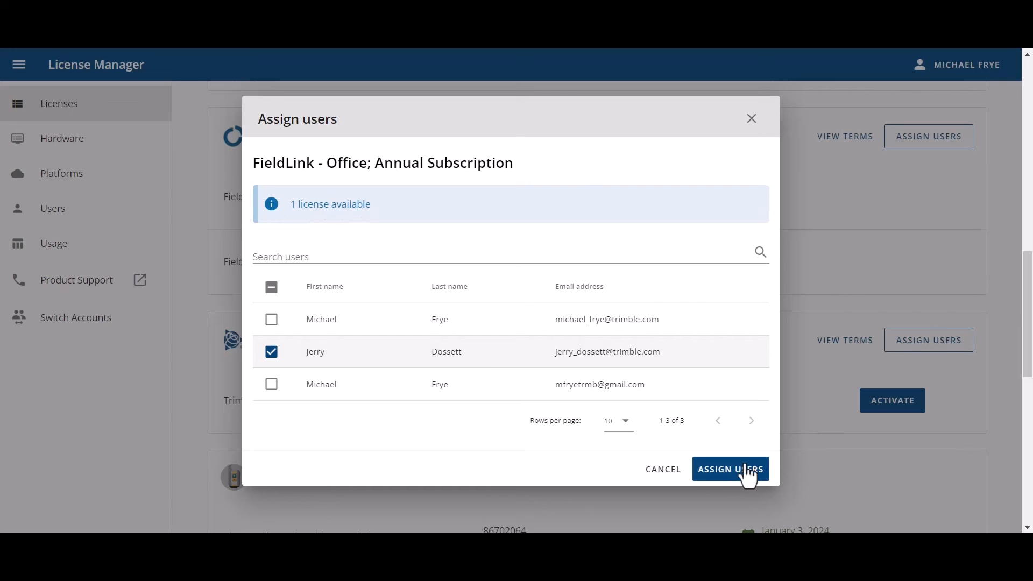
{"action": "mouse_move", "coordinate": [736, 480]}
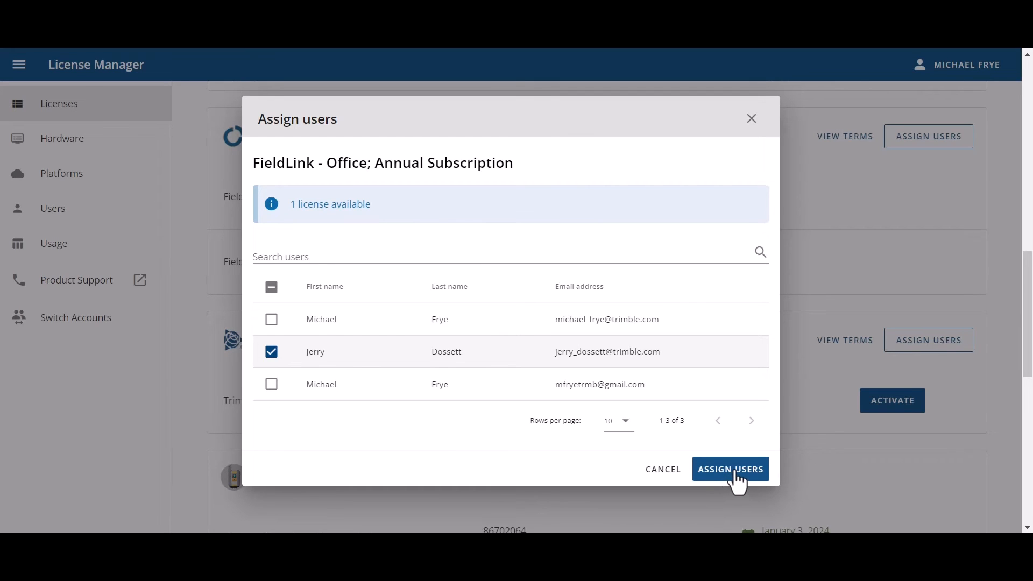
{"action": "mouse_move", "coordinate": [736, 481]}
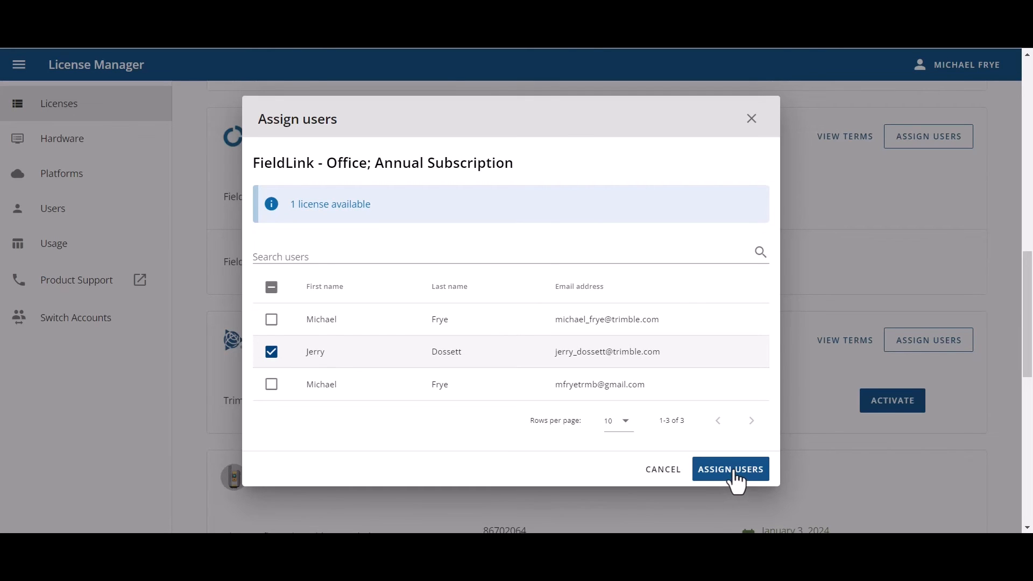
{"action": "left_click", "coordinate": [730, 469]}
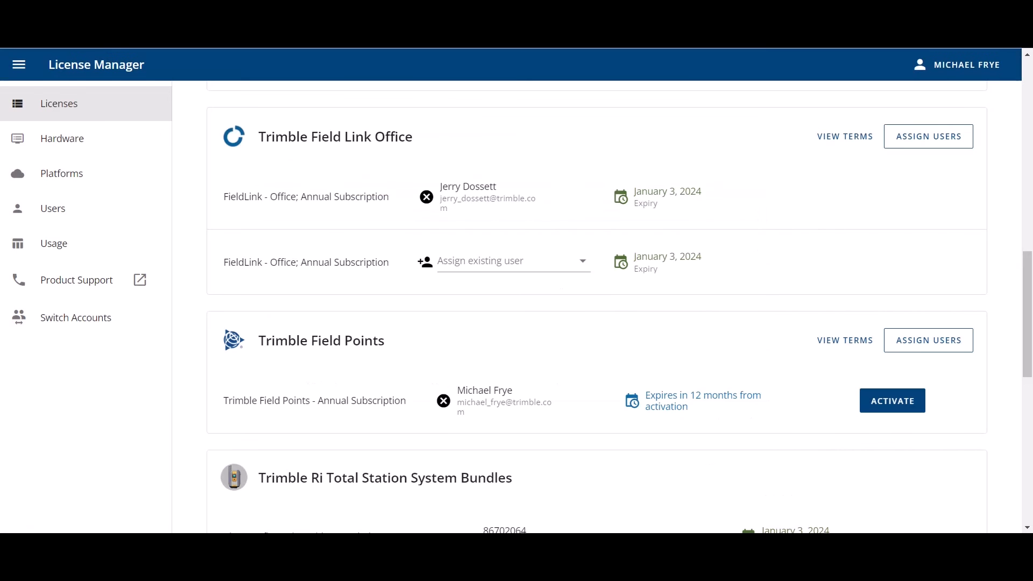
{"action": "mouse_move", "coordinate": [927, 137]}
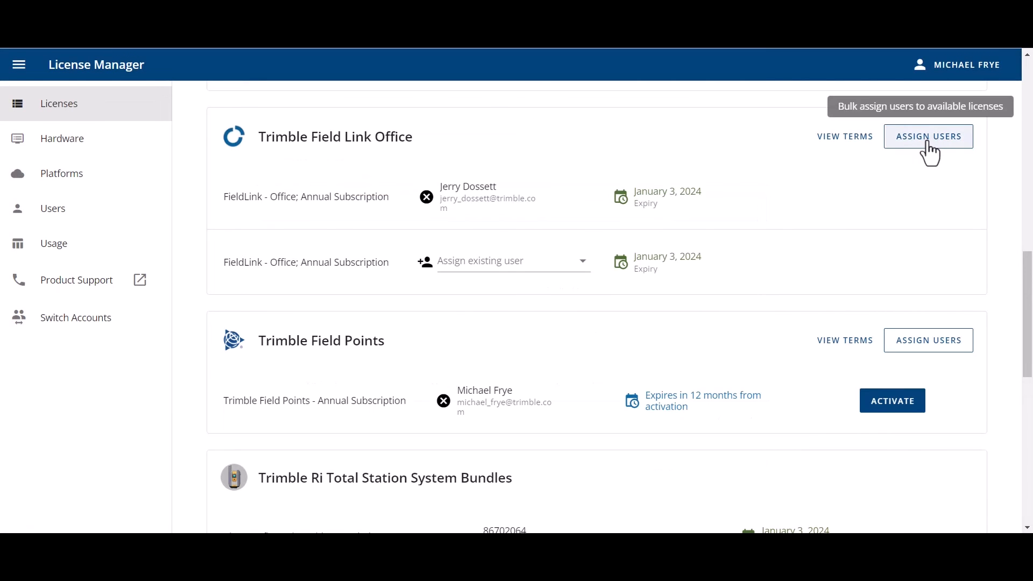
{"action": "mouse_move", "coordinate": [847, 179]}
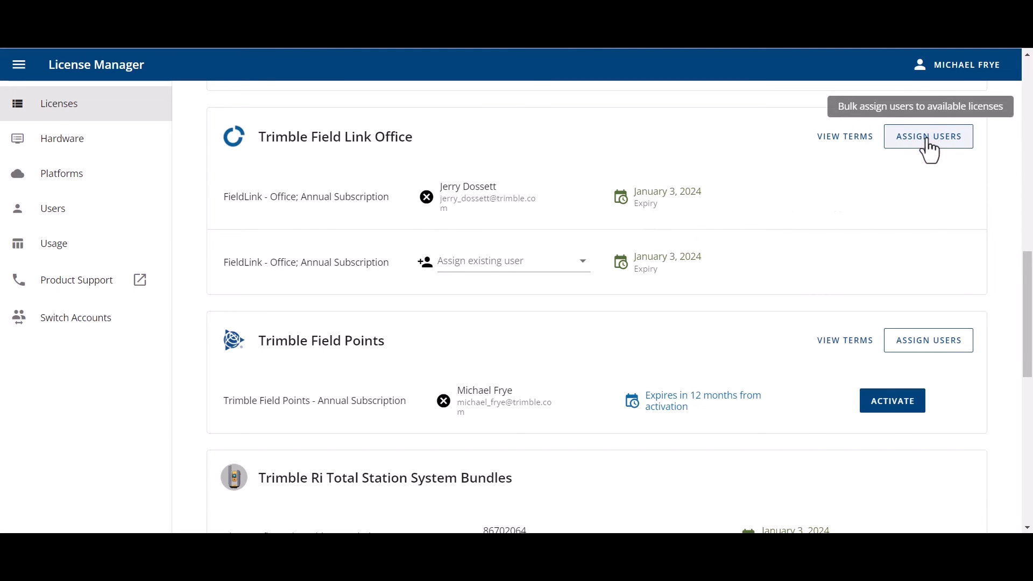
{"action": "left_click", "coordinate": [928, 136]}
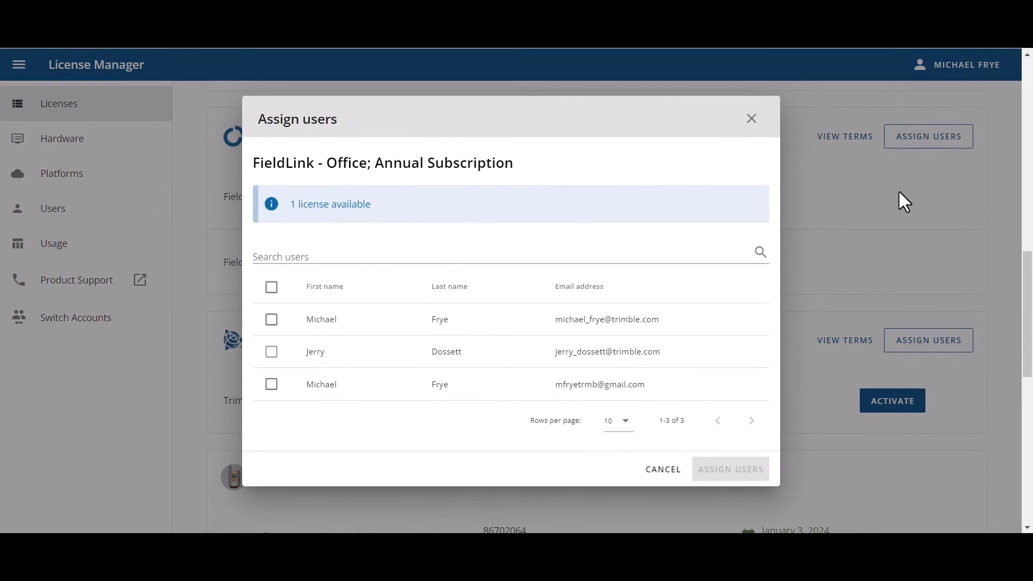
{"action": "mouse_move", "coordinate": [440, 336]}
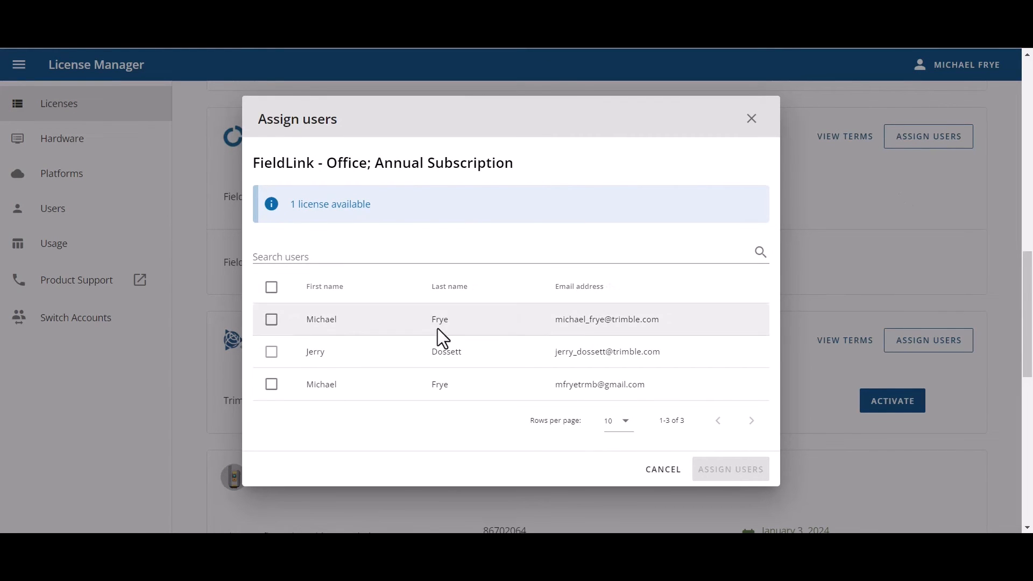
{"action": "mouse_move", "coordinate": [369, 224]}
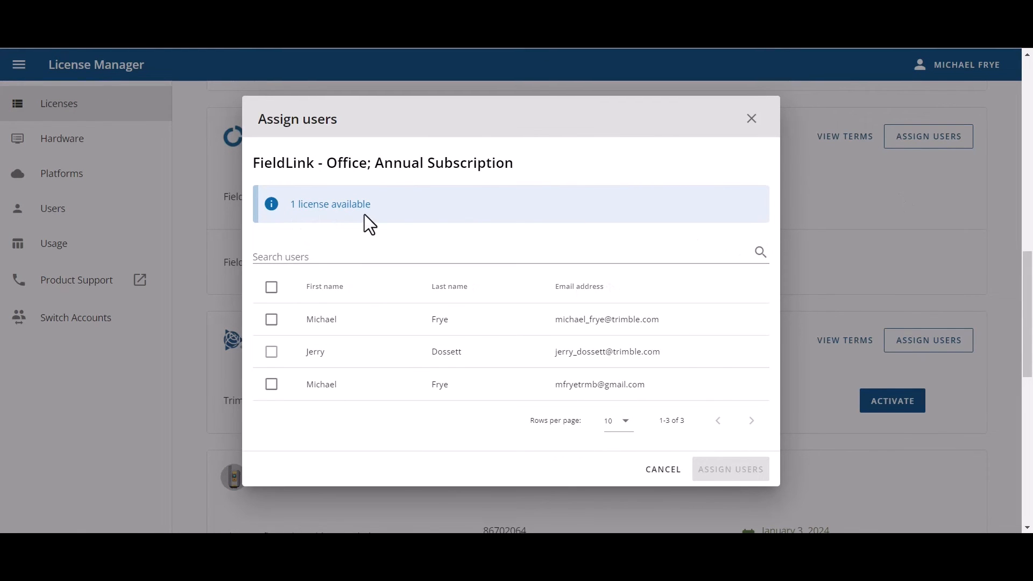
{"action": "left_click", "coordinate": [271, 319]}
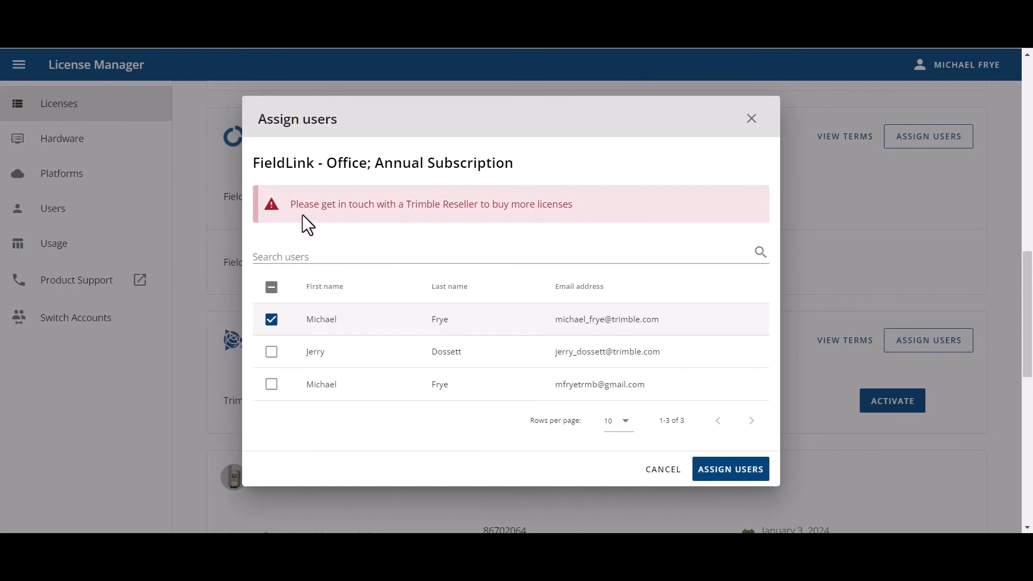
{"action": "mouse_move", "coordinate": [493, 209]}
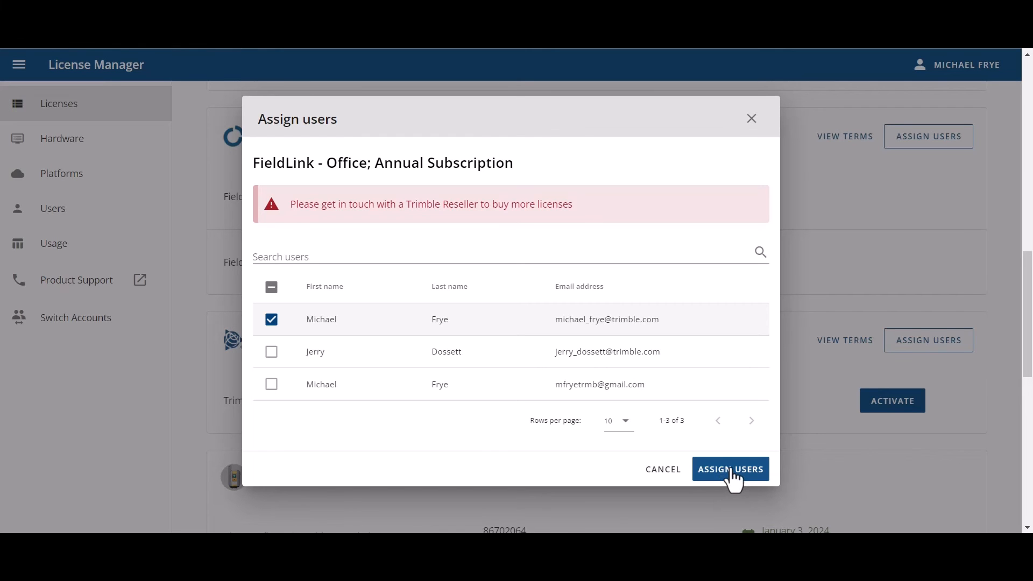
{"action": "left_click", "coordinate": [730, 469]}
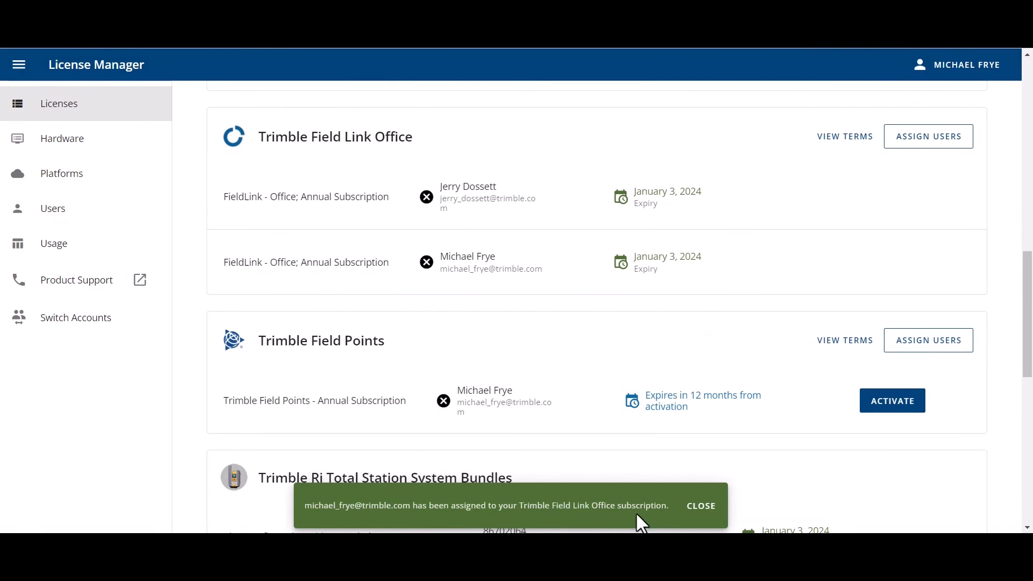
{"action": "mouse_move", "coordinate": [599, 506]}
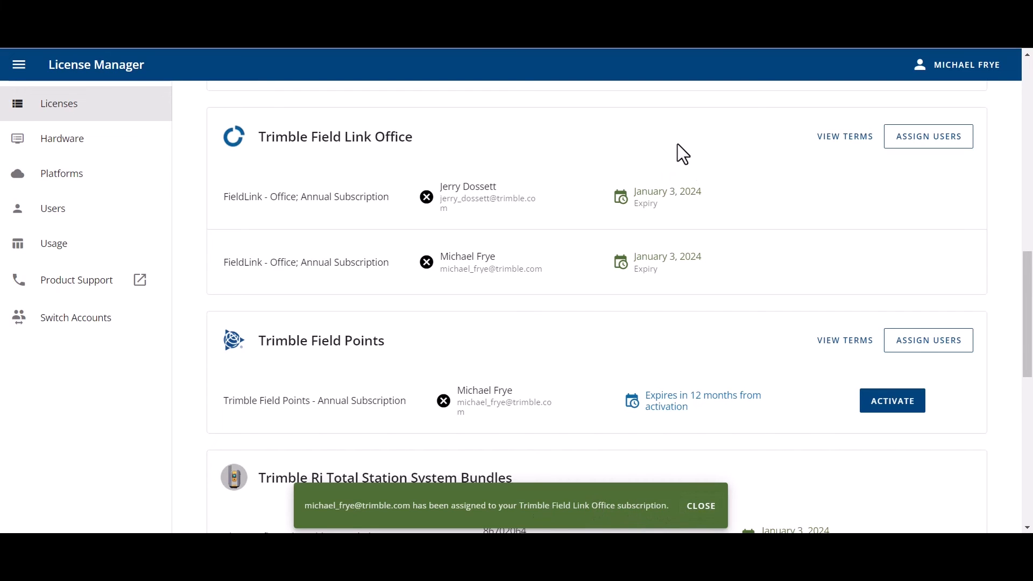
{"action": "left_click", "coordinate": [700, 506]}
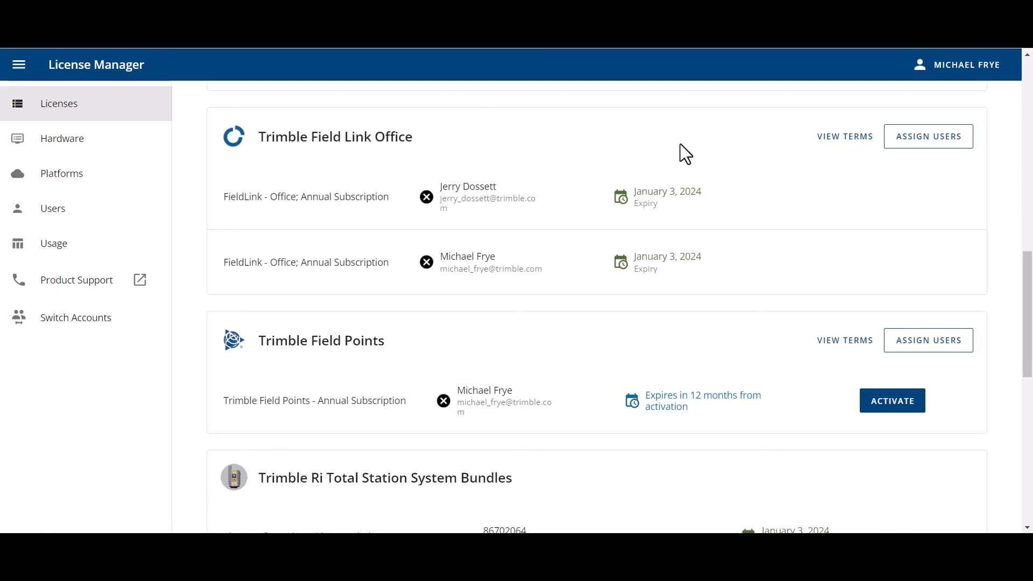
{"action": "mouse_move", "coordinate": [632, 253]}
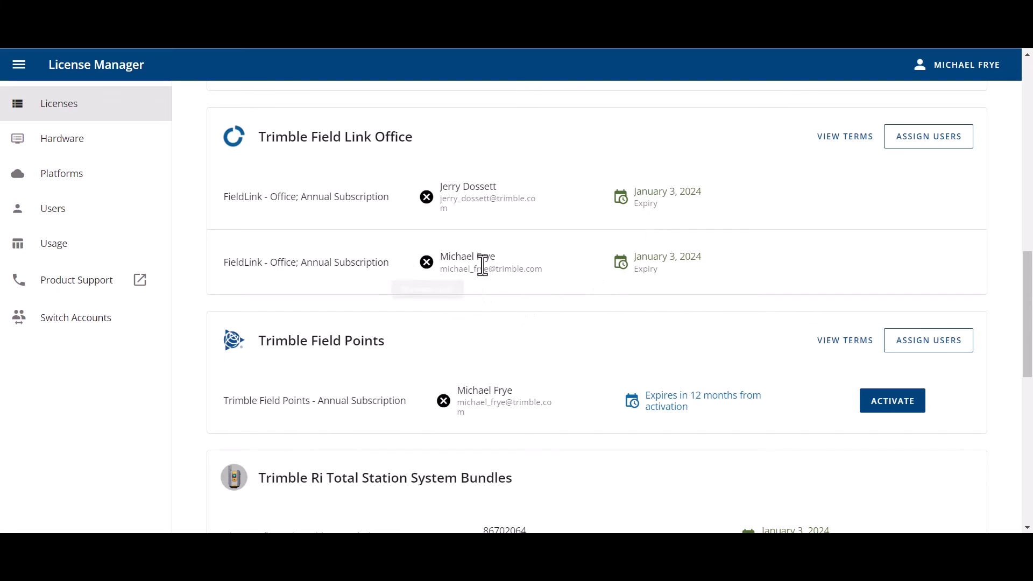
{"action": "mouse_move", "coordinate": [427, 262]}
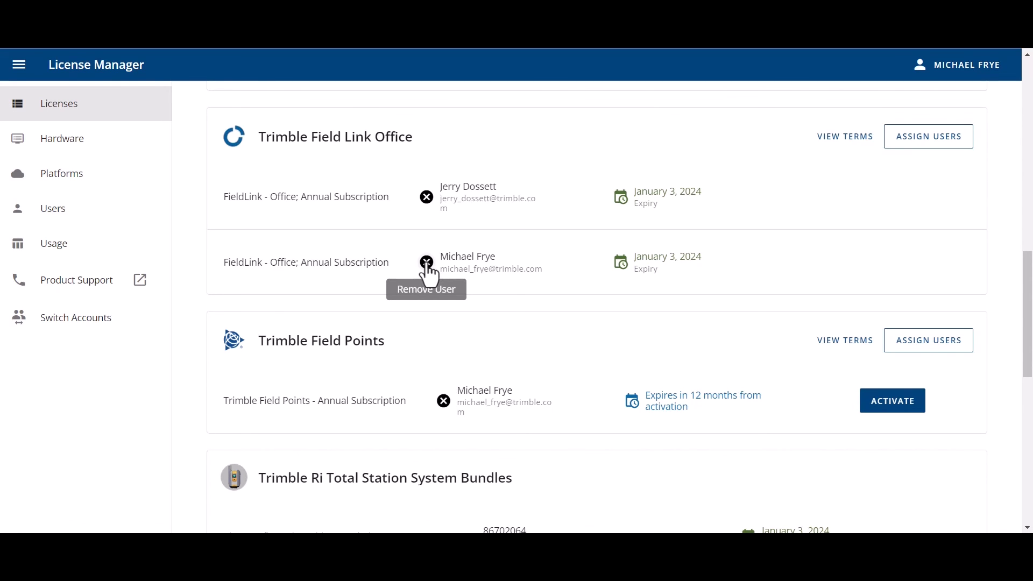
{"action": "left_click", "coordinate": [427, 262]}
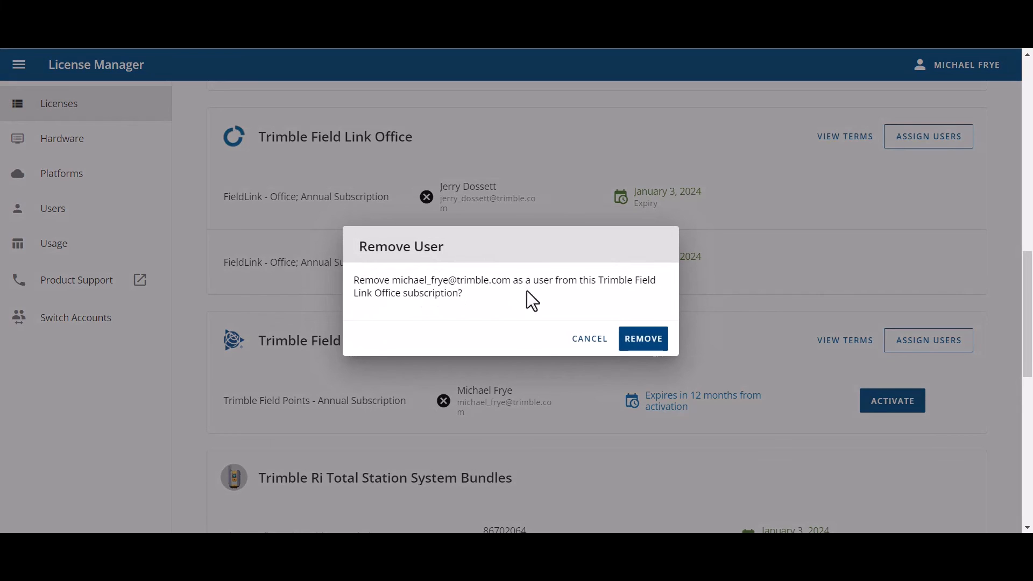
{"action": "left_click", "coordinate": [641, 338]}
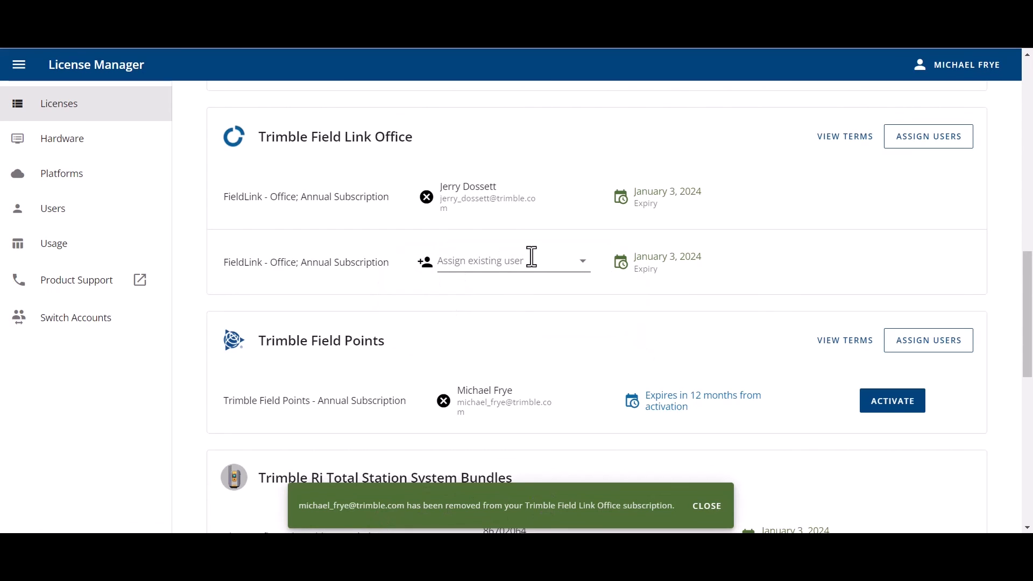
{"action": "left_click", "coordinate": [706, 506]}
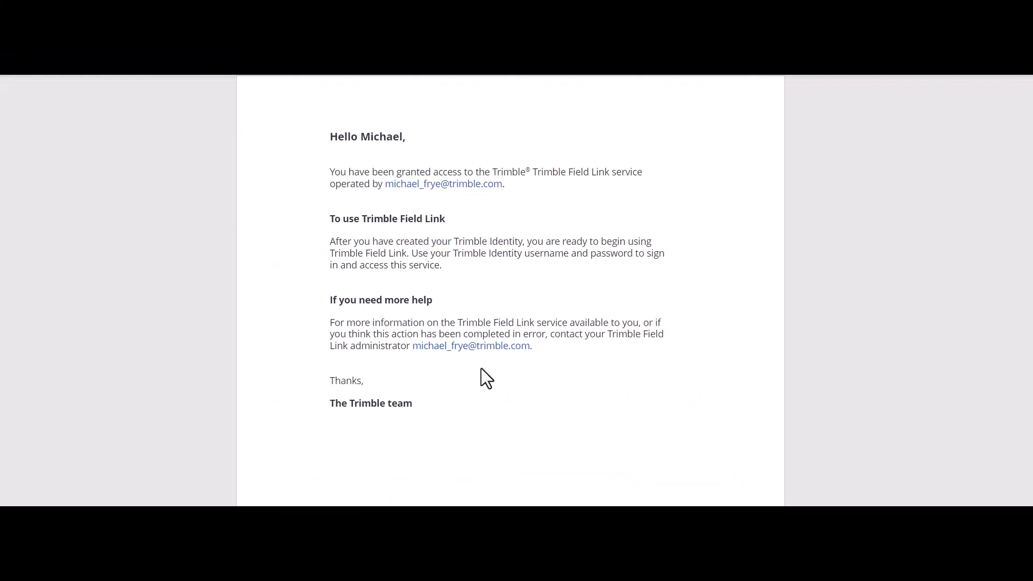
{"action": "mouse_move", "coordinate": [512, 191]}
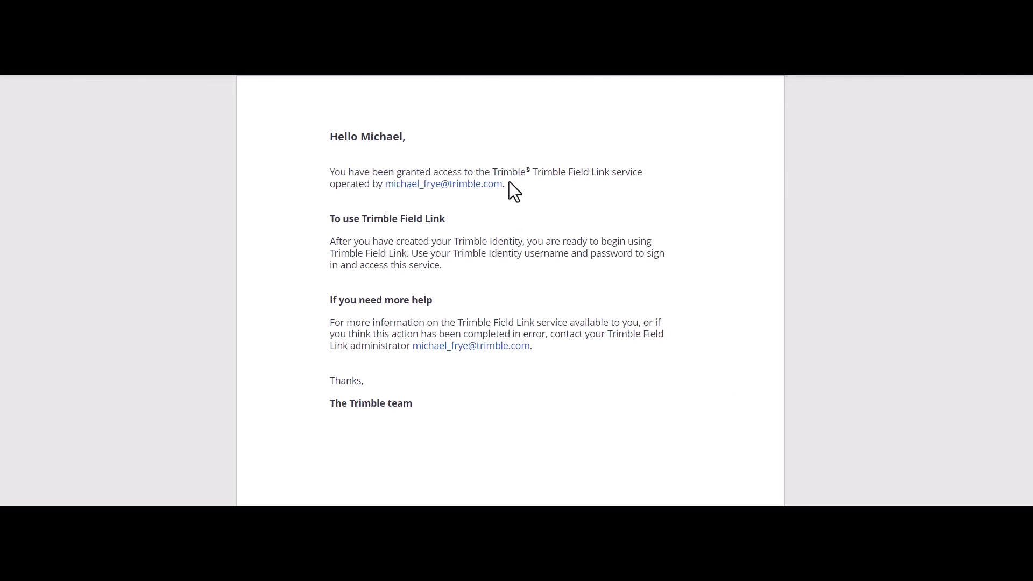
Step: Scroll to the email stating Michael's Trimble Field Link access was revoked
{"action": "scroll", "scroll_direction": "down", "scroll_amount": 3}
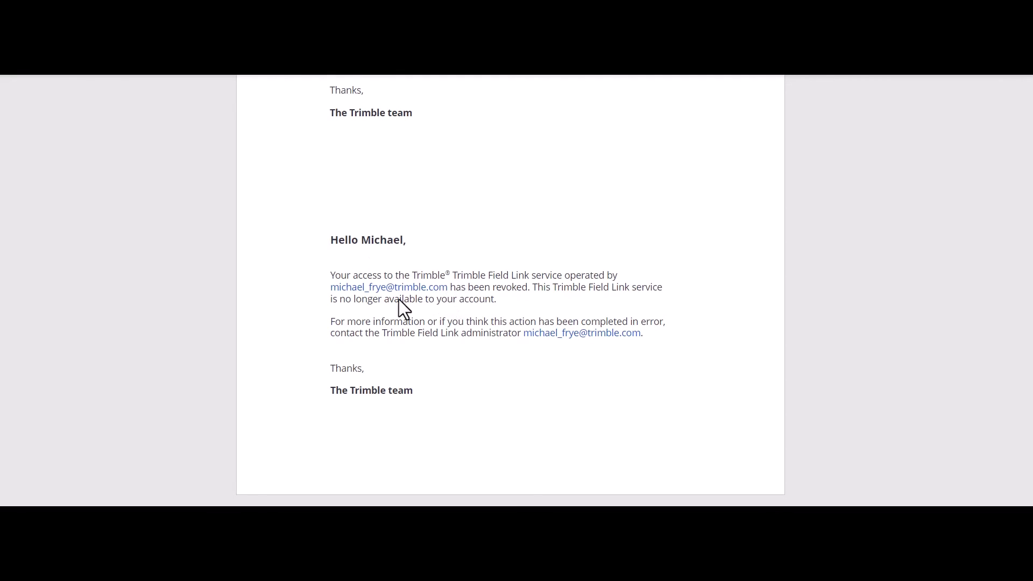
{"action": "mouse_move", "coordinate": [503, 305]}
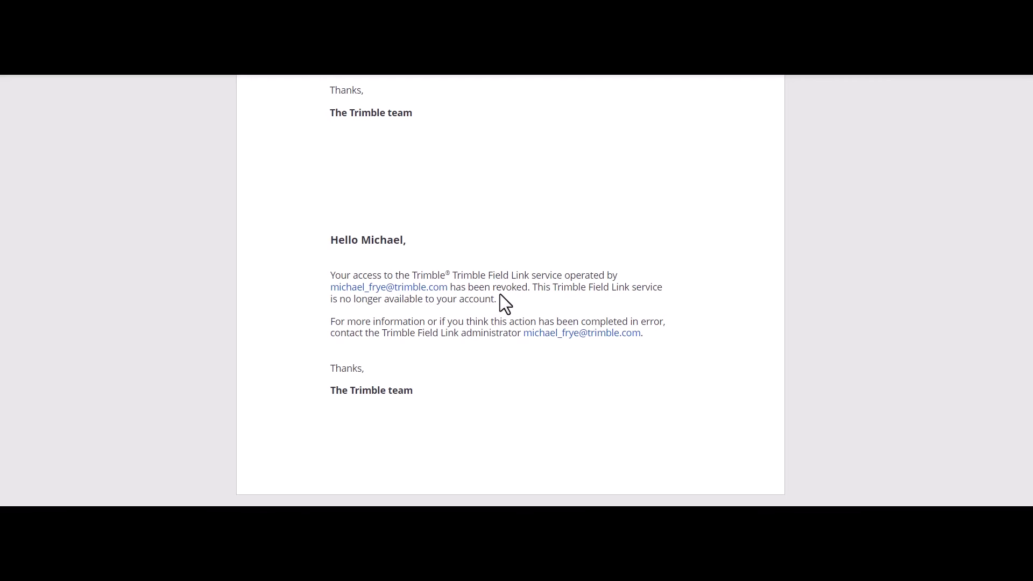
{"action": "mouse_move", "coordinate": [530, 304]}
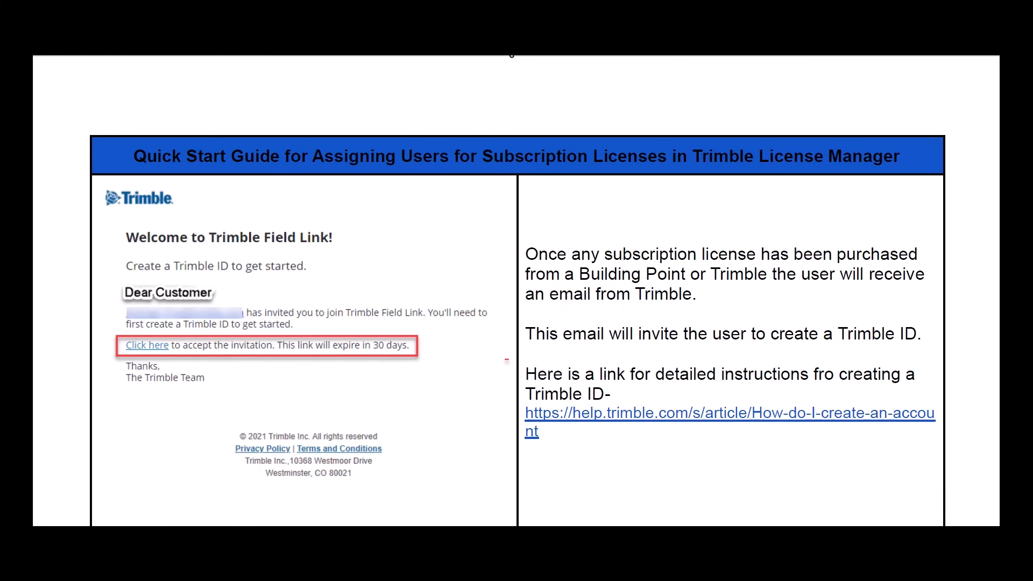
{"action": "mouse_move", "coordinate": [514, 102]}
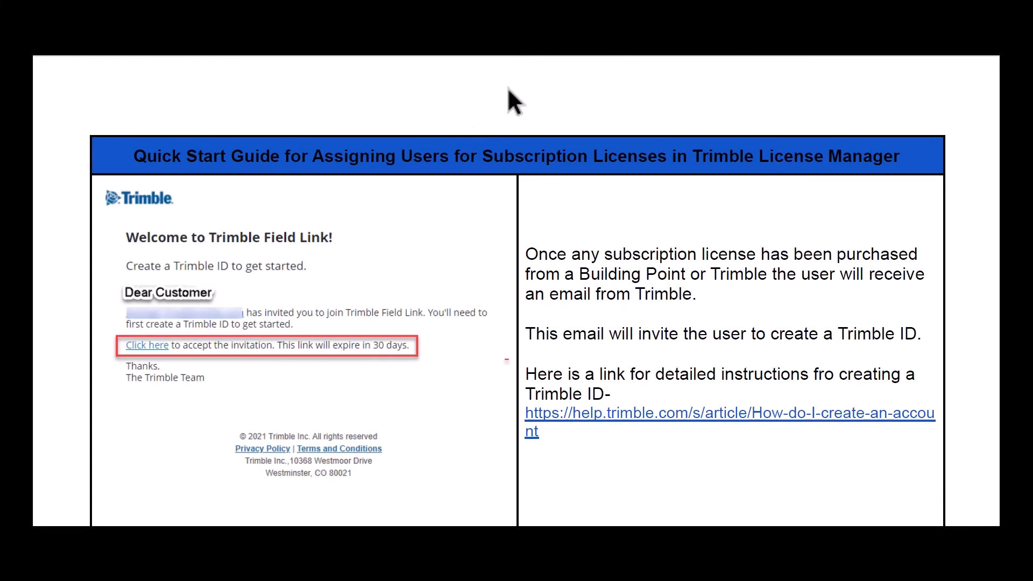
{"action": "mouse_move", "coordinate": [574, 283]}
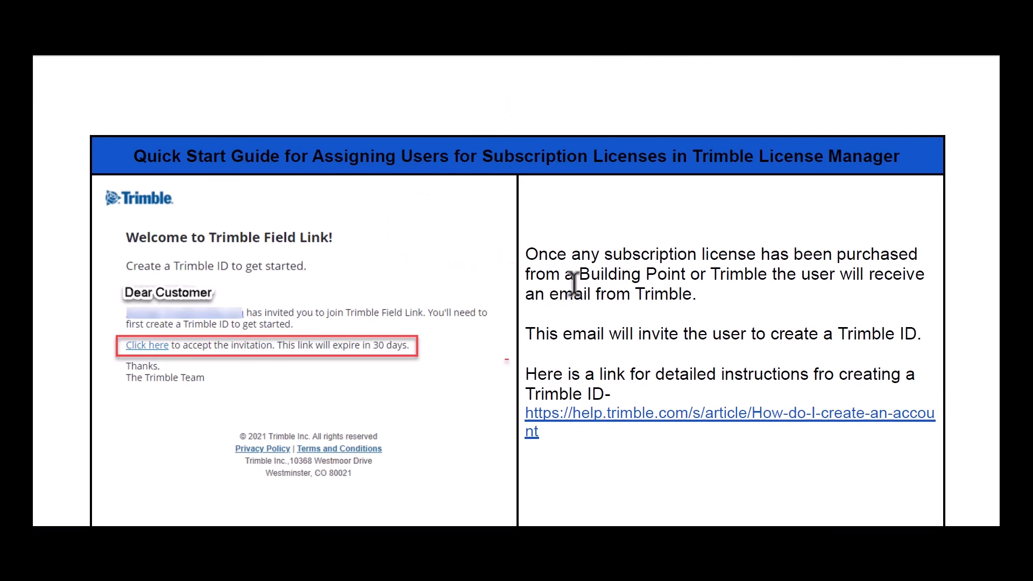
Step: Scroll the Quick Start Guide to its License Manager steps and return to the Field Link licenses list
{"action": "scroll", "scroll_direction": "down", "scroll_amount": 3}
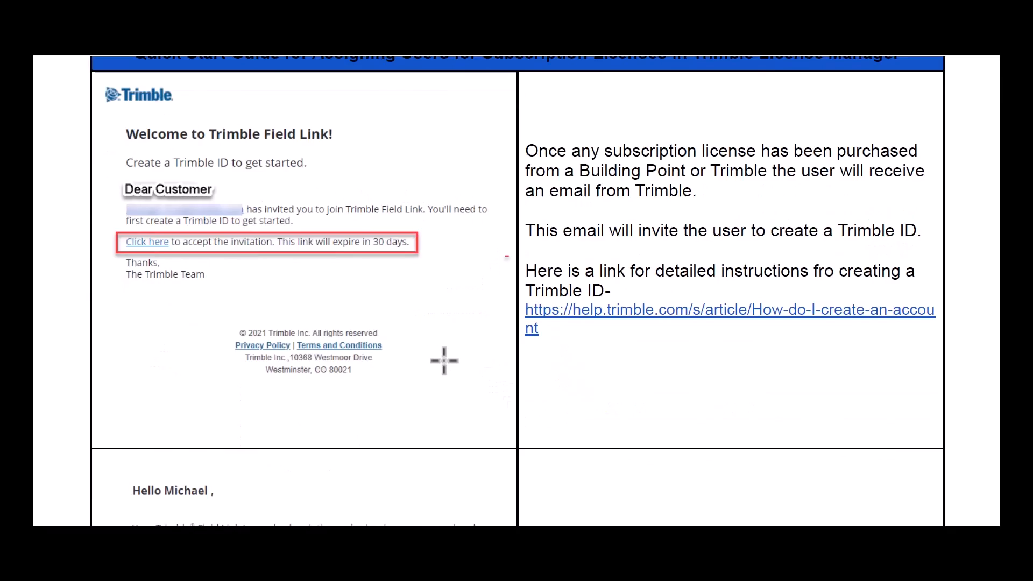
{"action": "scroll", "scroll_direction": "down", "scroll_amount": 3}
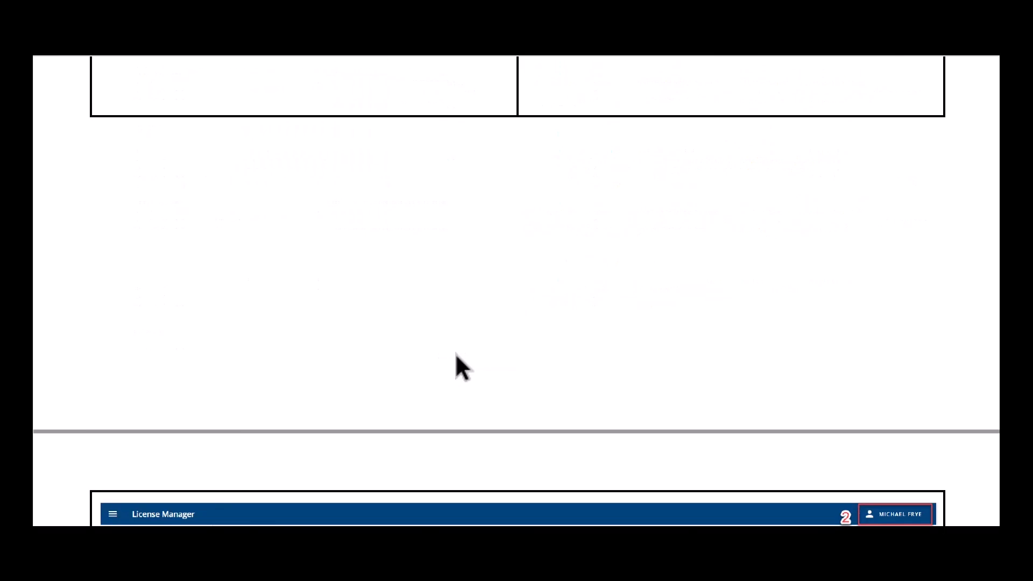
{"action": "left_click", "coordinate": [776, 91]}
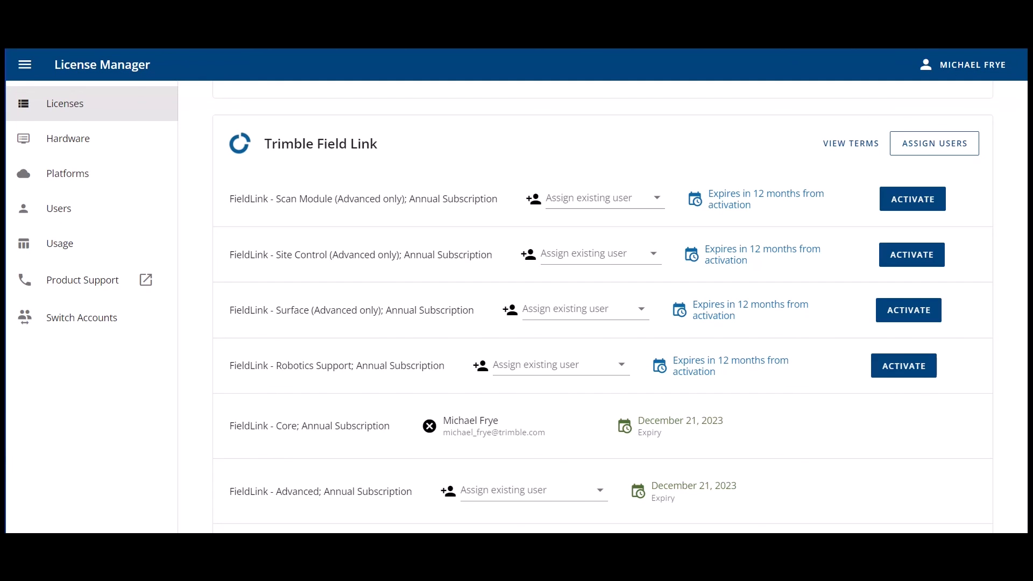
{"action": "mouse_move", "coordinate": [934, 143]}
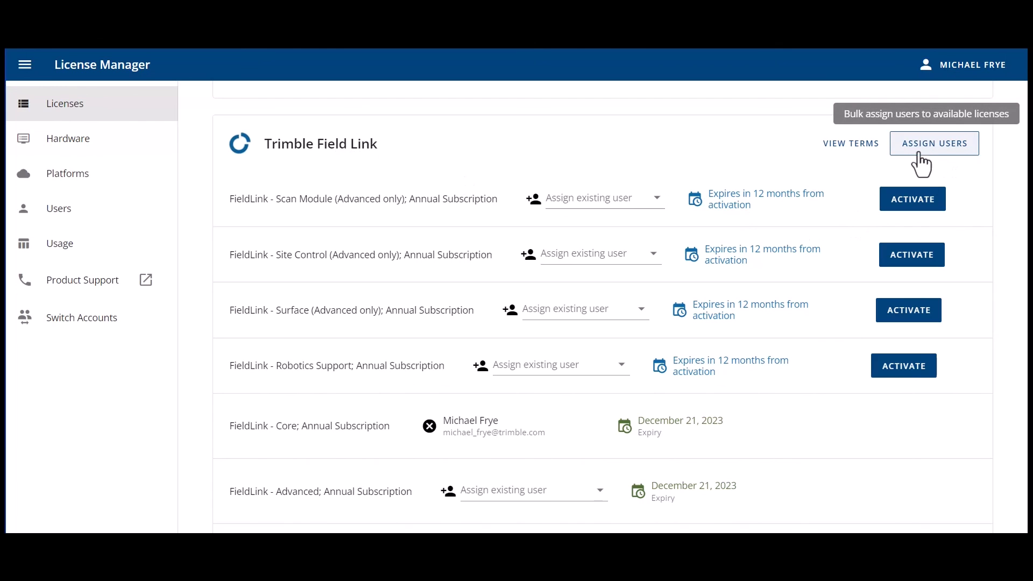
{"action": "mouse_move", "coordinate": [940, 164]}
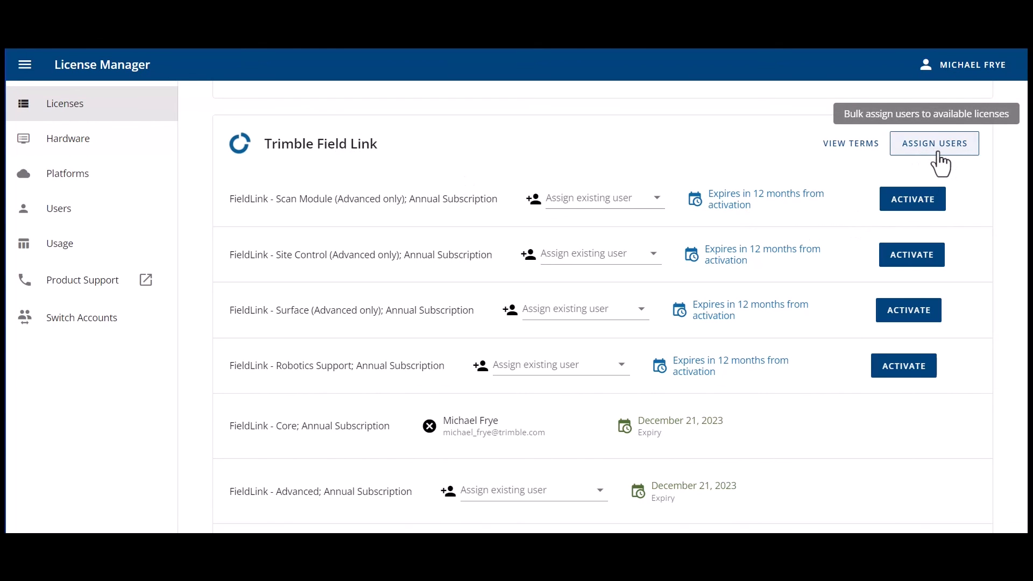
{"action": "mouse_move", "coordinate": [319, 456]}
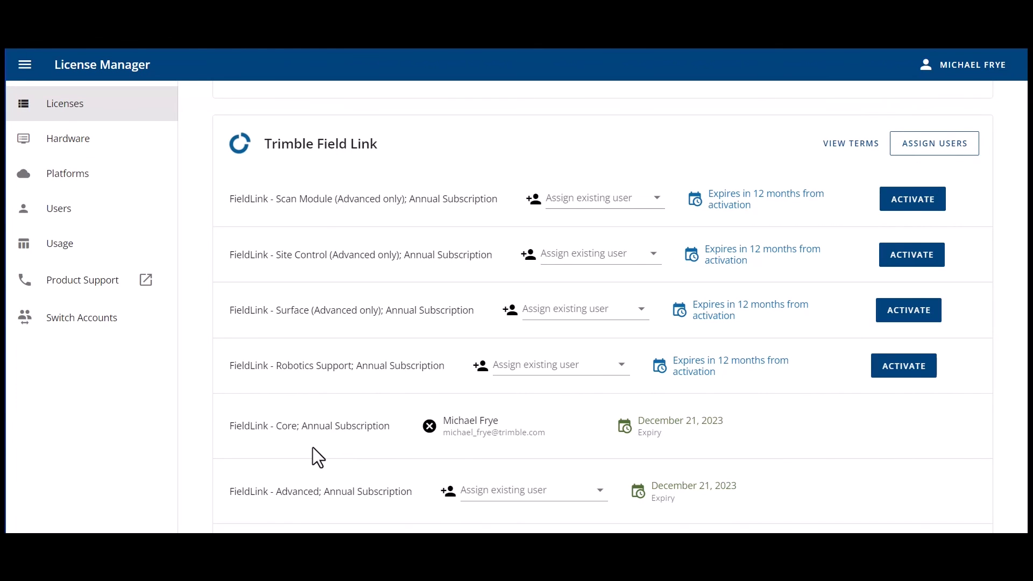
{"action": "mouse_move", "coordinate": [291, 518]}
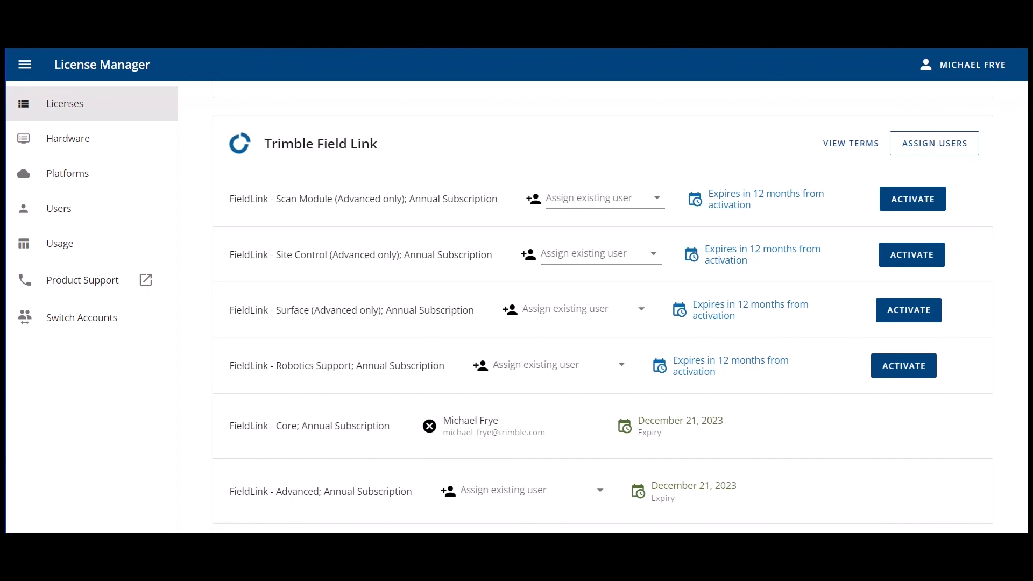
{"action": "mouse_move", "coordinate": [303, 260]}
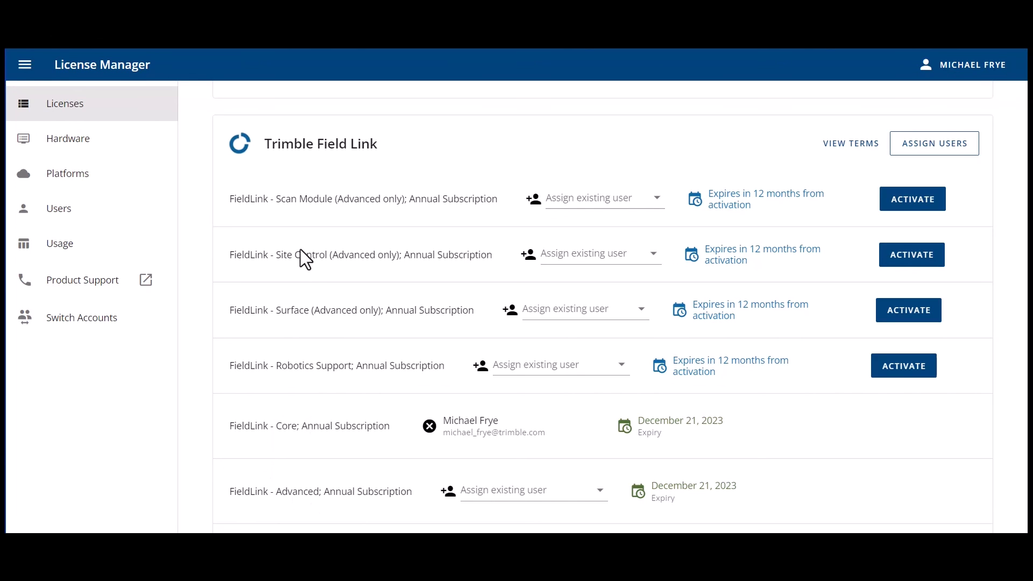
{"action": "mouse_move", "coordinate": [327, 274]}
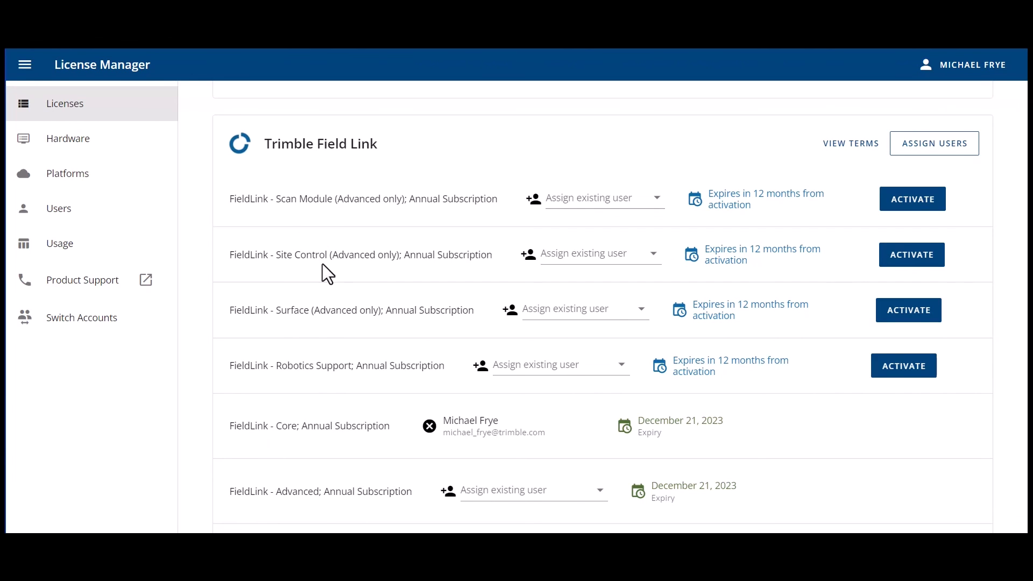
{"action": "mouse_move", "coordinate": [319, 384]}
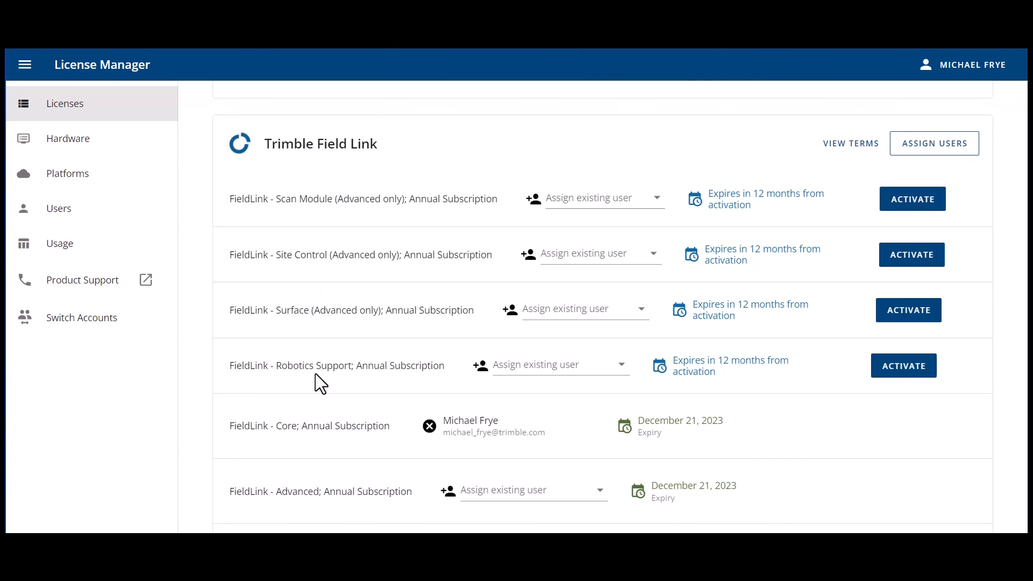
{"action": "mouse_move", "coordinate": [347, 382]}
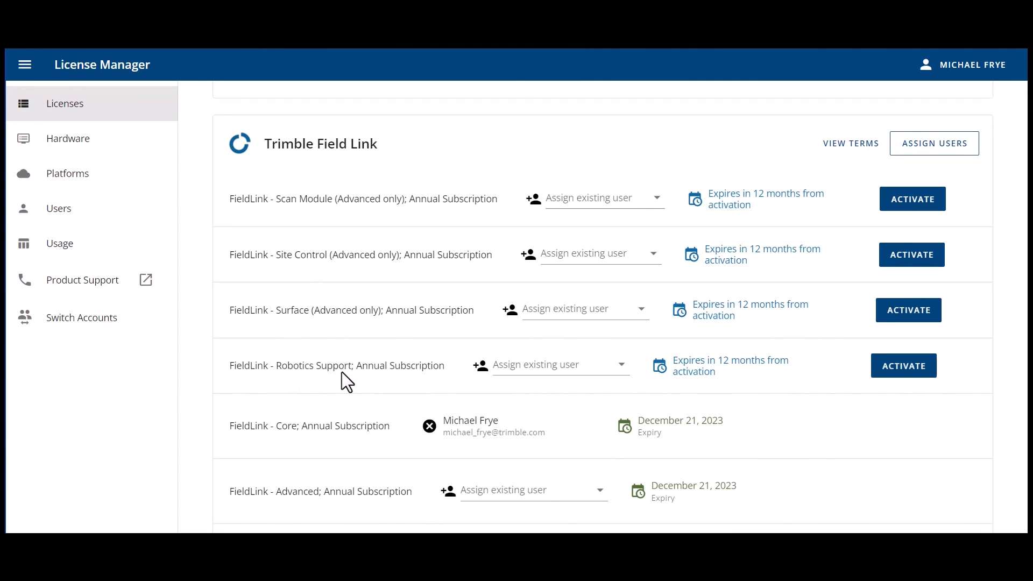
{"action": "mouse_move", "coordinate": [322, 520]}
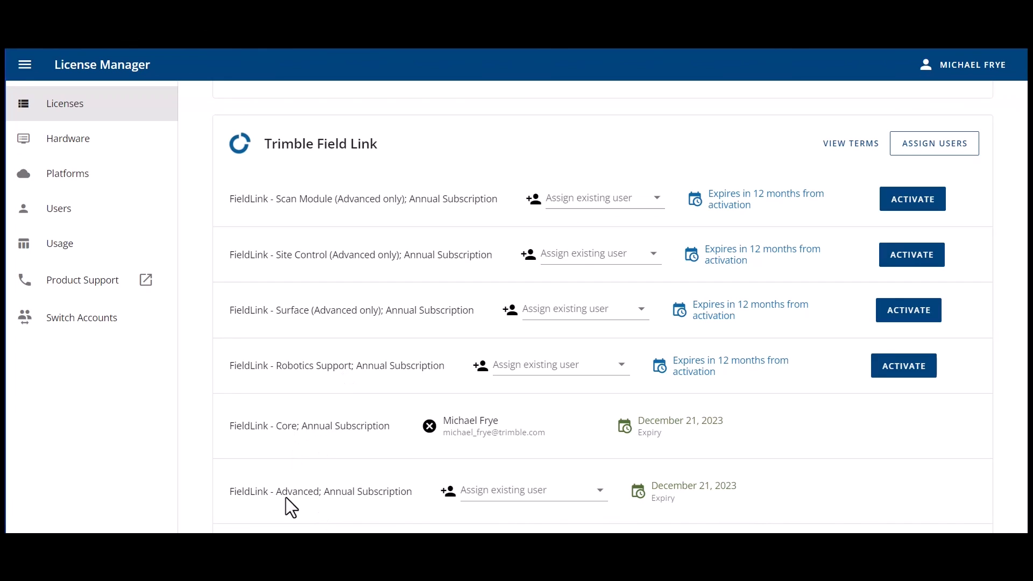
{"action": "mouse_move", "coordinate": [321, 219]}
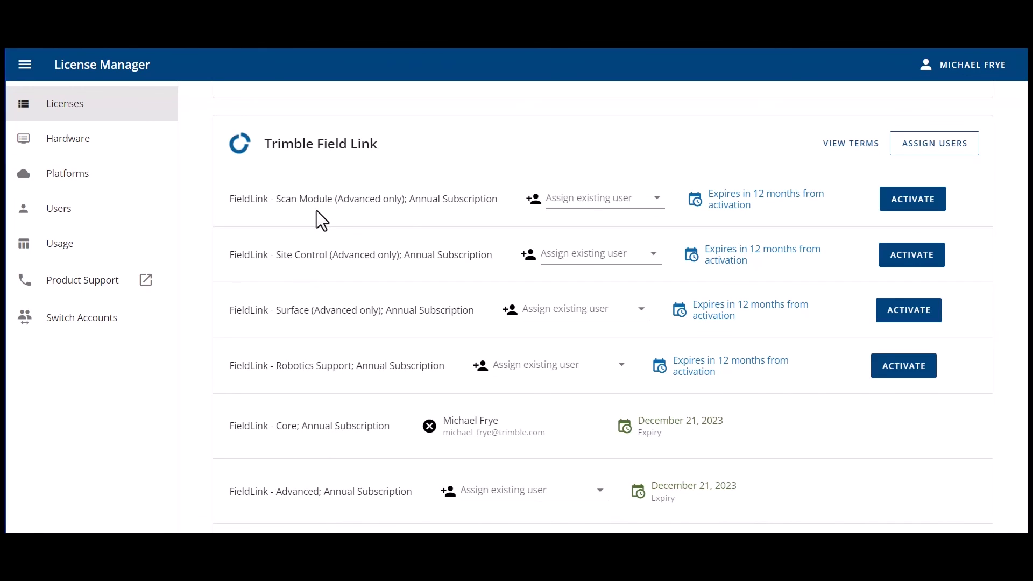